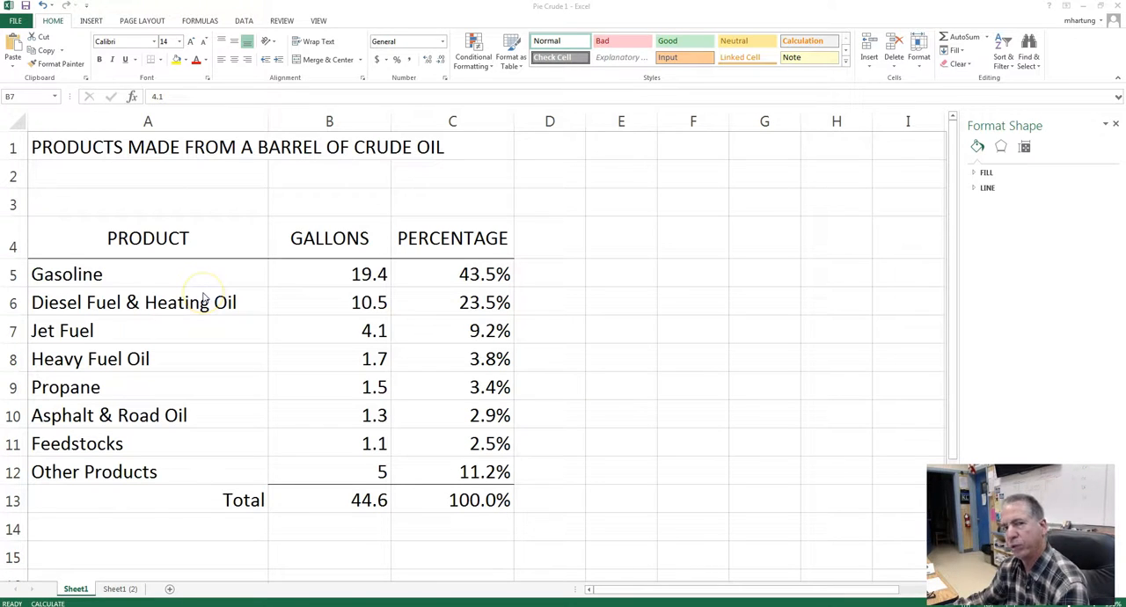
{"action": "mouse_move", "coordinate": [198, 238]}
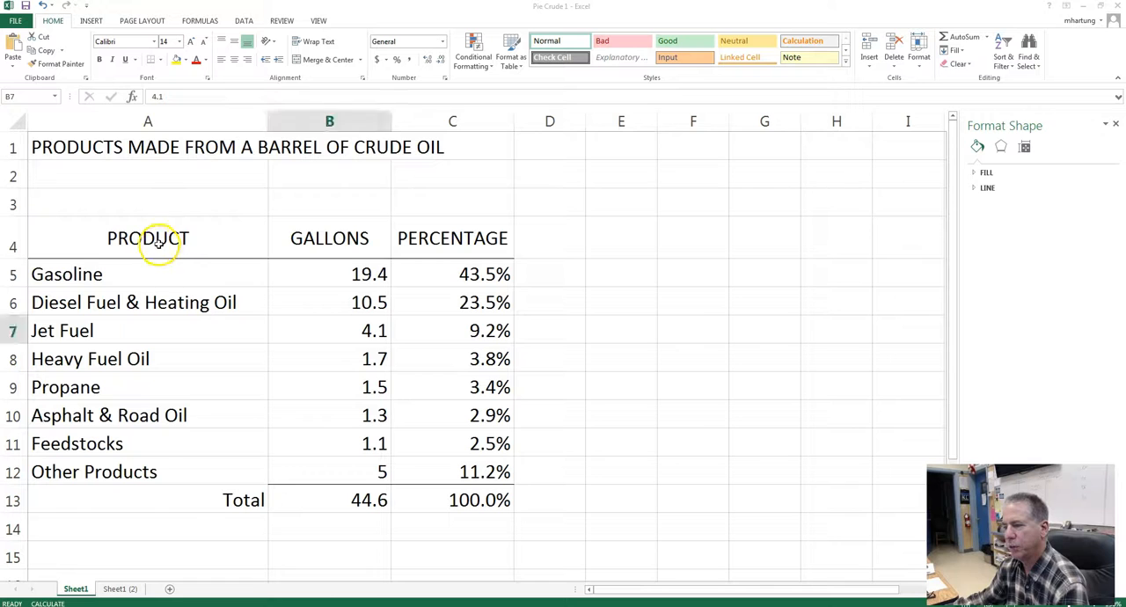
Step: Review the Gasoline gallons value and the percentage formulas in the products table
{"action": "left_click", "coordinate": [147, 237]}
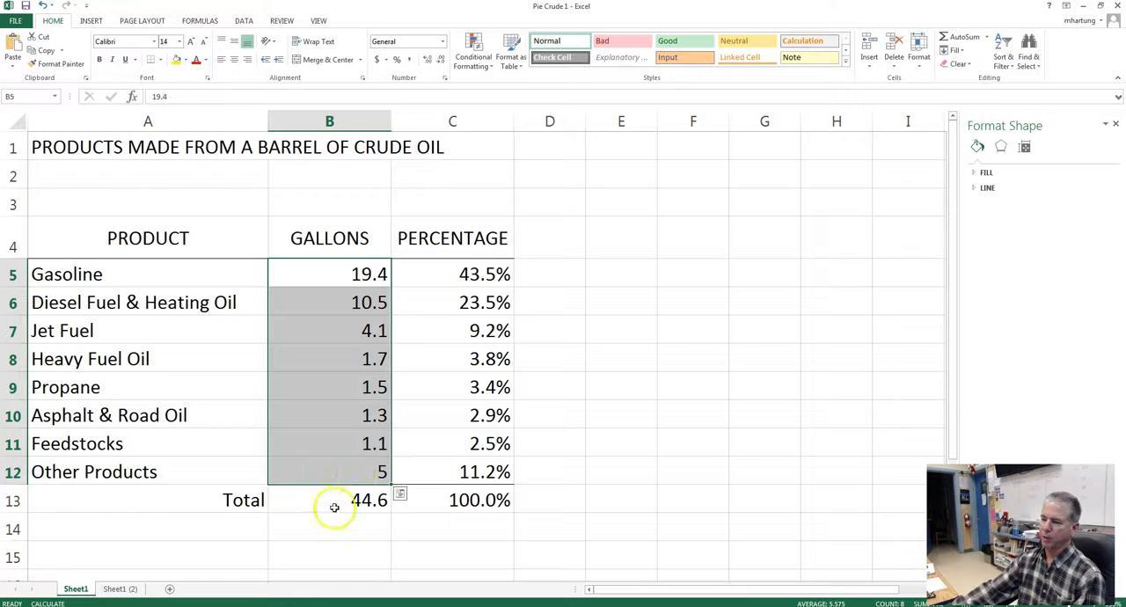
{"action": "left_click", "coordinate": [333, 274]}
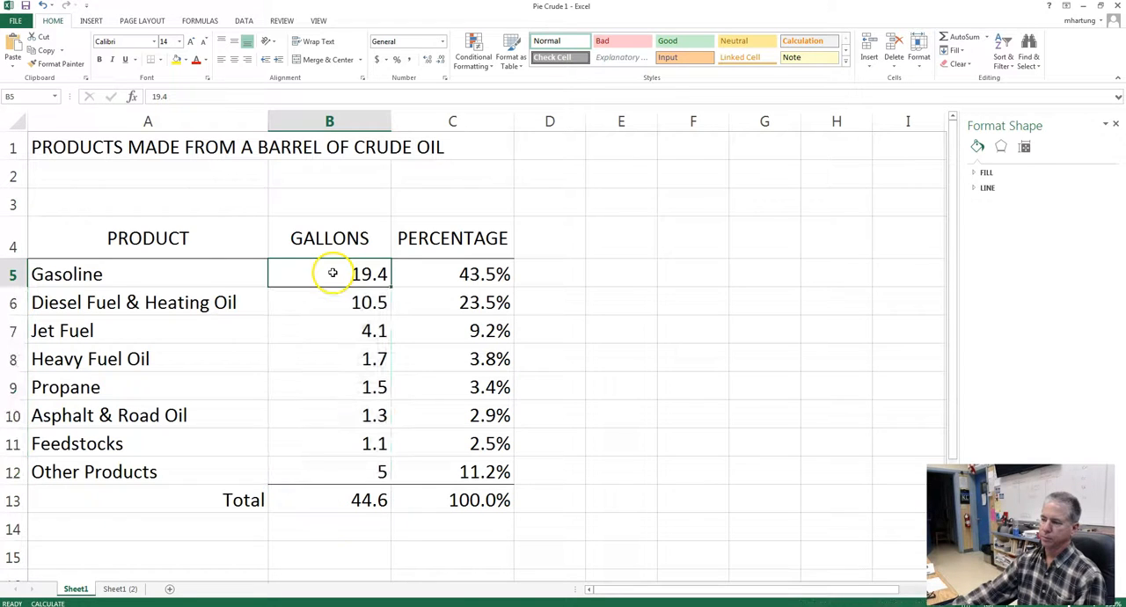
{"action": "mouse_move", "coordinate": [229, 257]}
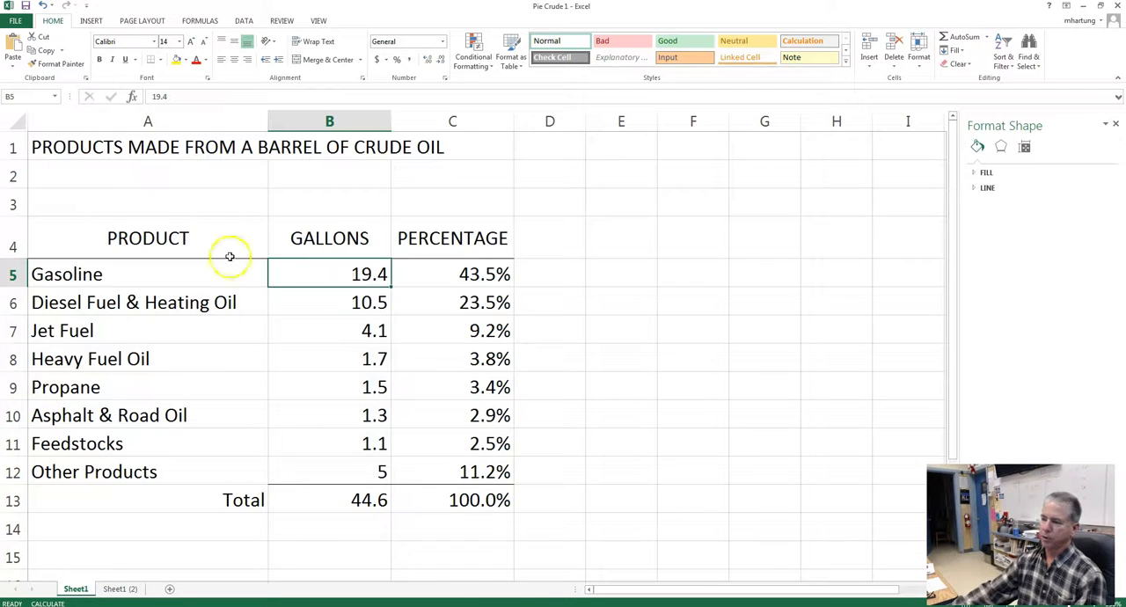
{"action": "mouse_move", "coordinate": [491, 415]}
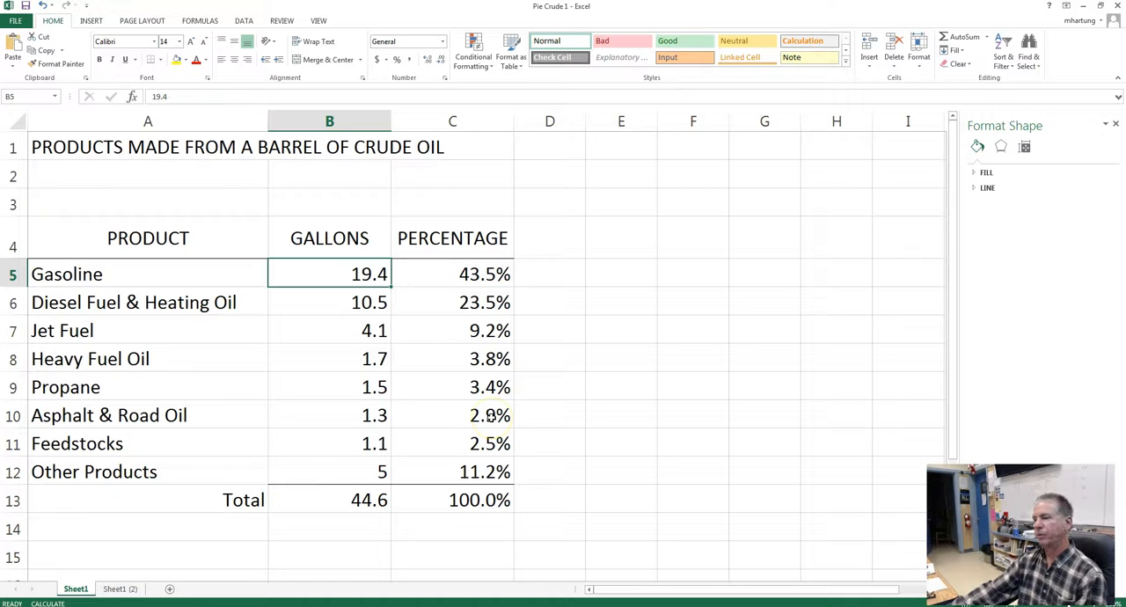
{"action": "left_click", "coordinate": [453, 275]}
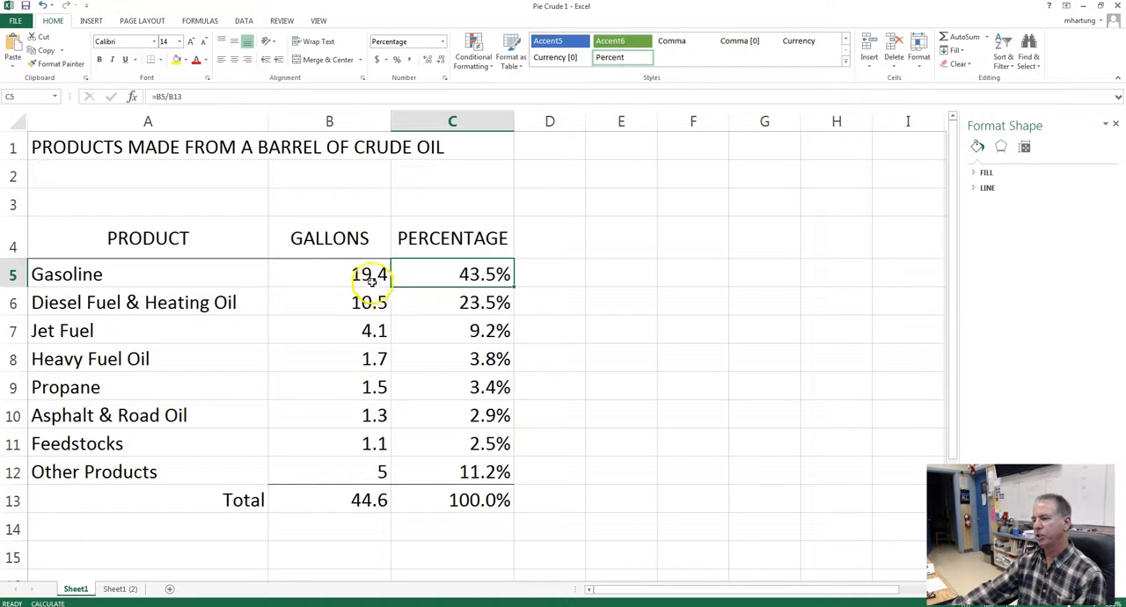
{"action": "left_click", "coordinate": [329, 275]}
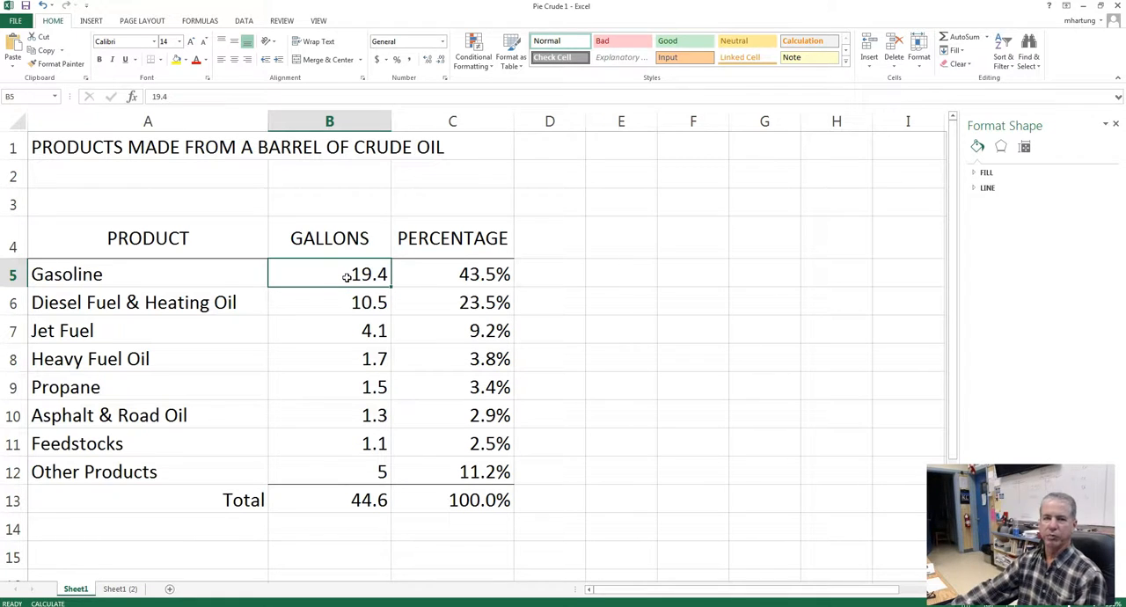
{"action": "left_click", "coordinate": [453, 275]}
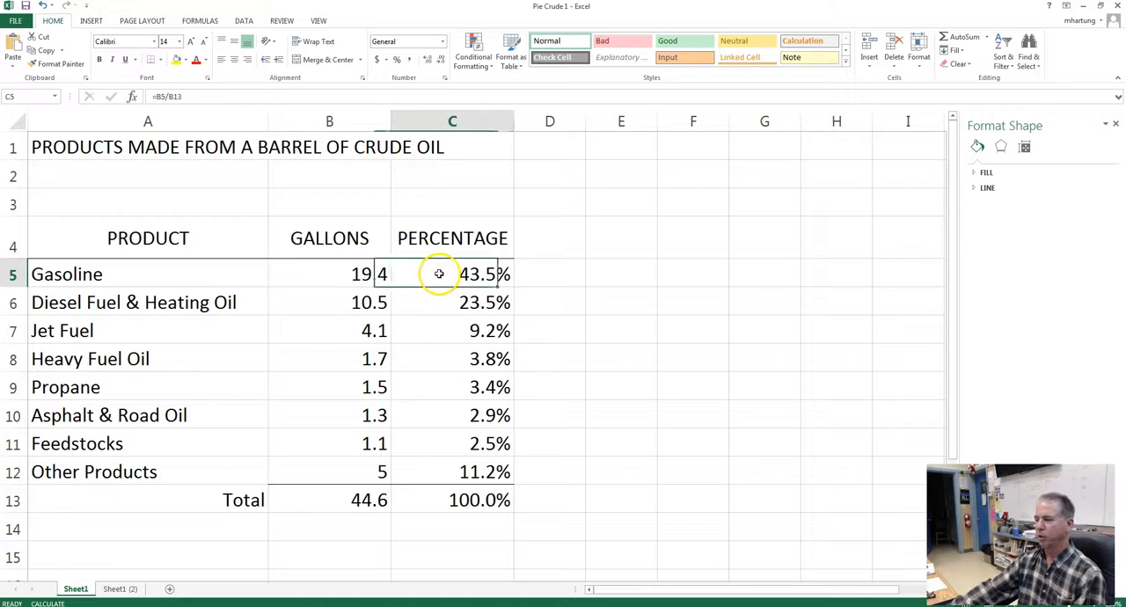
{"action": "left_click_drag", "start_coordinate": [452, 274], "coordinate": [451, 472]}
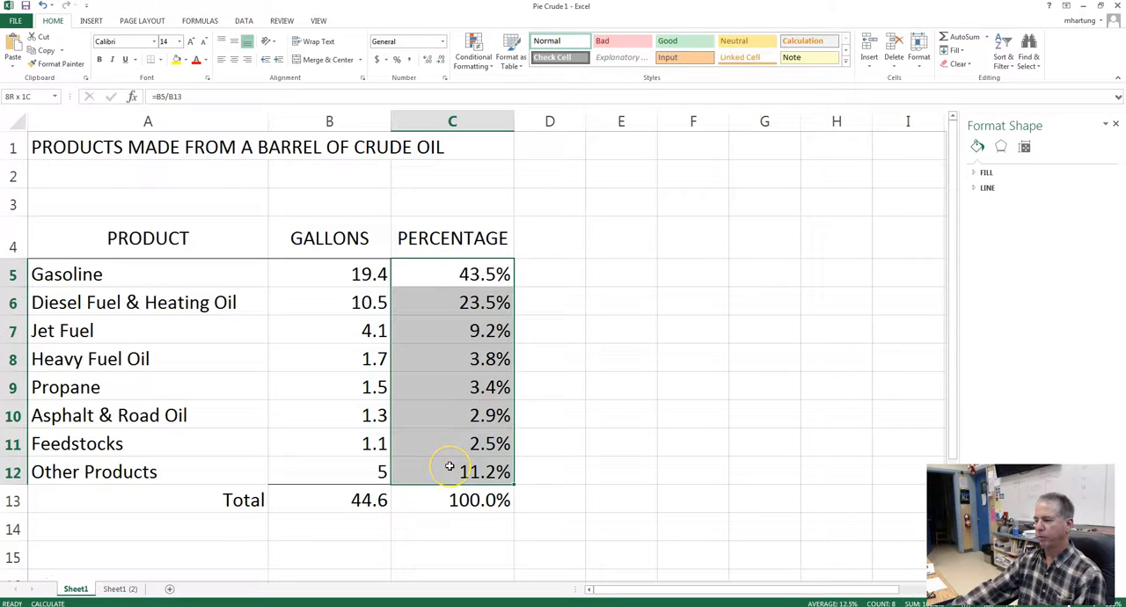
{"action": "left_click", "coordinate": [313, 302]}
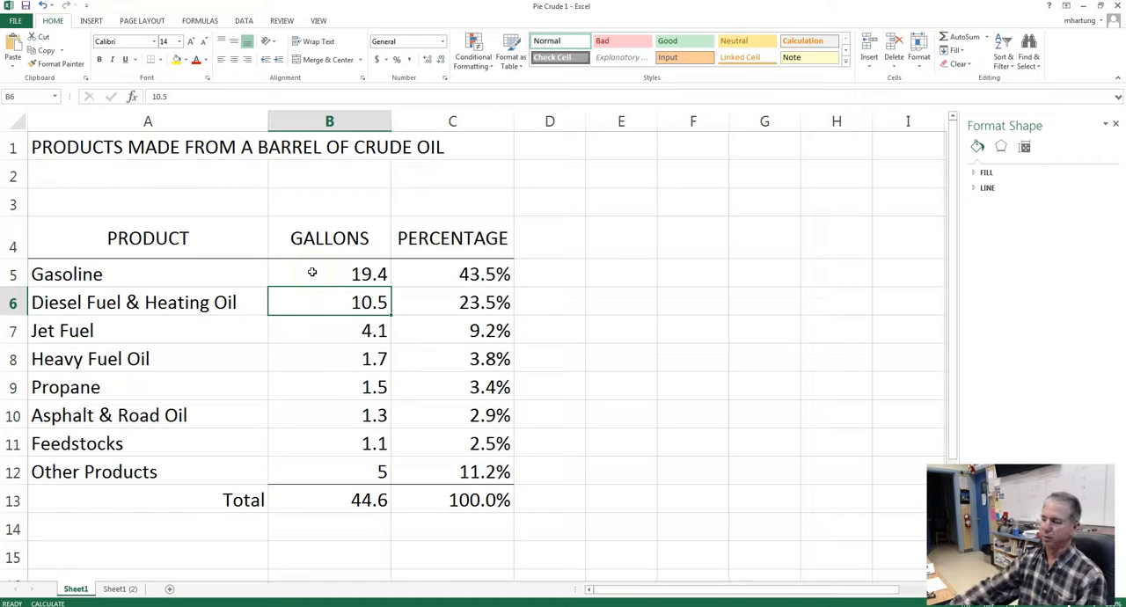
{"action": "mouse_move", "coordinate": [321, 271]}
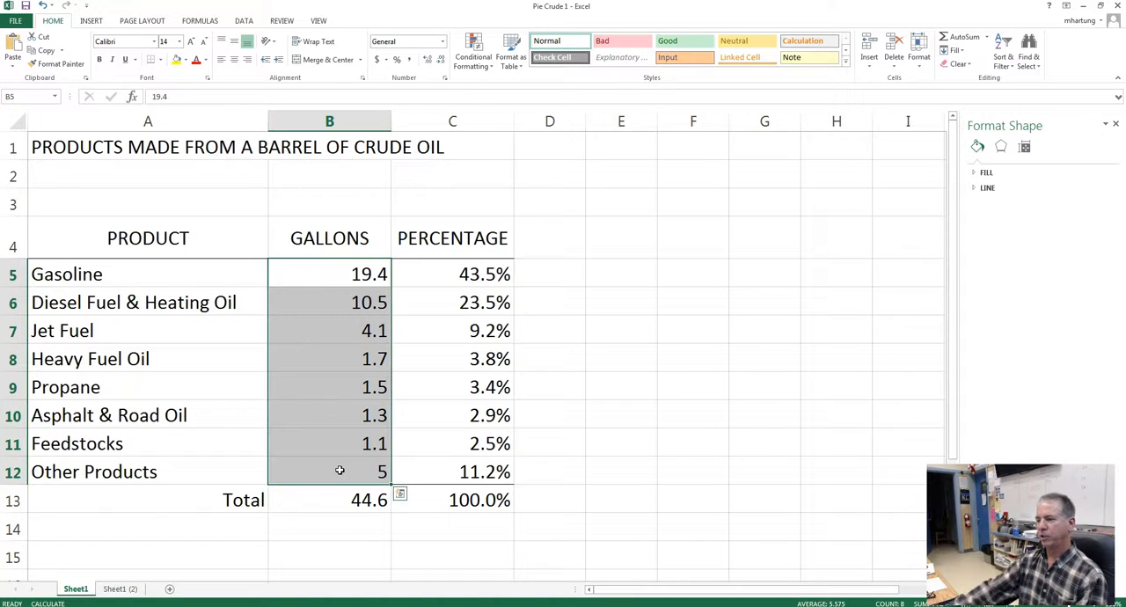
Step: Insert a 2-D pie chart from the gallons of the eight crude-oil products
{"action": "left_click", "coordinate": [91, 21]}
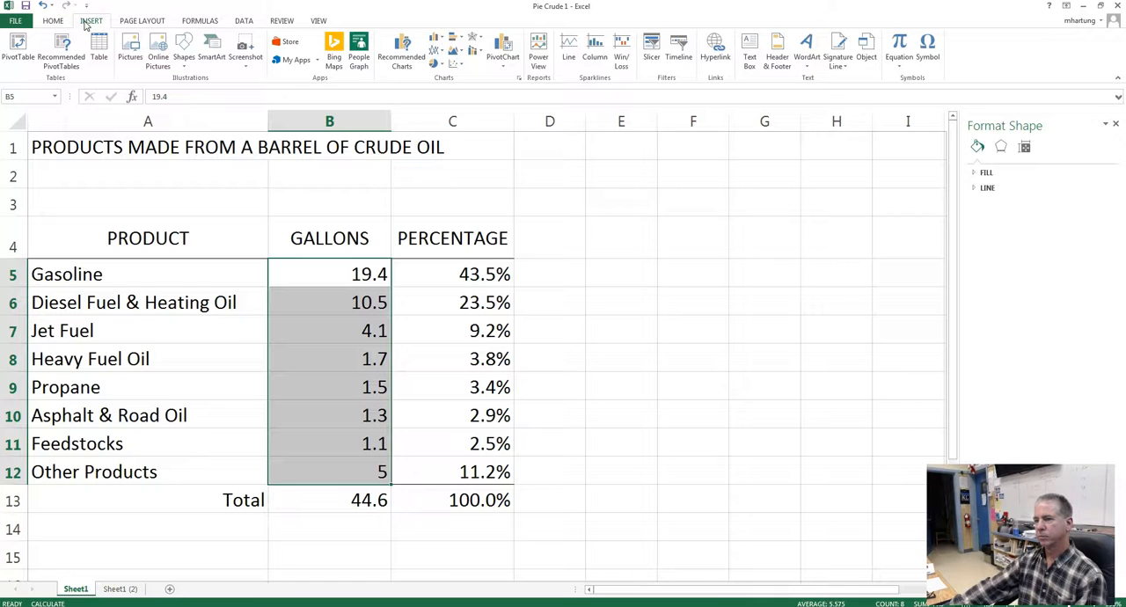
{"action": "mouse_move", "coordinate": [317, 11]}
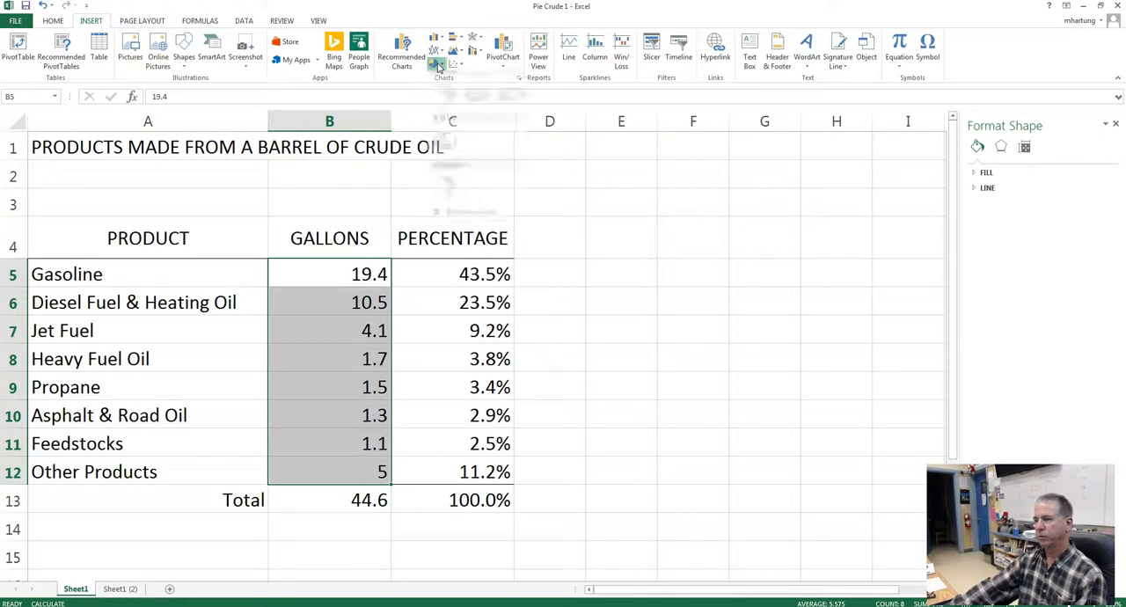
{"action": "left_click", "coordinate": [435, 49]}
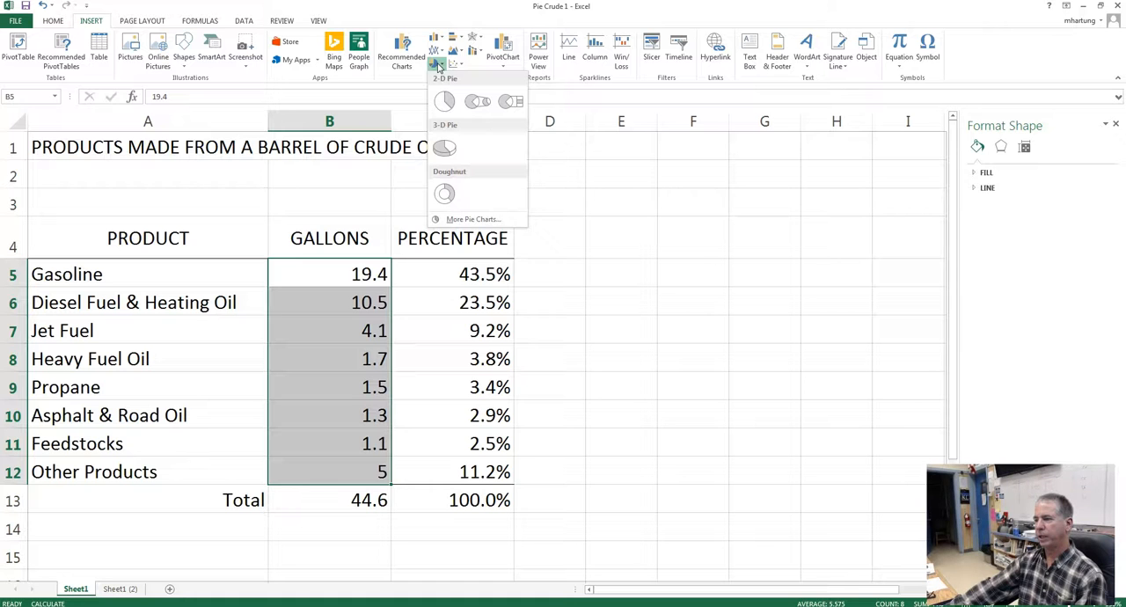
{"action": "left_click", "coordinate": [443, 100]}
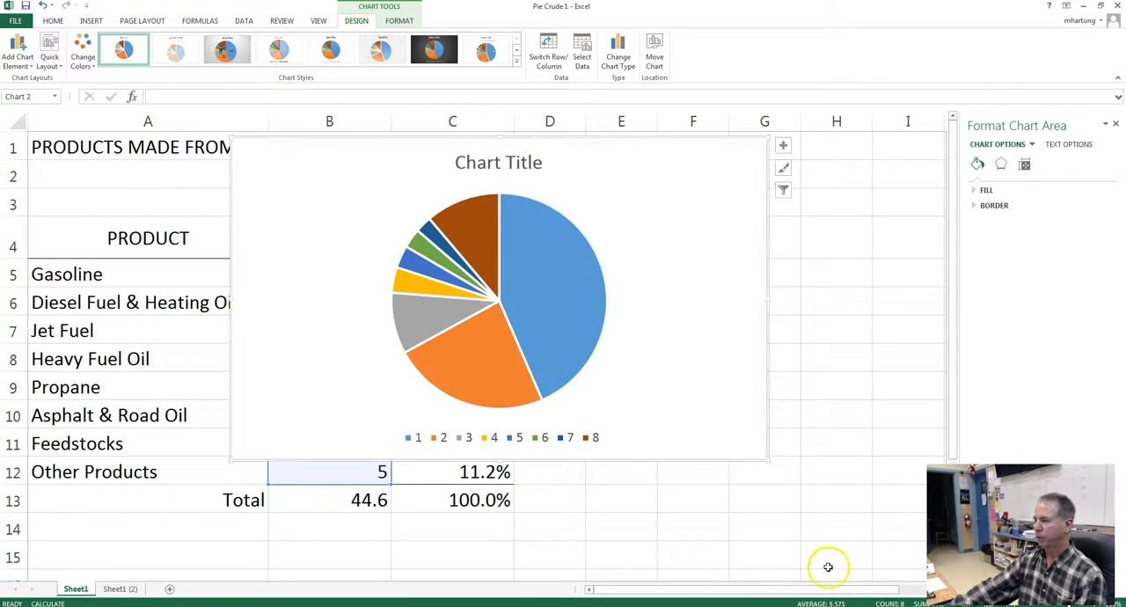
{"action": "mouse_move", "coordinate": [768, 463]}
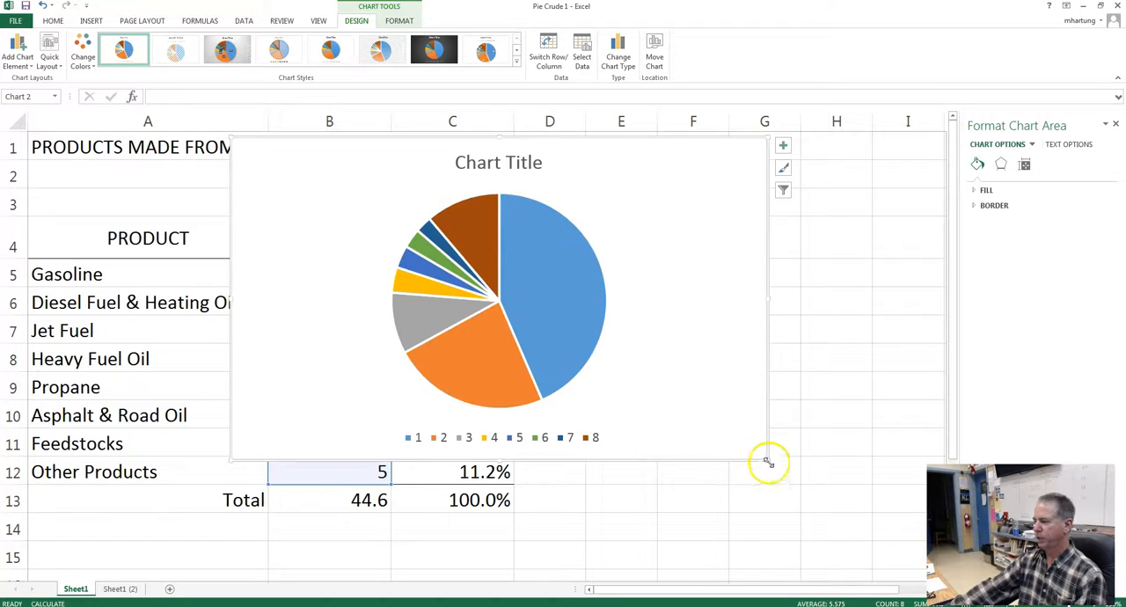
Step: Scroll the sheet to view the enlarged pie chart beside the product names
{"action": "scroll", "scroll_direction": "down", "scroll_amount": 3}
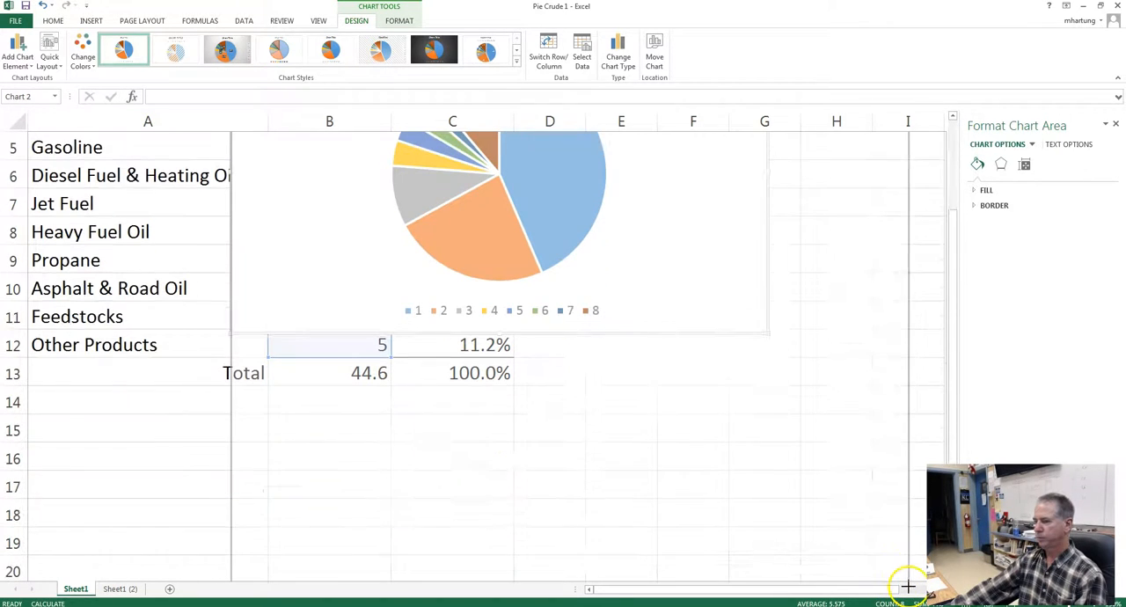
{"action": "scroll", "scroll_direction": "down", "scroll_amount": 3}
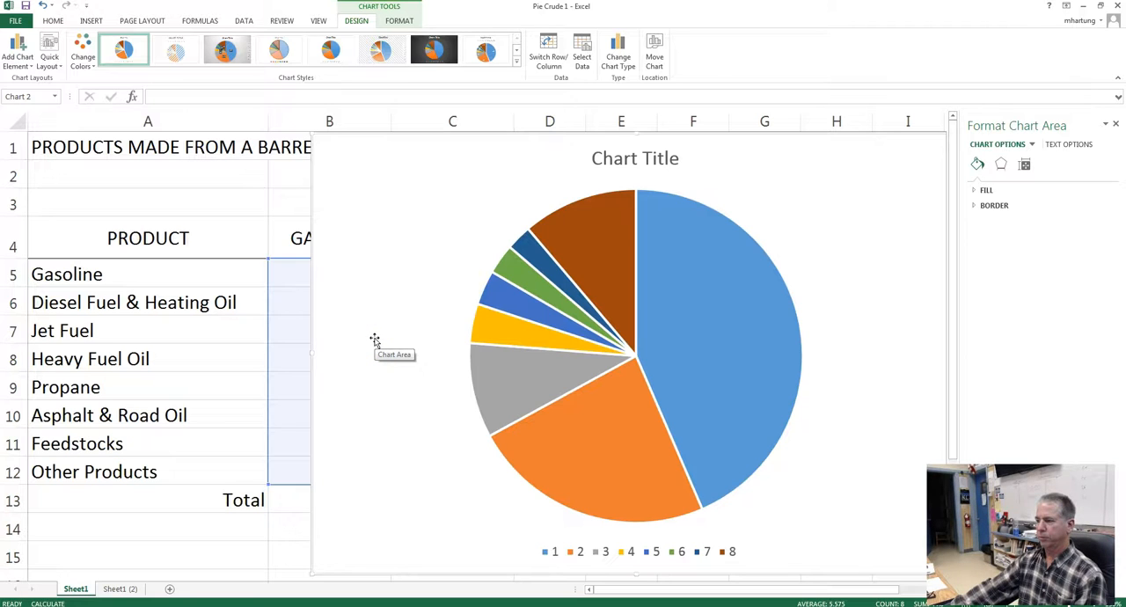
{"action": "mouse_move", "coordinate": [571, 183]}
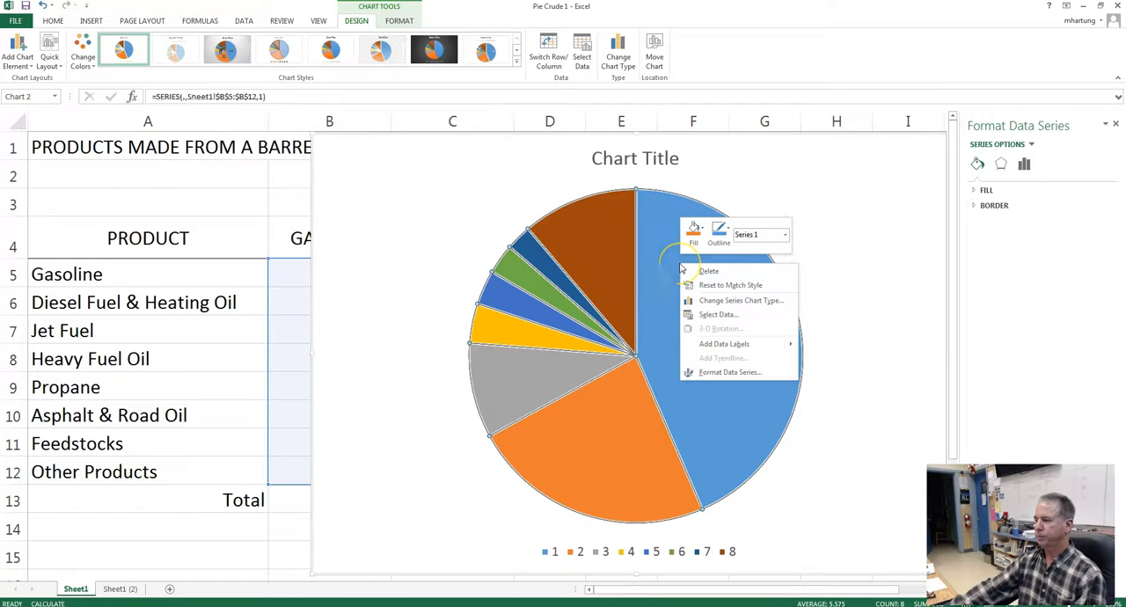
{"action": "mouse_move", "coordinate": [718, 315]}
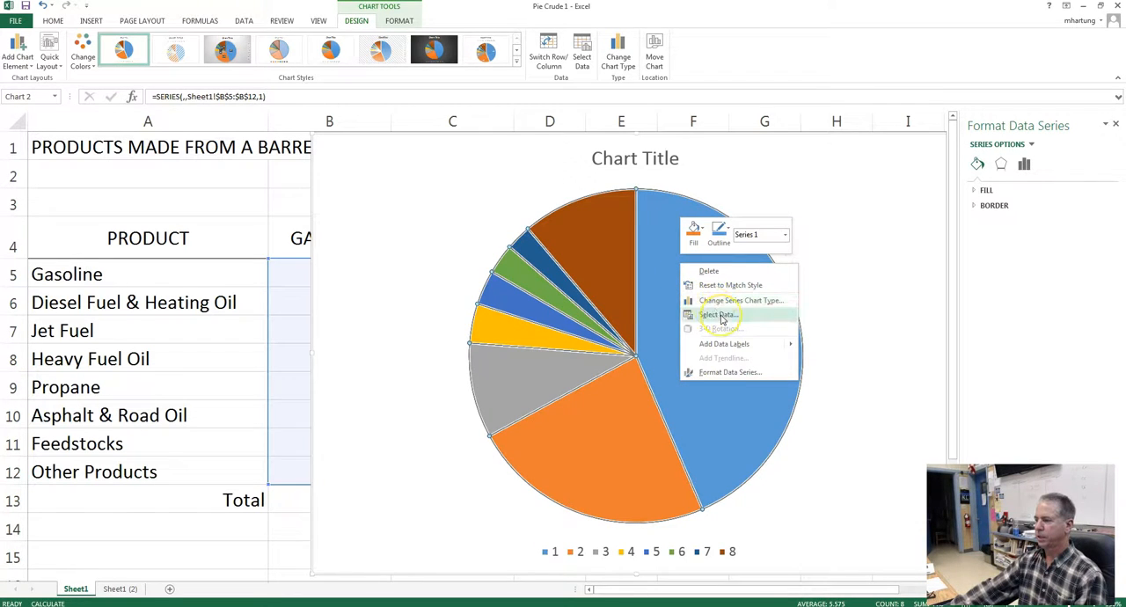
Step: Use the product names in A5:A12 as the pie's slice labels via Select Data
{"action": "left_click", "coordinate": [718, 315]}
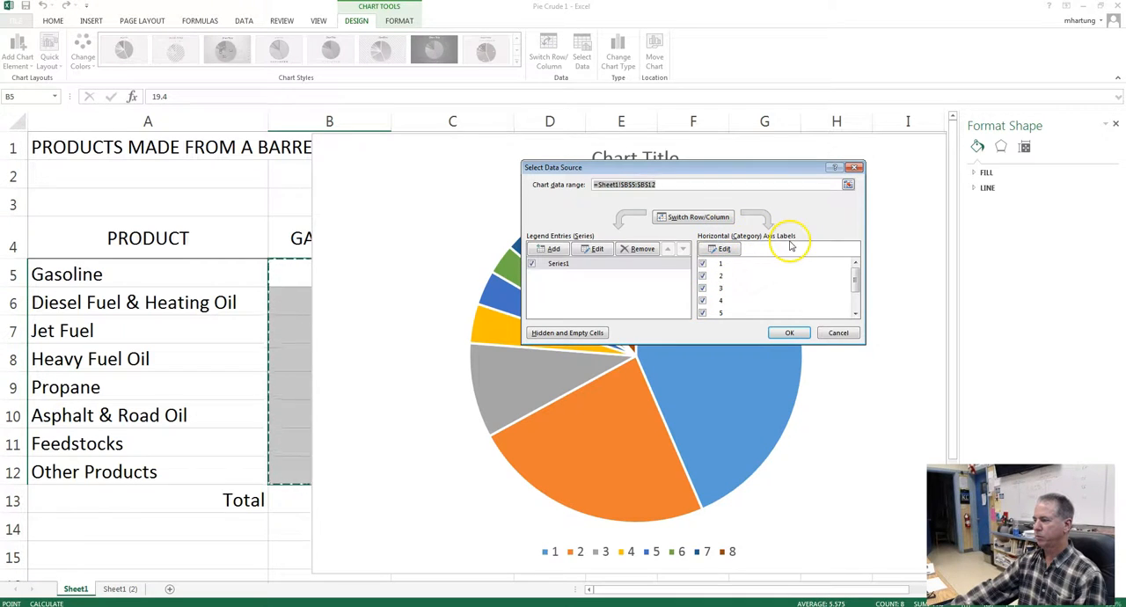
{"action": "left_click", "coordinate": [718, 248]}
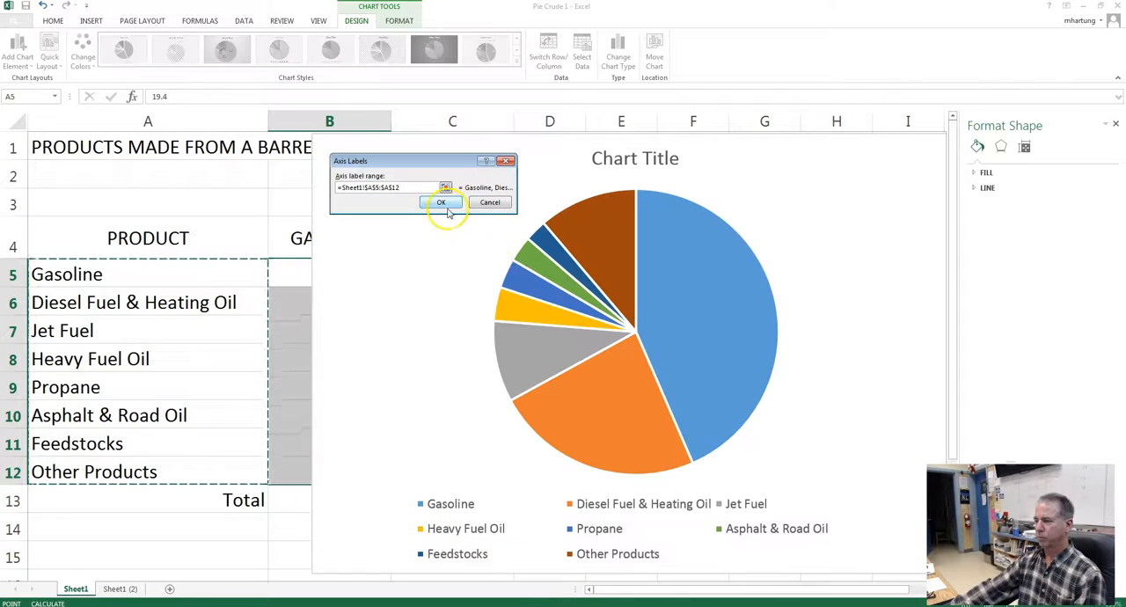
{"action": "left_click", "coordinate": [440, 202]}
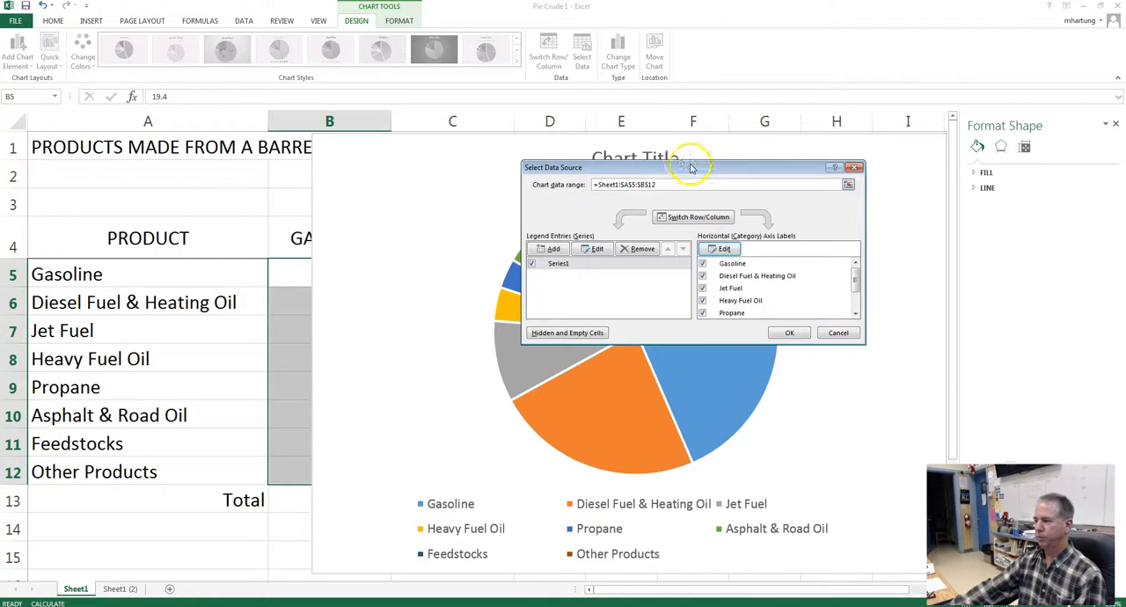
Step: Name Series1 after cell A1 so the title reads PRODUCTS MADE FROM A BARREL OF CRUDE OIL
{"action": "left_click_drag", "start_coordinate": [690, 168], "coordinate": [858, 231]}
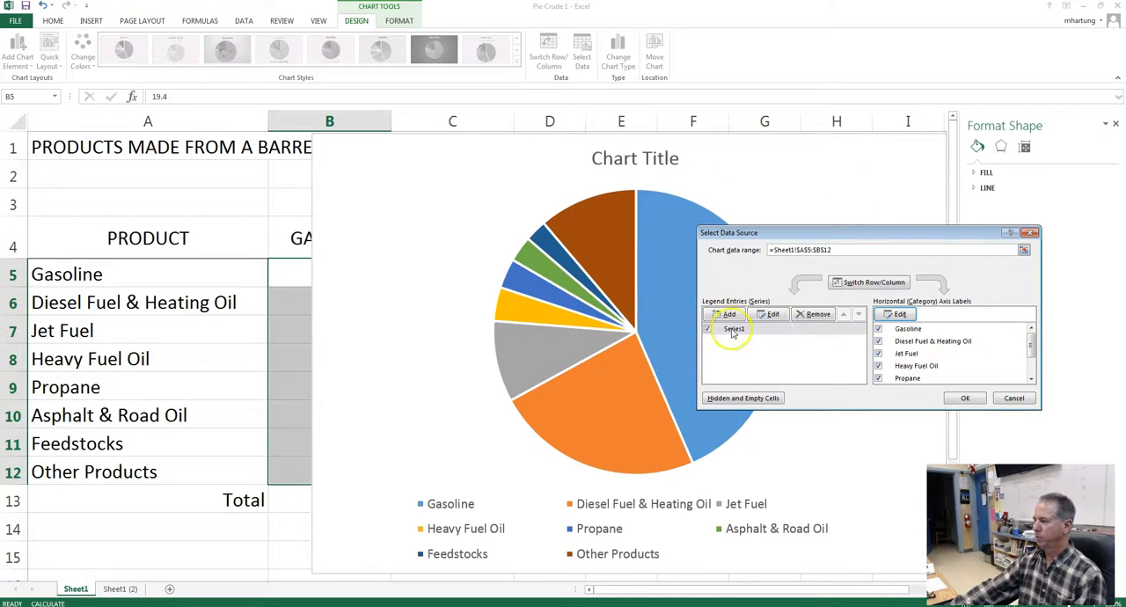
{"action": "left_click", "coordinate": [736, 327]}
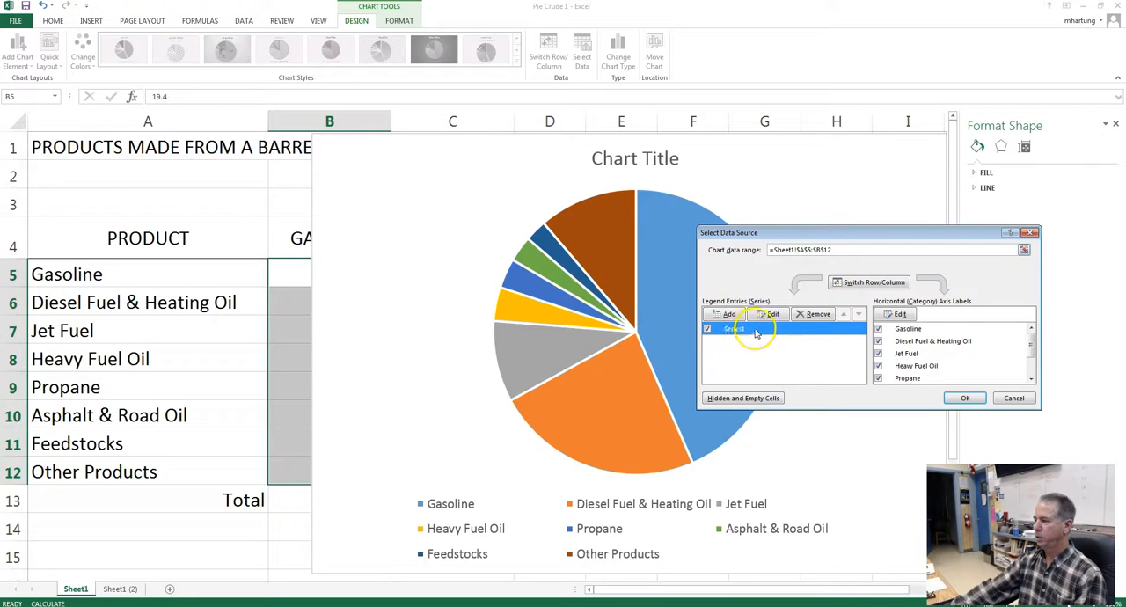
{"action": "left_click", "coordinate": [772, 314]}
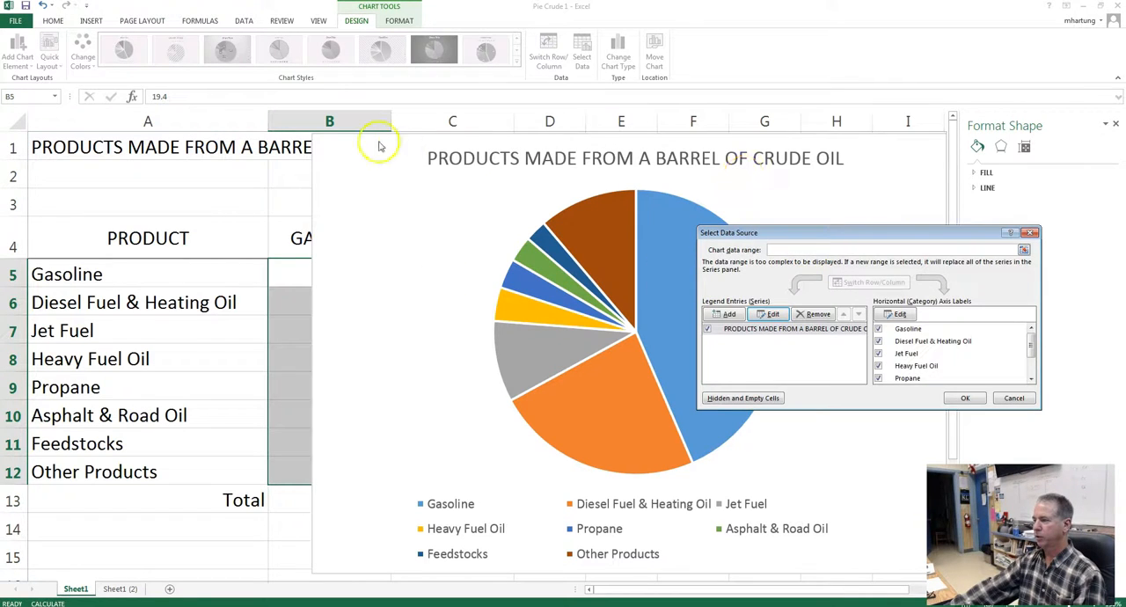
{"action": "mouse_move", "coordinate": [831, 236]}
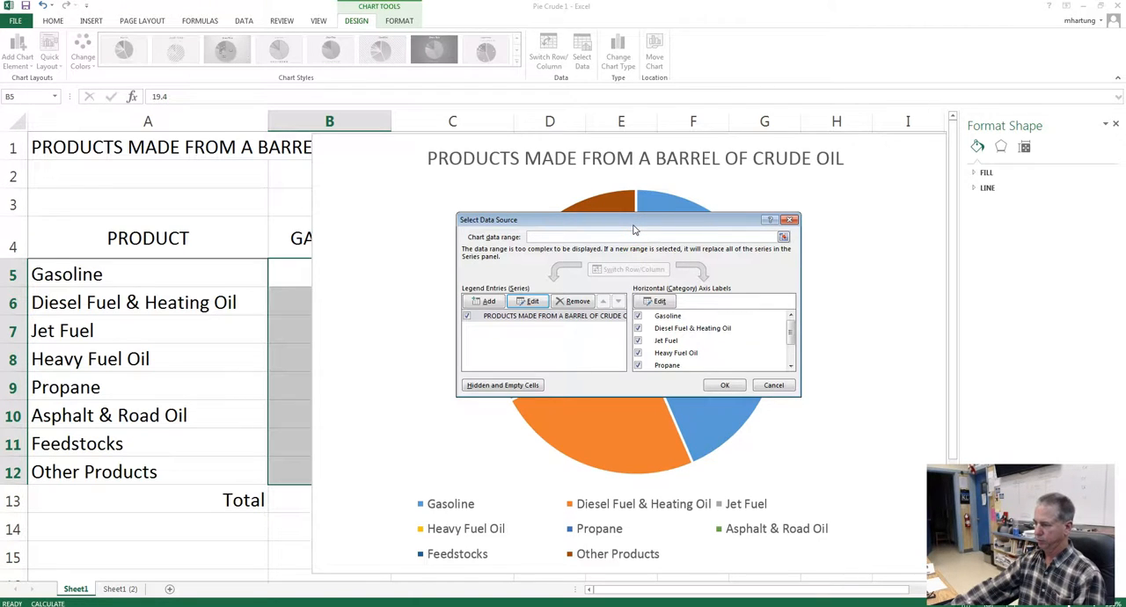
{"action": "mouse_move", "coordinate": [679, 540]}
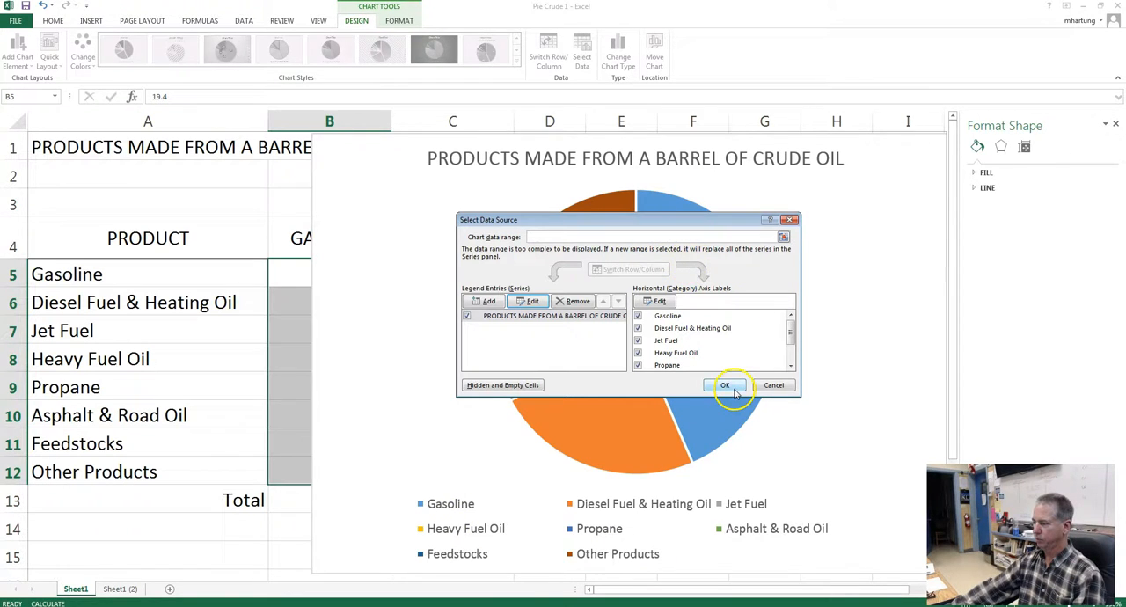
{"action": "left_click", "coordinate": [725, 385]}
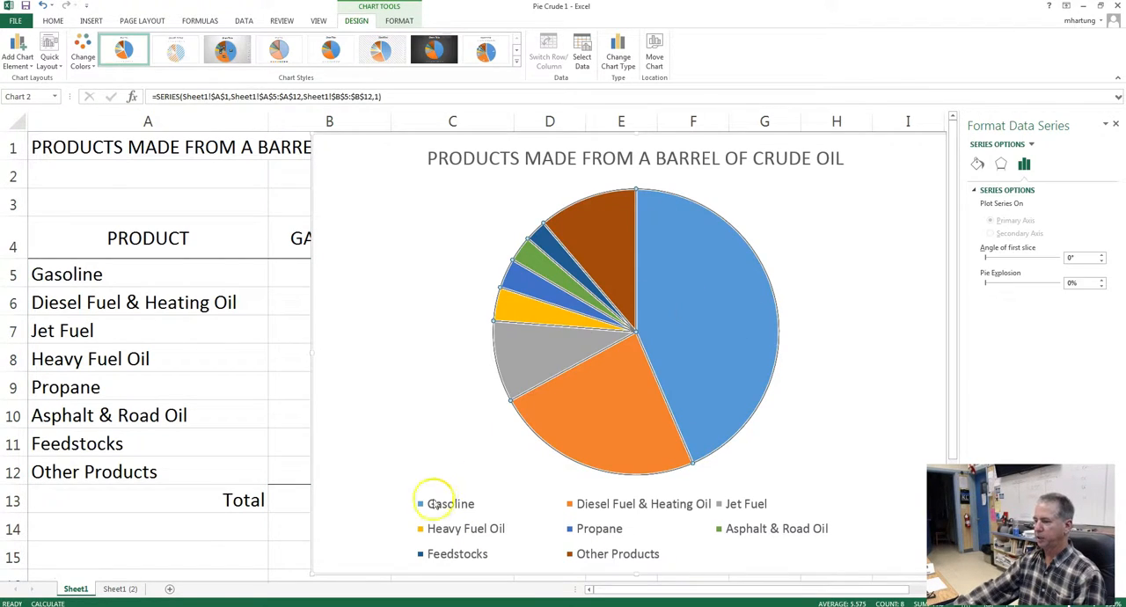
Step: Select the pie's data series to bring up its formatting options
{"action": "left_click", "coordinate": [720, 278]}
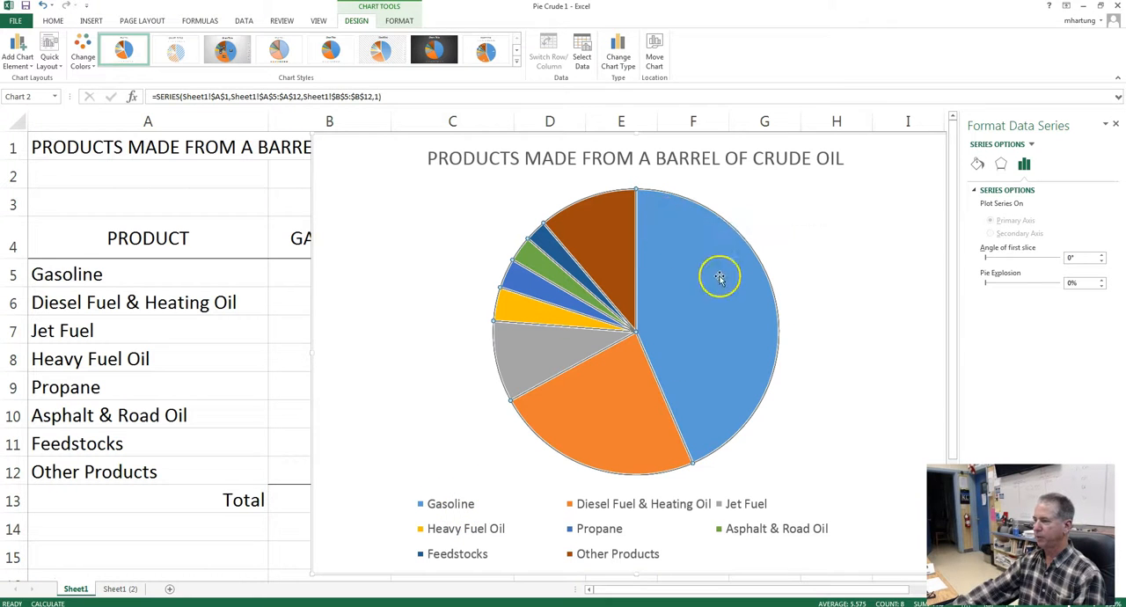
{"action": "mouse_move", "coordinate": [724, 402]}
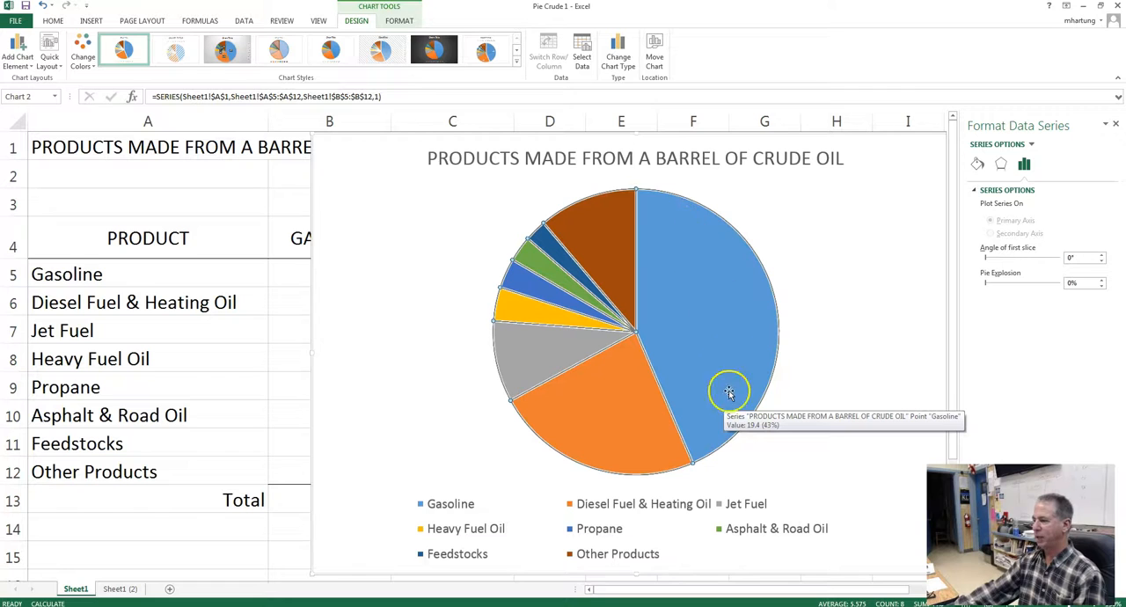
{"action": "mouse_move", "coordinate": [658, 366]}
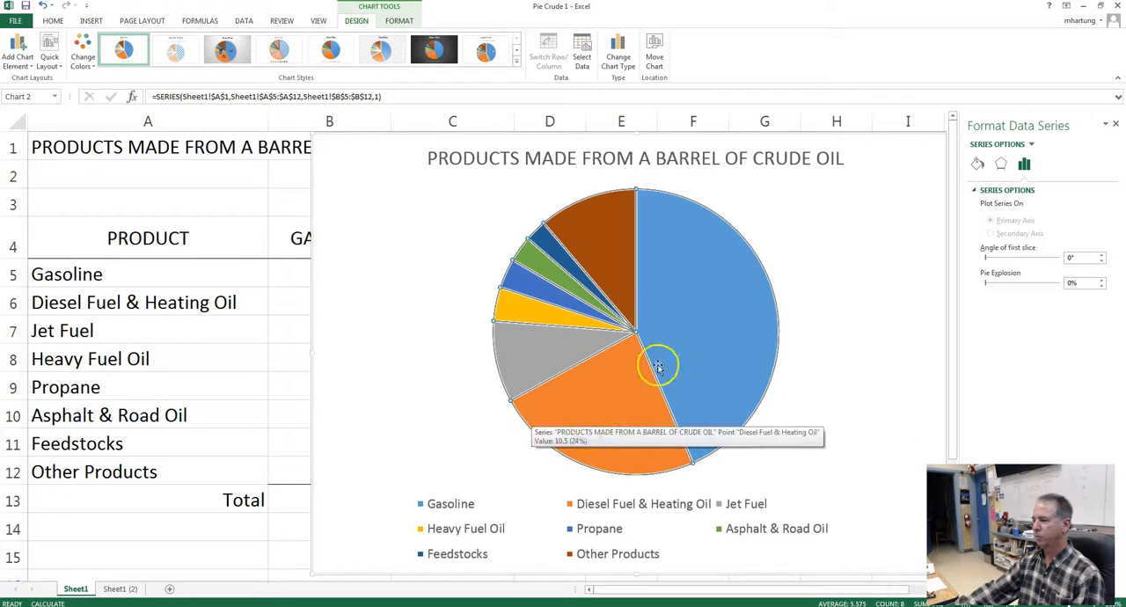
{"action": "mouse_move", "coordinate": [653, 139]}
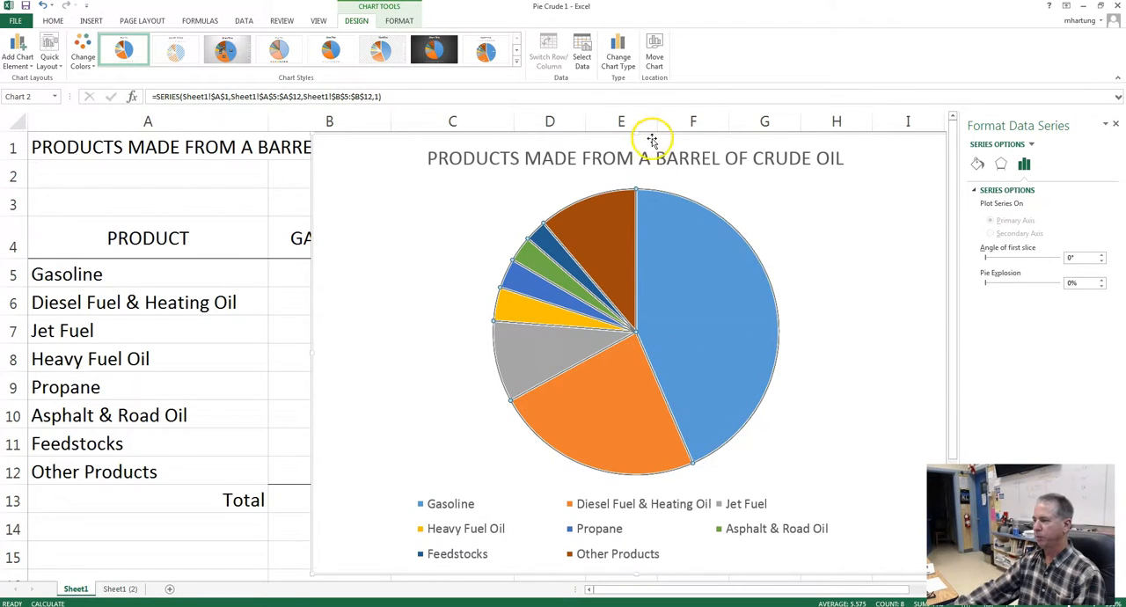
{"action": "mouse_move", "coordinate": [729, 338]}
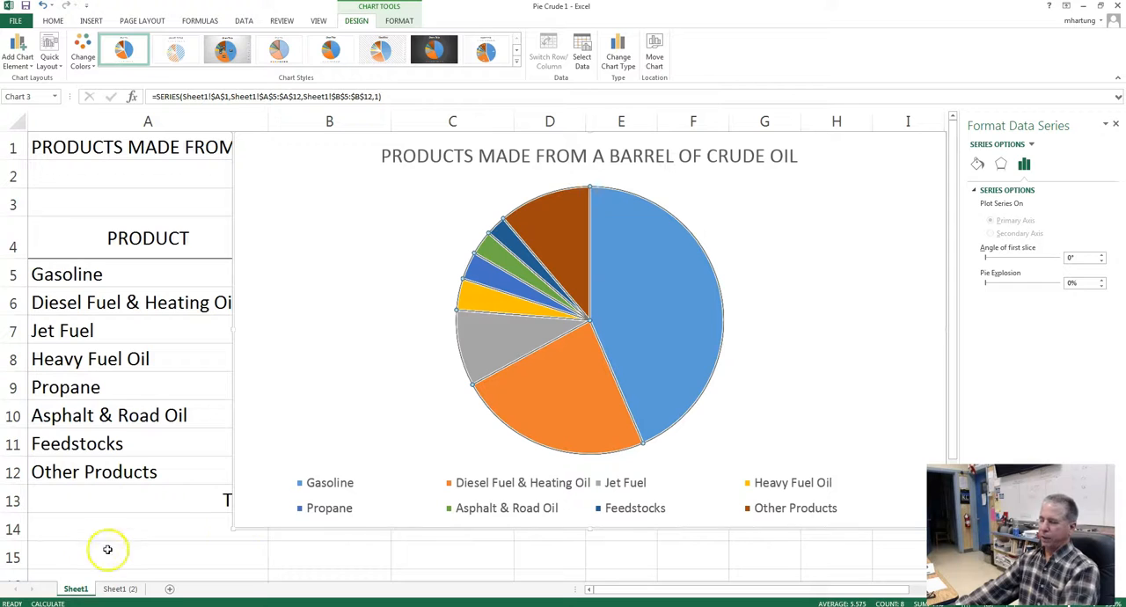
{"action": "mouse_move", "coordinate": [475, 519]}
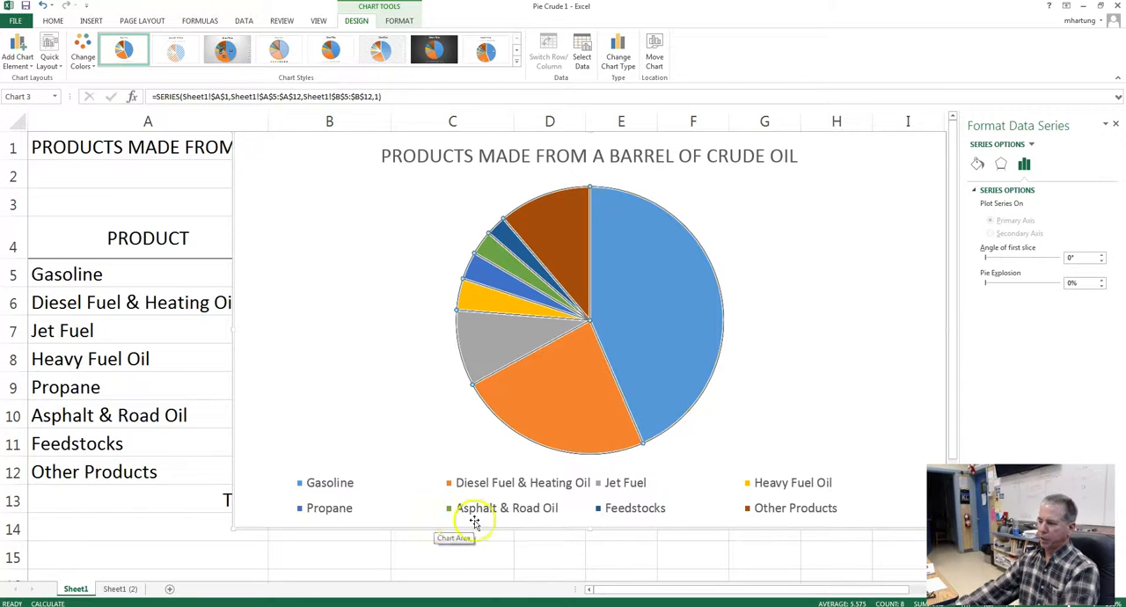
{"action": "mouse_move", "coordinate": [650, 473]}
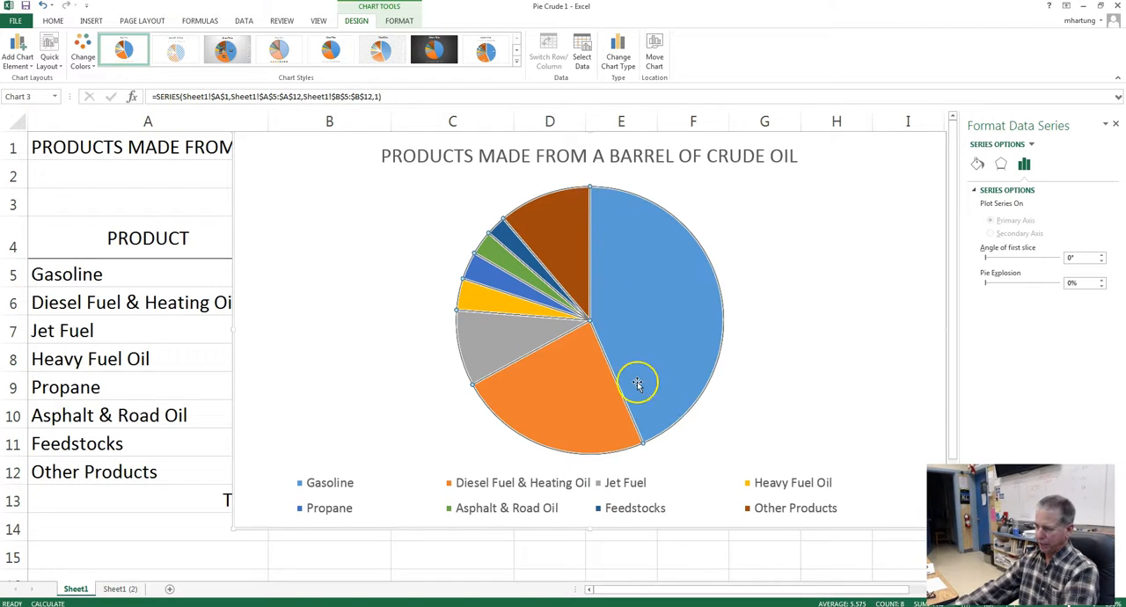
{"action": "mouse_move", "coordinate": [665, 310]}
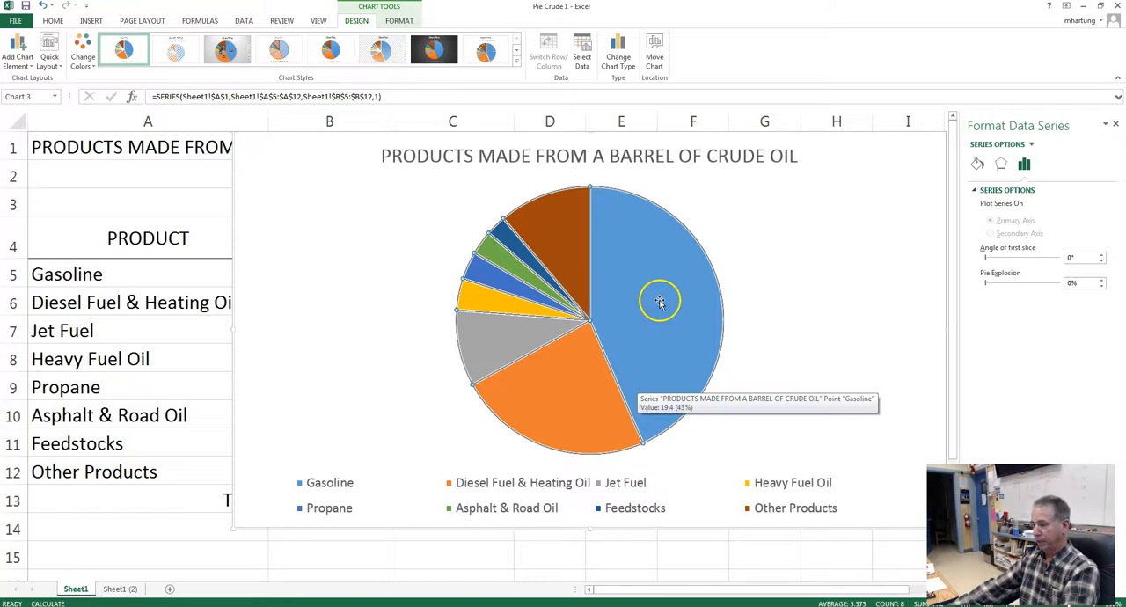
{"action": "mouse_move", "coordinate": [601, 291]}
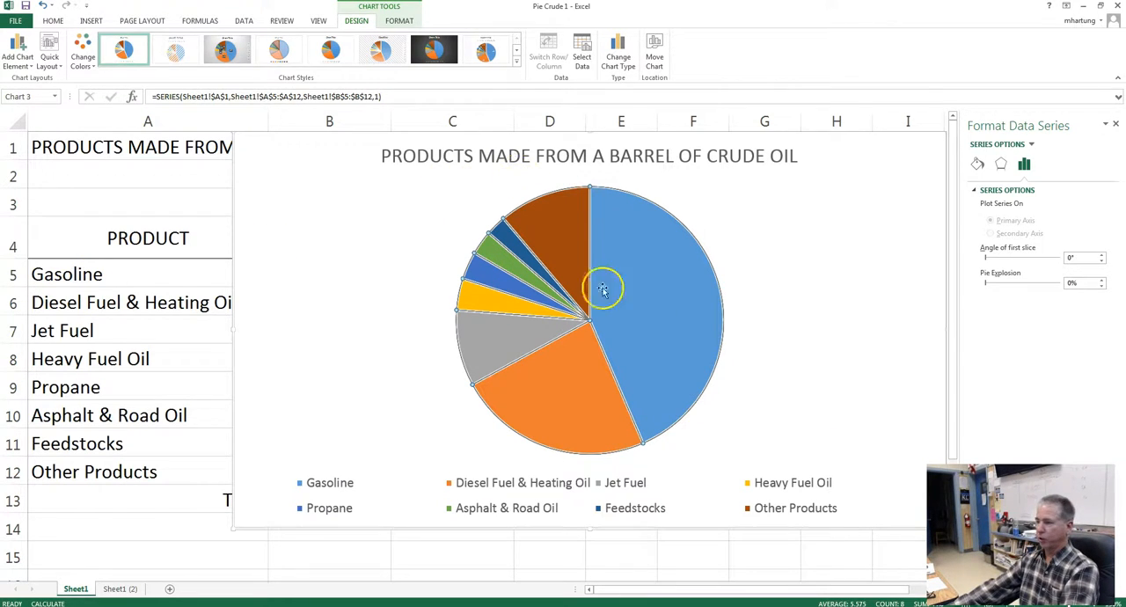
{"action": "mouse_move", "coordinate": [676, 178]}
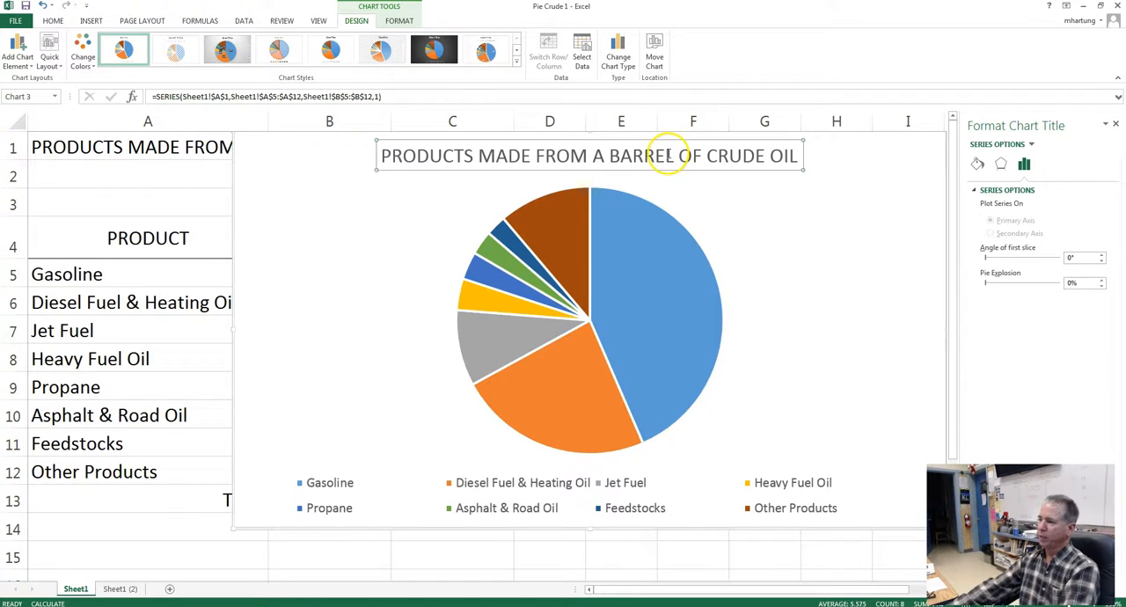
Step: Retitle the chart GALLONS OF PRODUCTS MADE FROM A 42-GALLON BARREL OF CRUDE OIL
{"action": "left_click", "coordinate": [775, 155]}
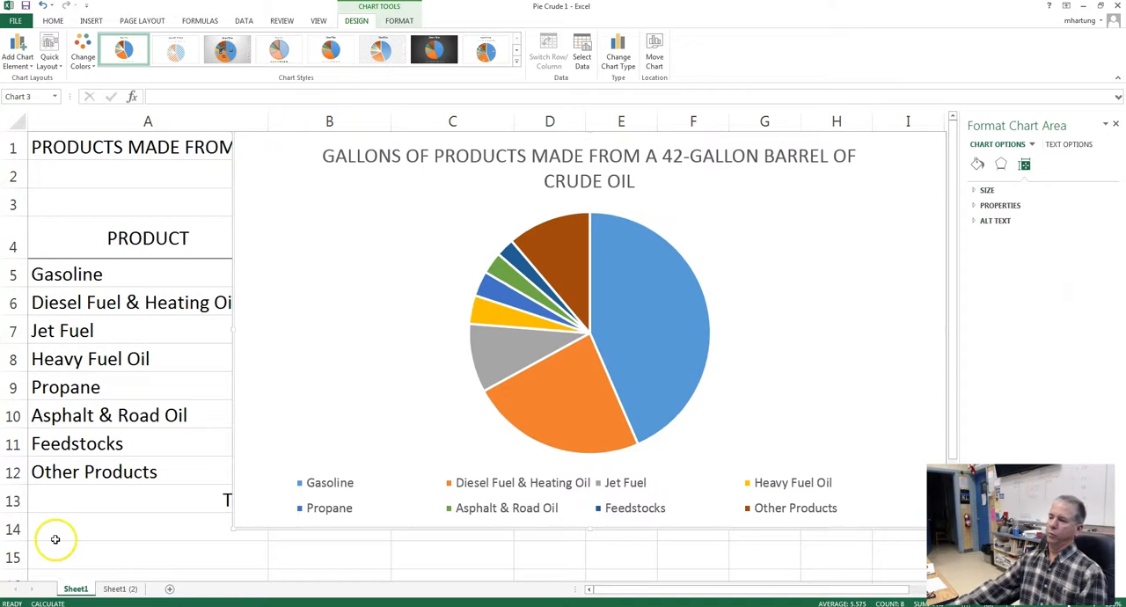
{"action": "mouse_move", "coordinate": [431, 237]}
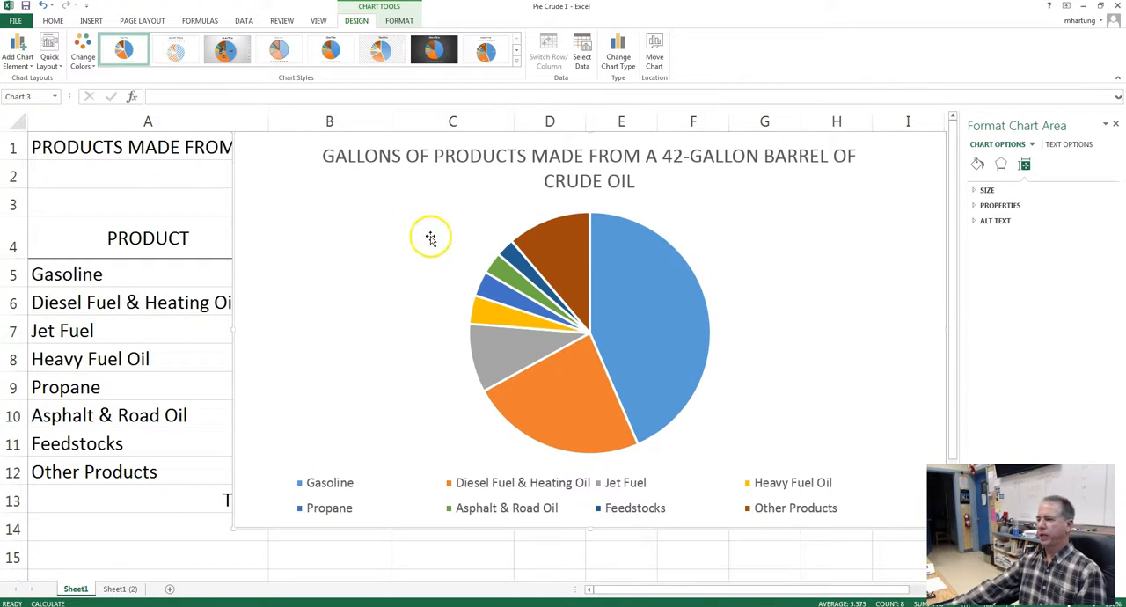
{"action": "mouse_move", "coordinate": [506, 179]}
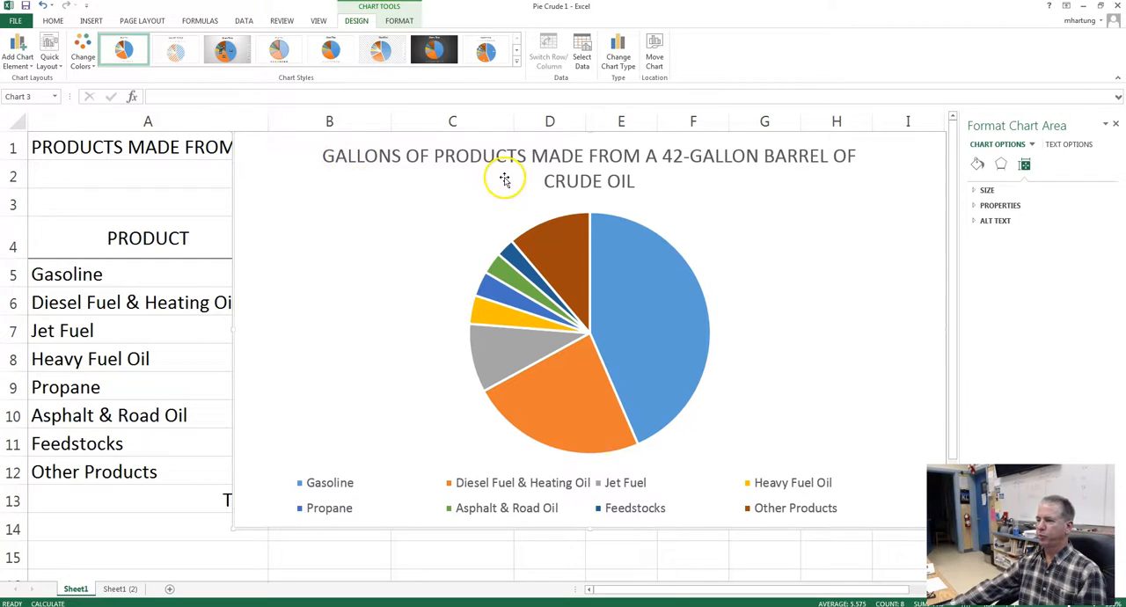
{"action": "mouse_move", "coordinate": [842, 174]}
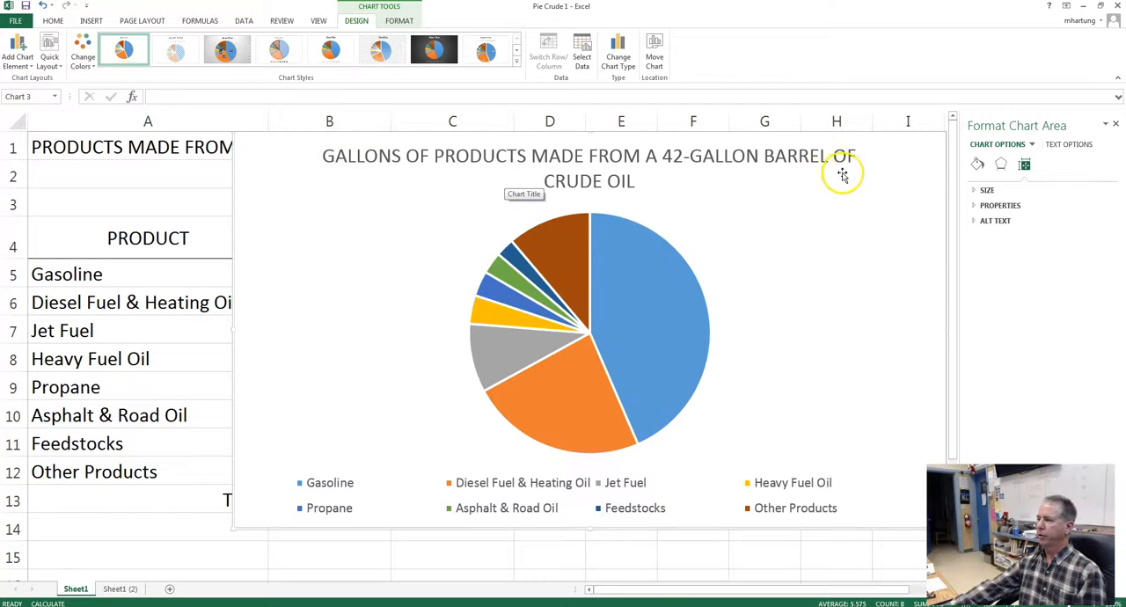
{"action": "mouse_move", "coordinate": [648, 193]}
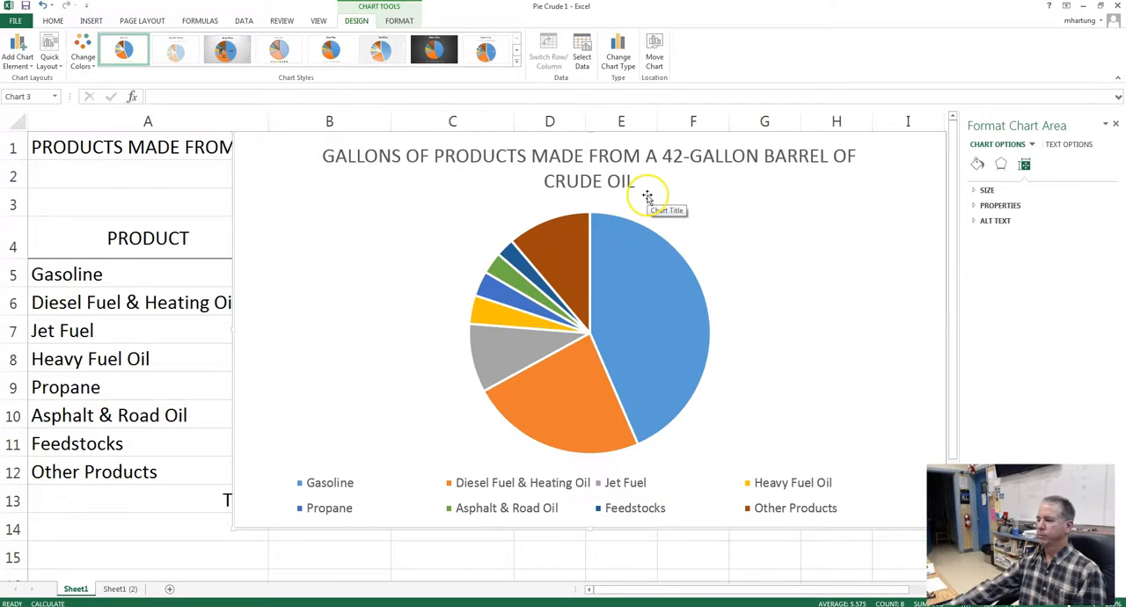
{"action": "mouse_move", "coordinate": [637, 240]}
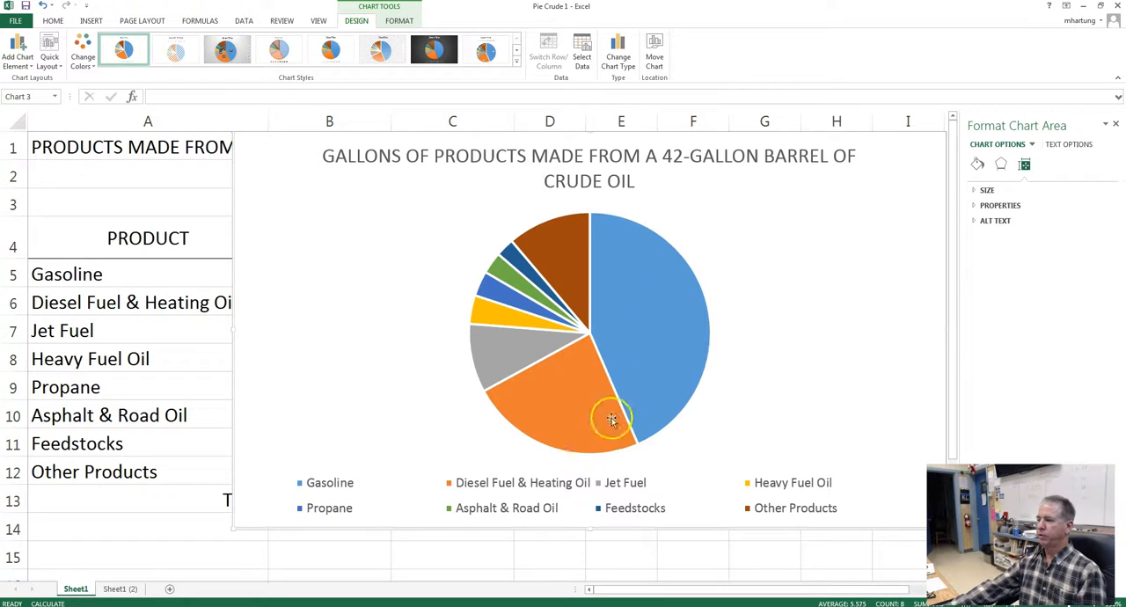
{"action": "mouse_move", "coordinate": [565, 264]}
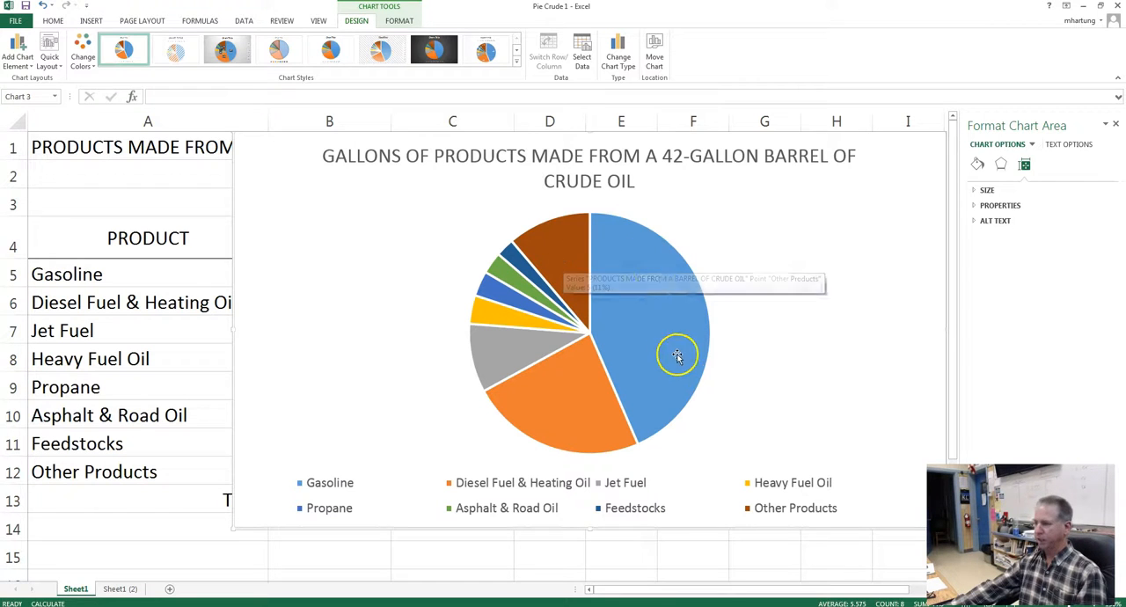
{"action": "mouse_move", "coordinate": [362, 190]}
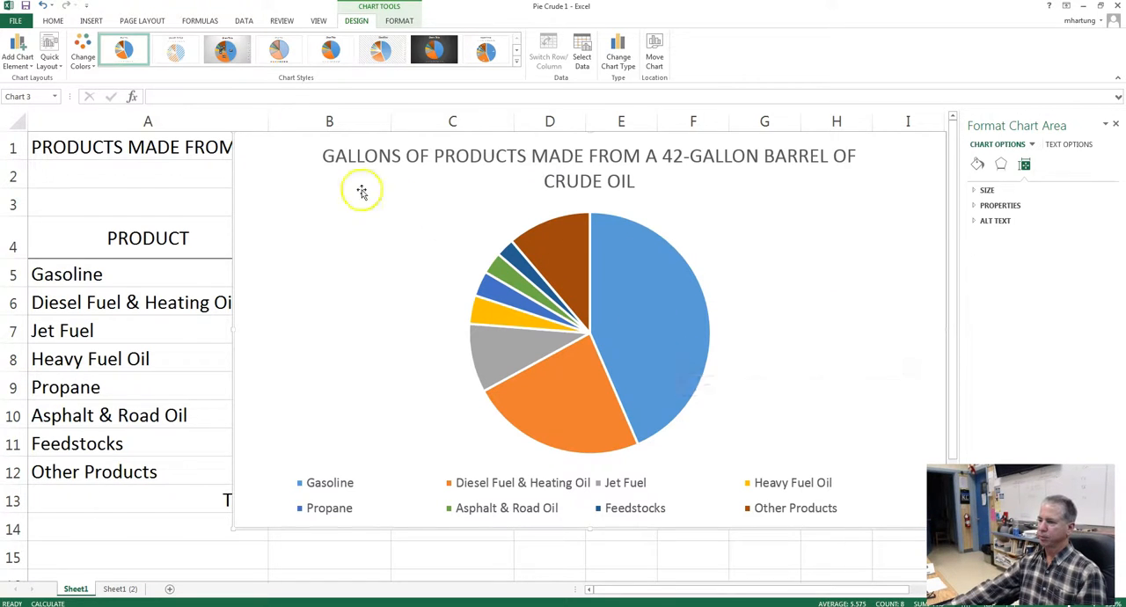
{"action": "mouse_move", "coordinate": [355, 162]}
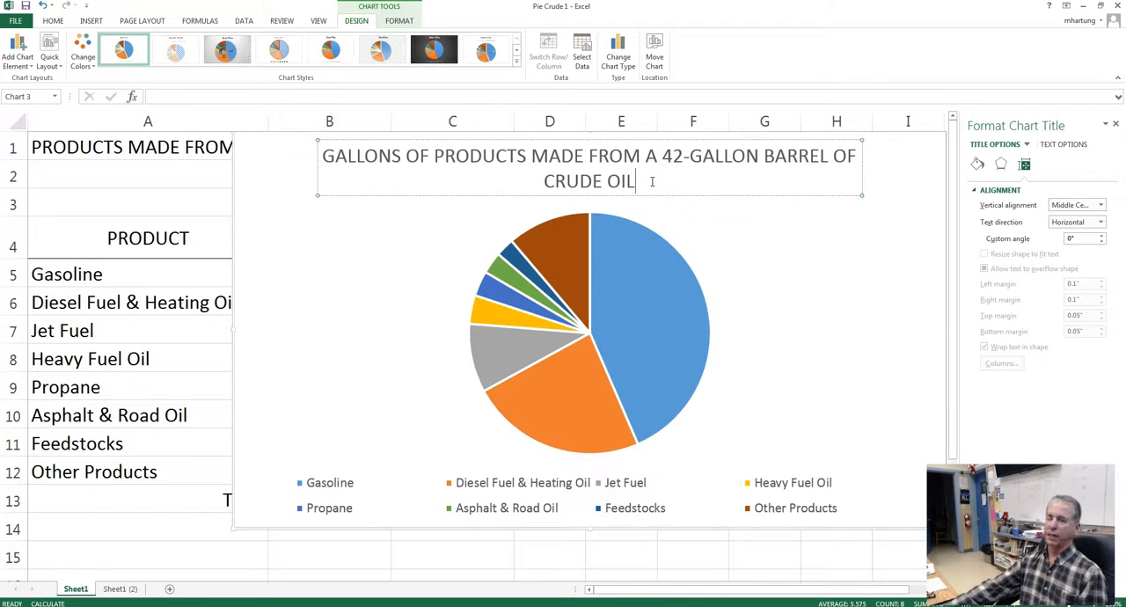
{"action": "mouse_move", "coordinate": [292, 304]}
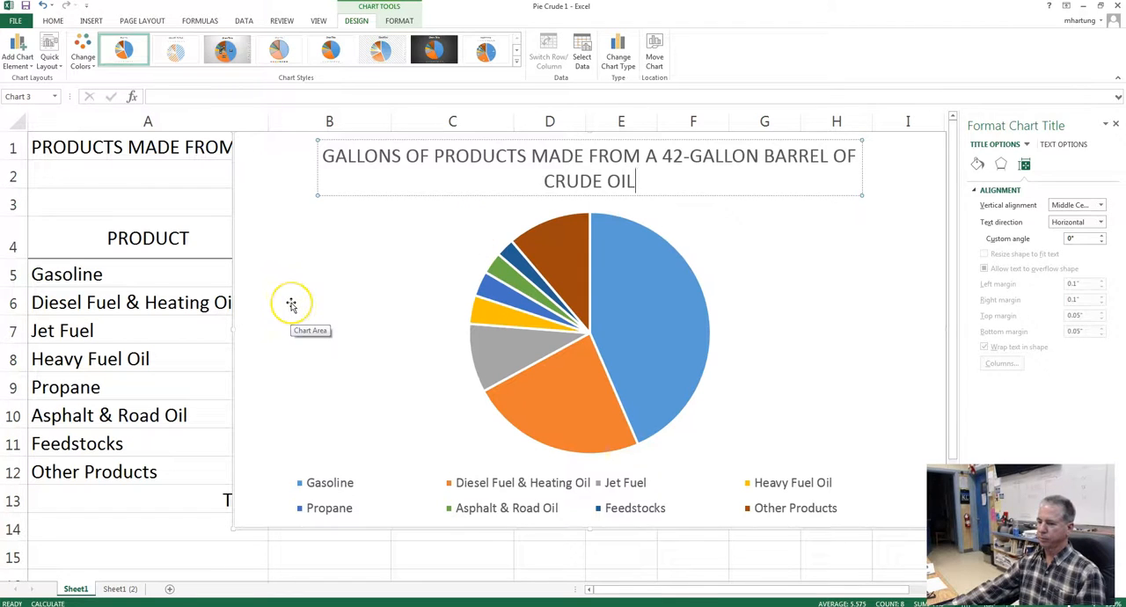
{"action": "mouse_move", "coordinate": [694, 345]}
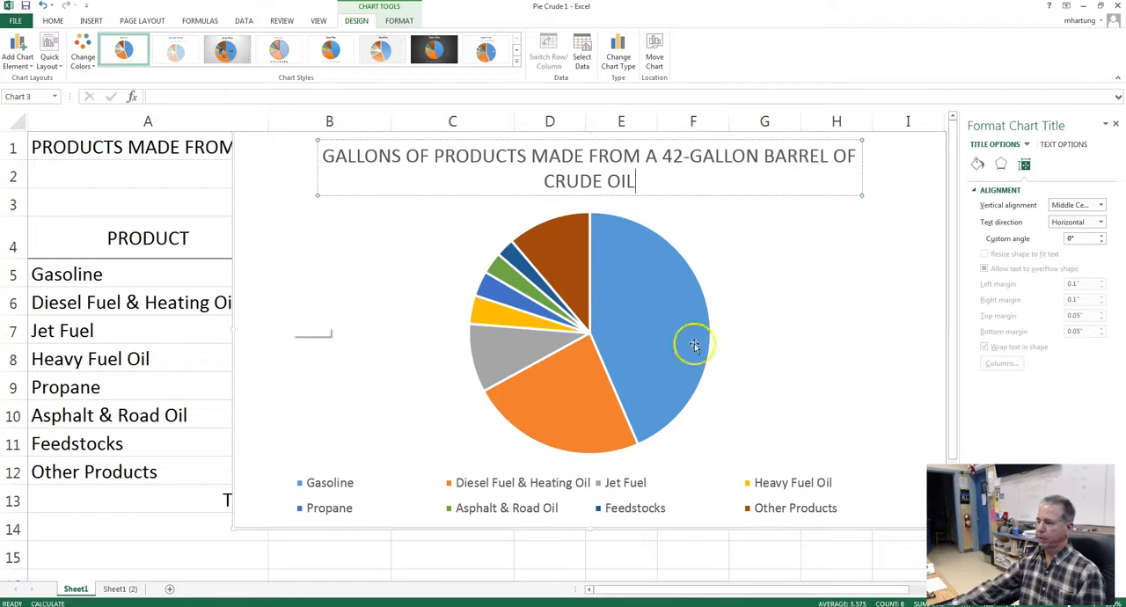
{"action": "mouse_move", "coordinate": [636, 296]}
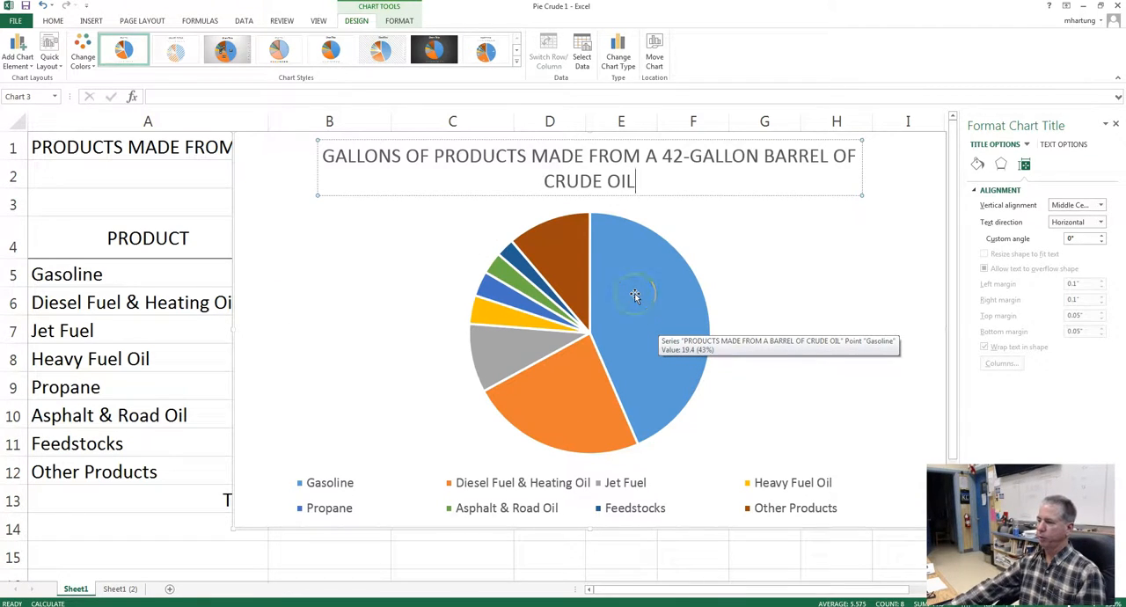
Step: Add gallon-value data labels to every pie slice, such as 19.4 on Gasoline
{"action": "right_click", "coordinate": [637, 296]}
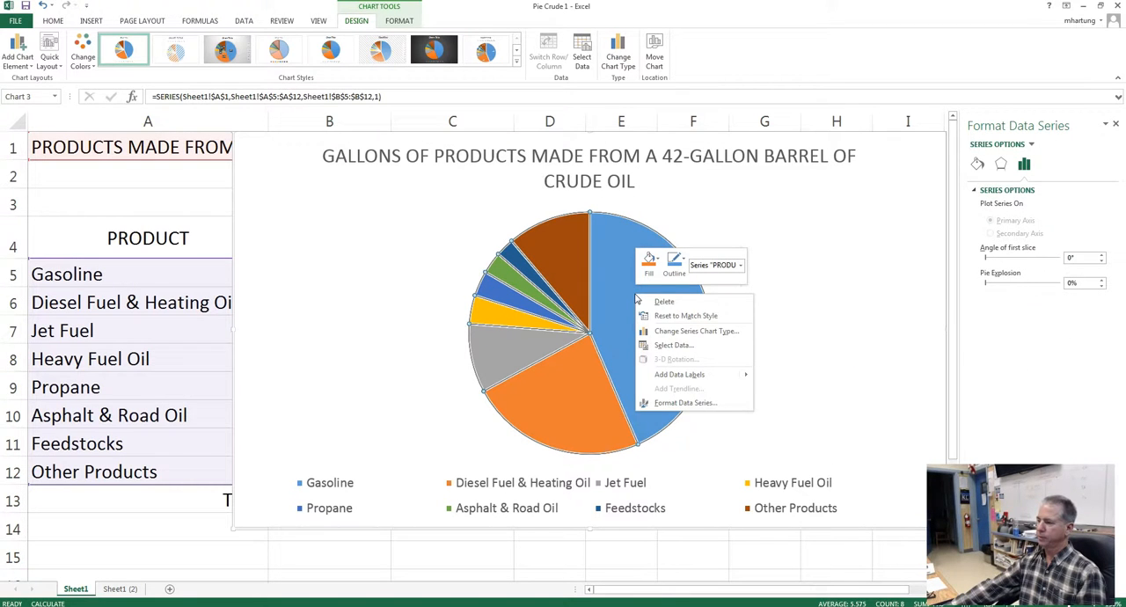
{"action": "left_click", "coordinate": [679, 373]}
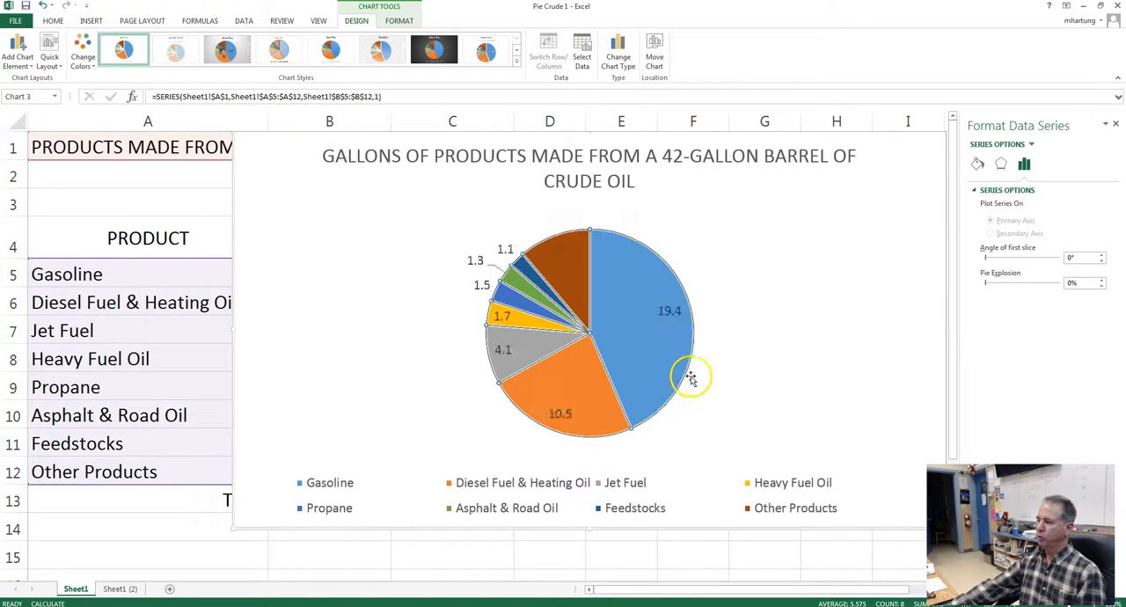
{"action": "left_click", "coordinate": [668, 313]}
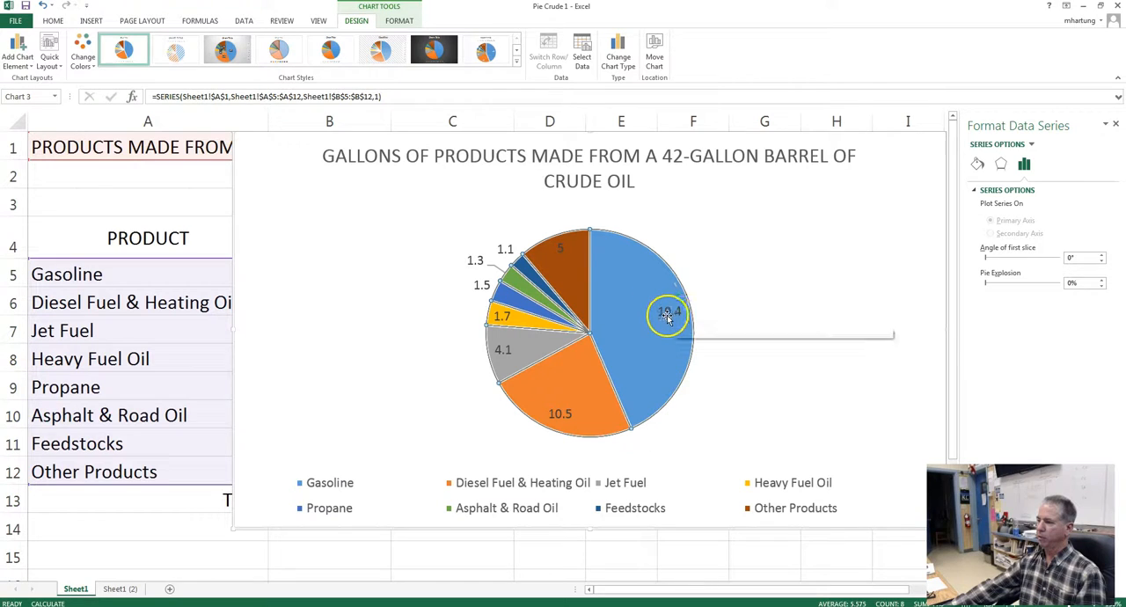
{"action": "mouse_move", "coordinate": [669, 317]}
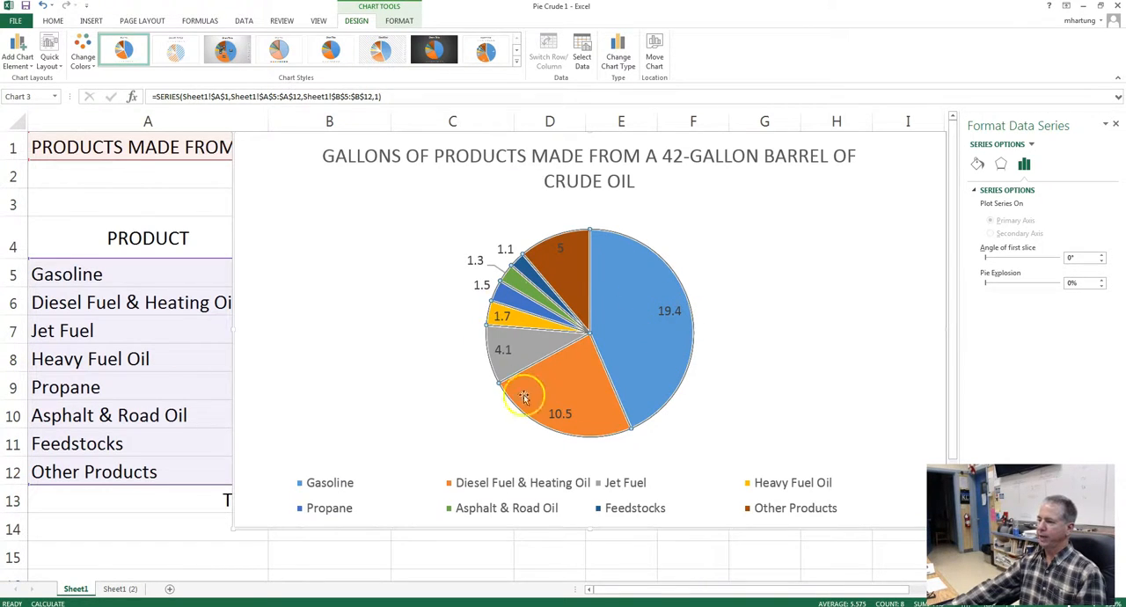
{"action": "mouse_move", "coordinate": [581, 403]}
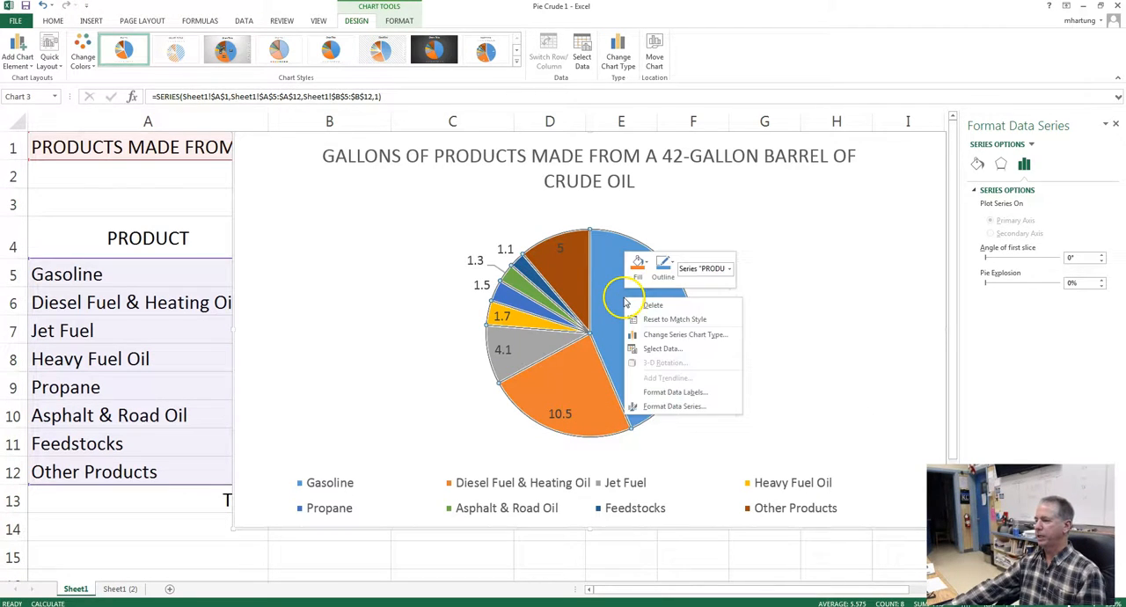
Step: Show category name and percentage alongside value in each slice label, e.g. Gasoline, 19.4, 44%
{"action": "left_click", "coordinate": [668, 396]}
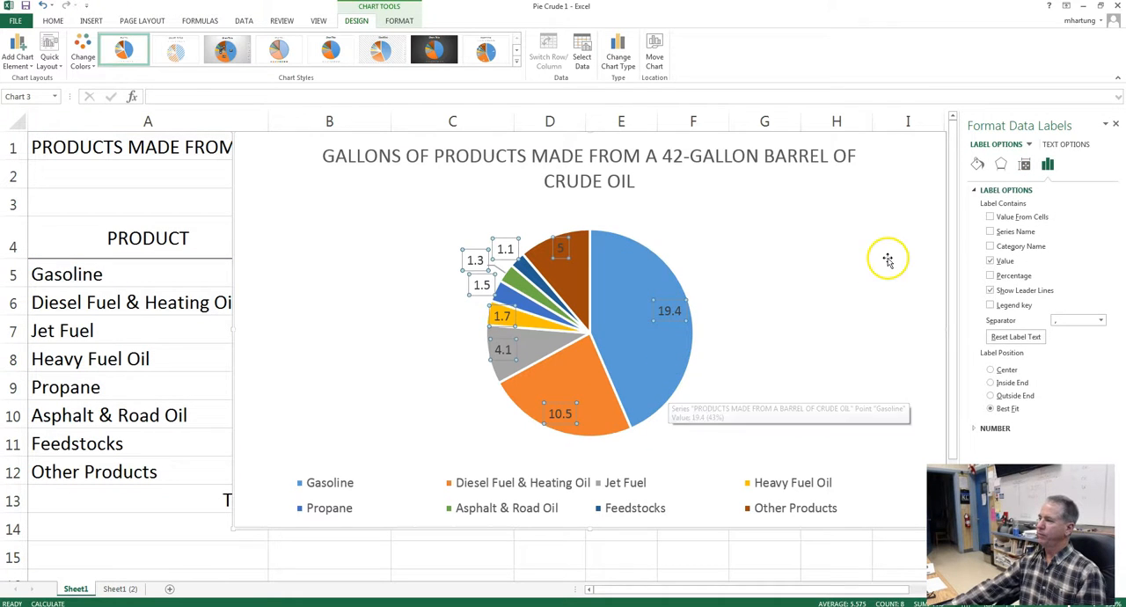
{"action": "mouse_move", "coordinate": [972, 255]}
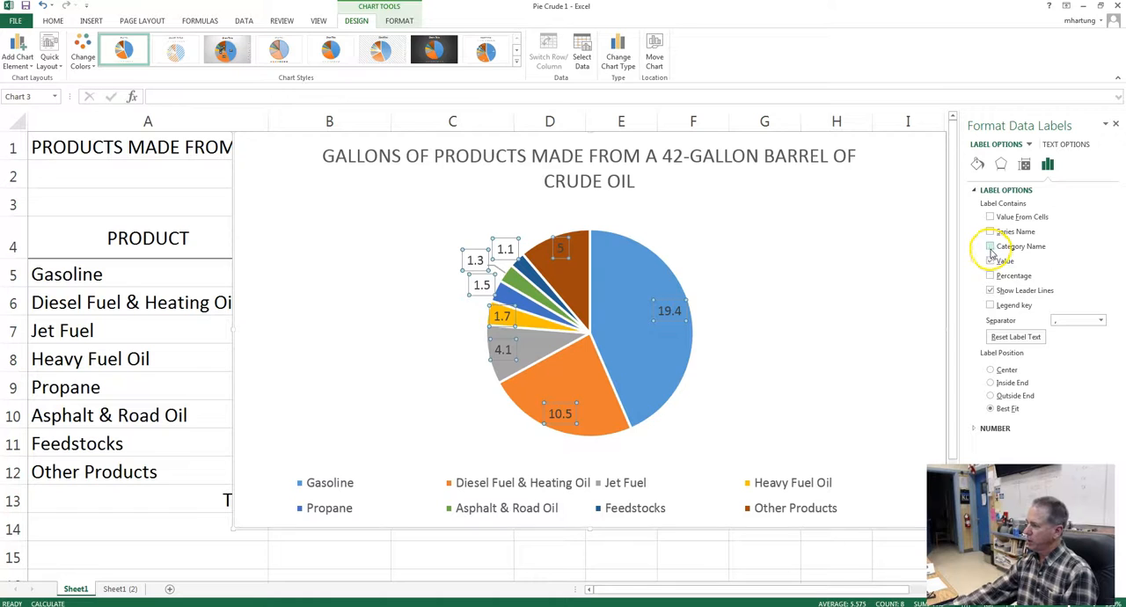
{"action": "left_click", "coordinate": [990, 246]}
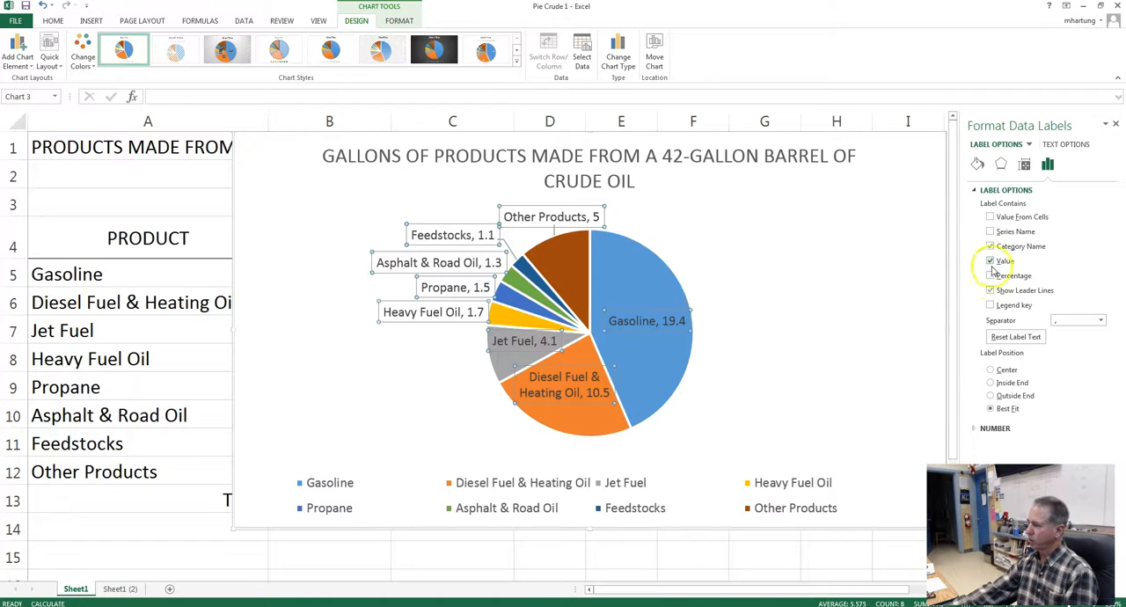
{"action": "left_click", "coordinate": [991, 275]}
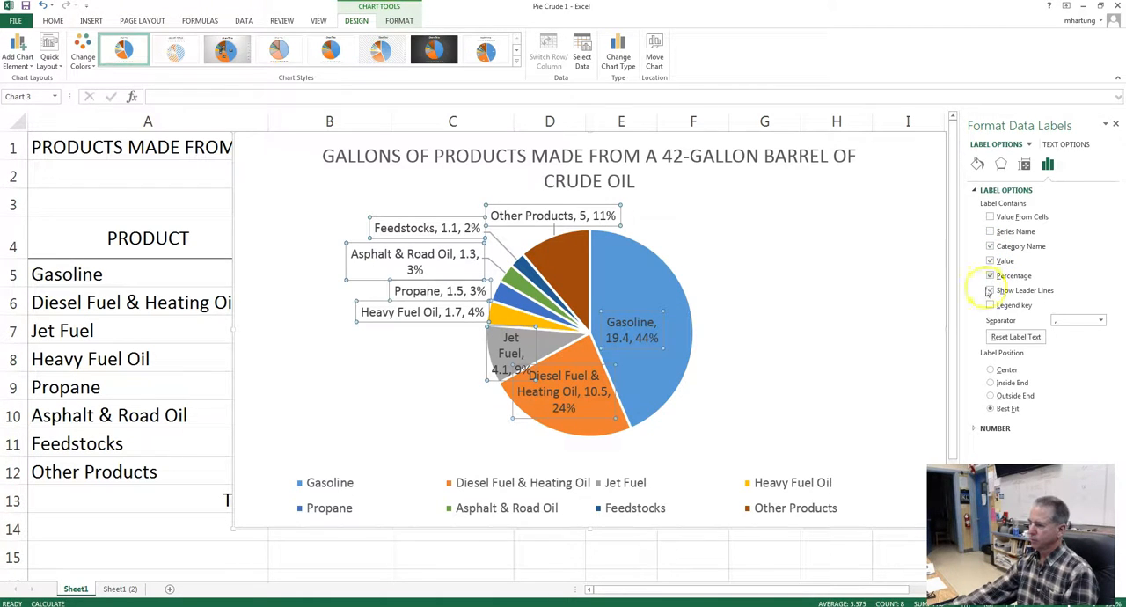
{"action": "left_click", "coordinate": [989, 290]}
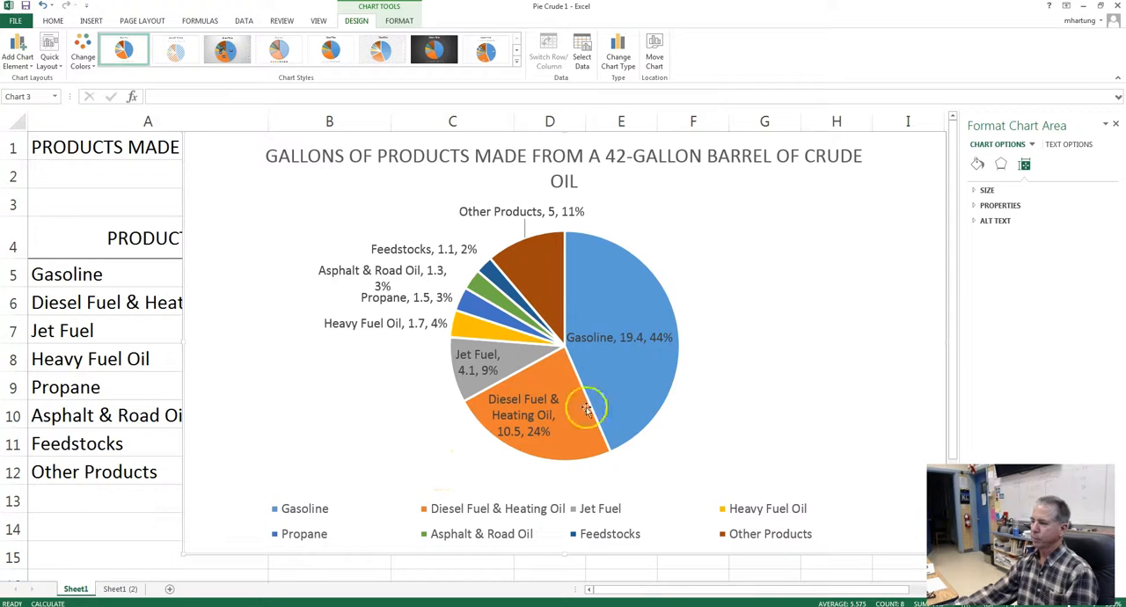
{"action": "mouse_move", "coordinate": [634, 350]}
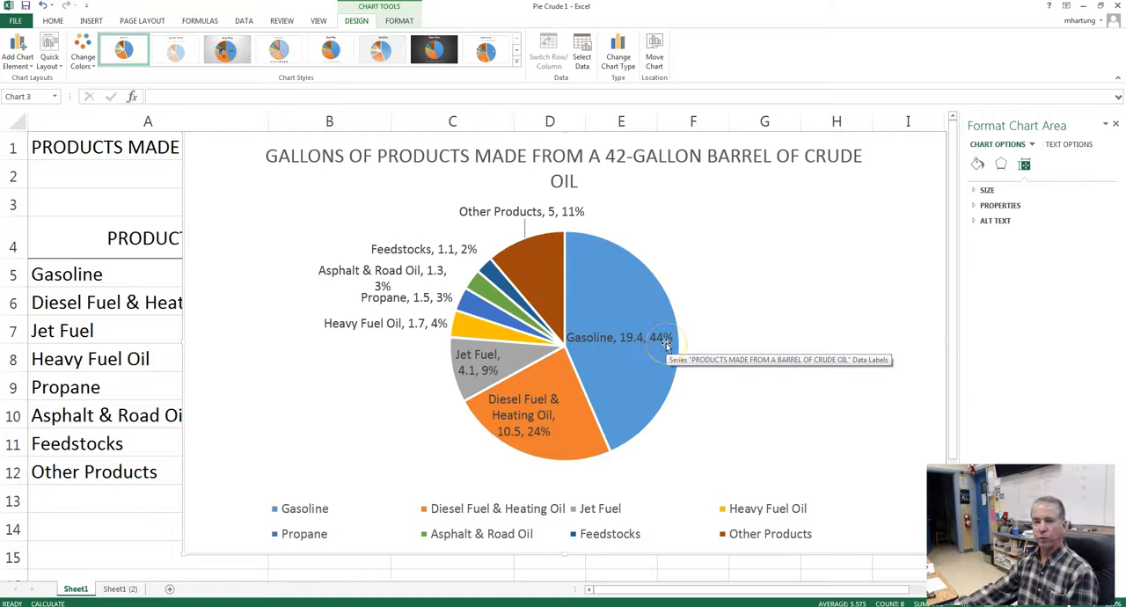
{"action": "mouse_move", "coordinate": [549, 257]}
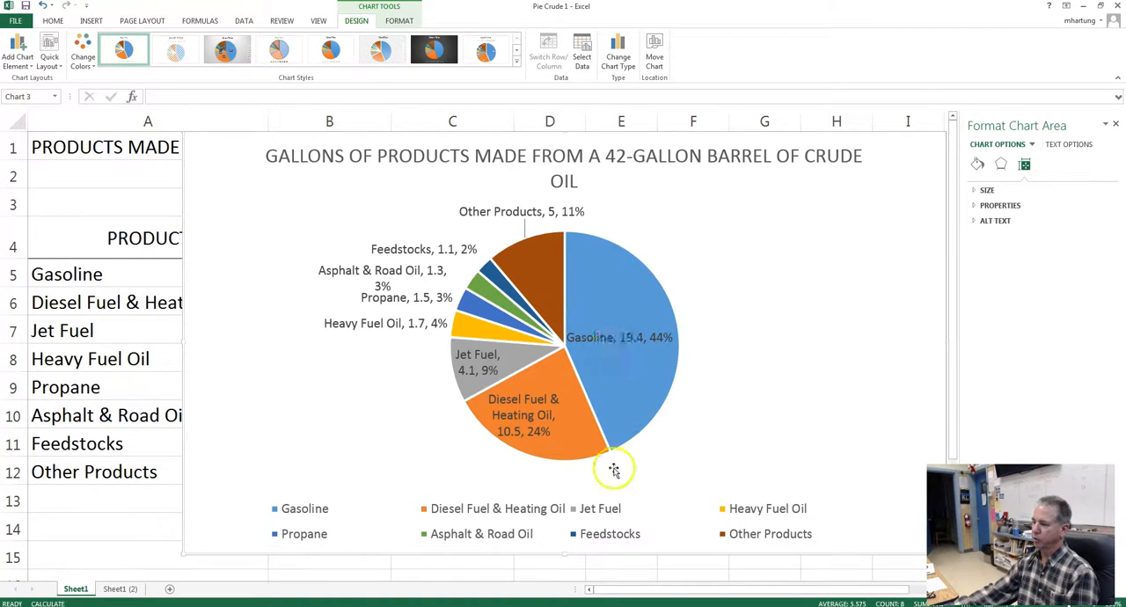
{"action": "mouse_move", "coordinate": [525, 444]}
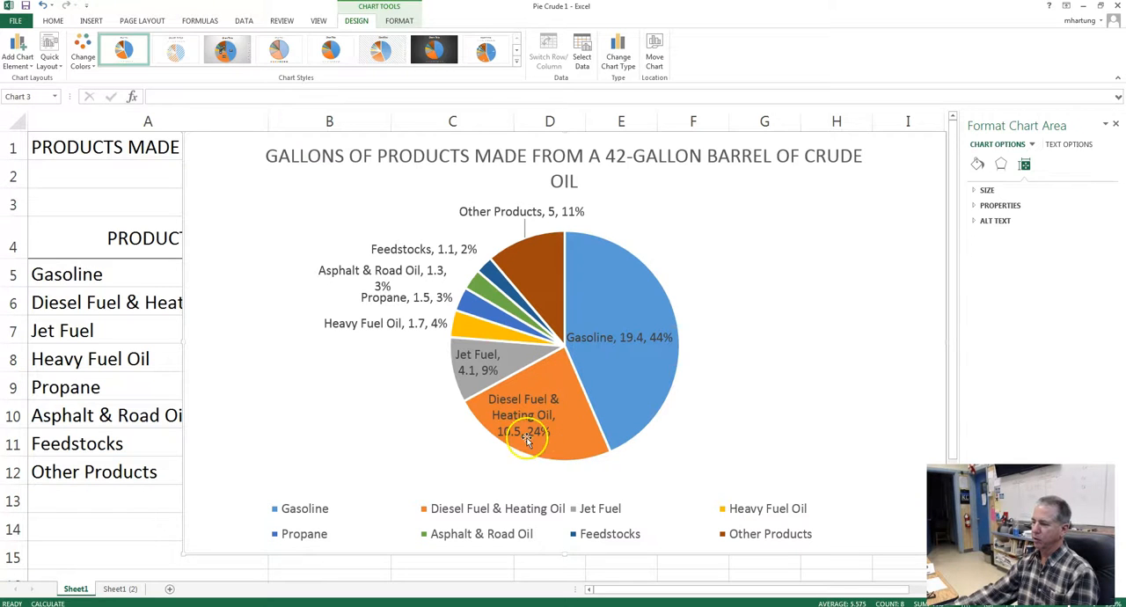
{"action": "mouse_move", "coordinate": [528, 436]}
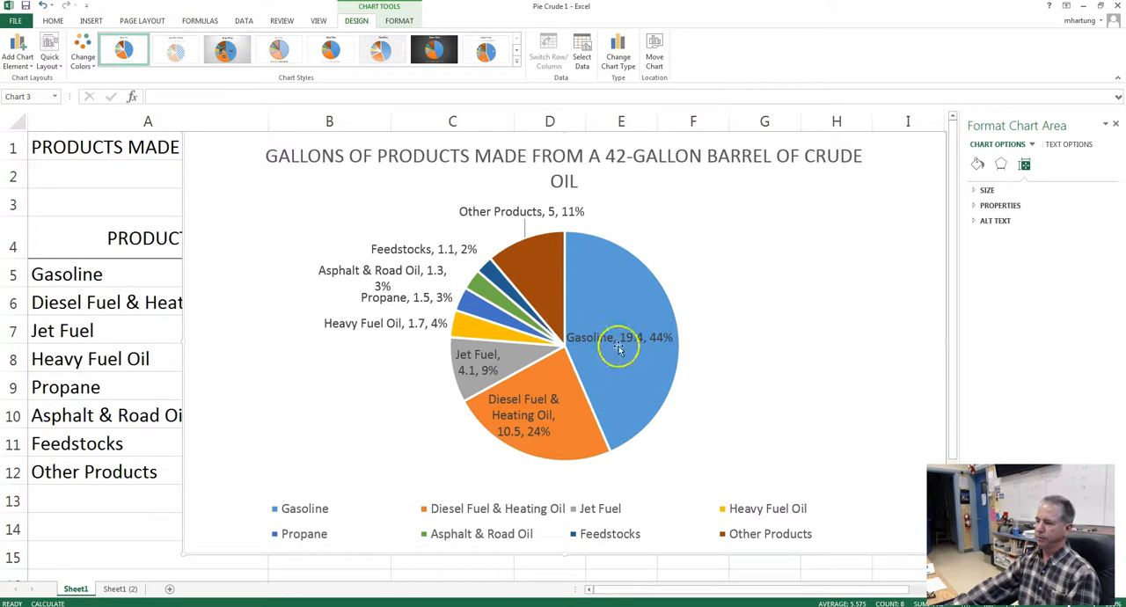
{"action": "mouse_move", "coordinate": [539, 255]}
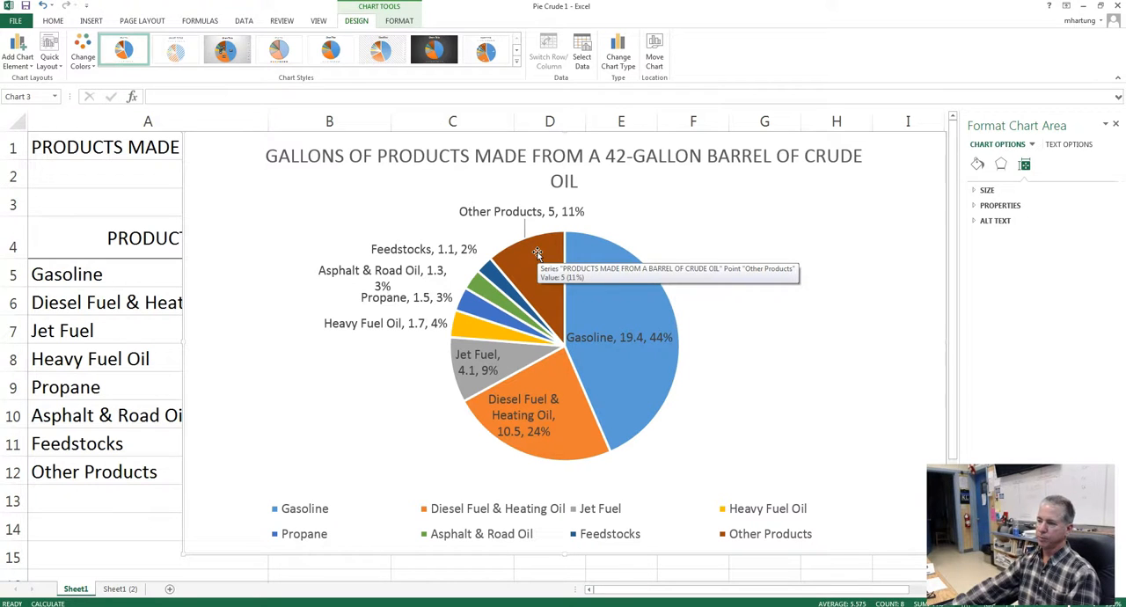
{"action": "mouse_move", "coordinate": [227, 236]}
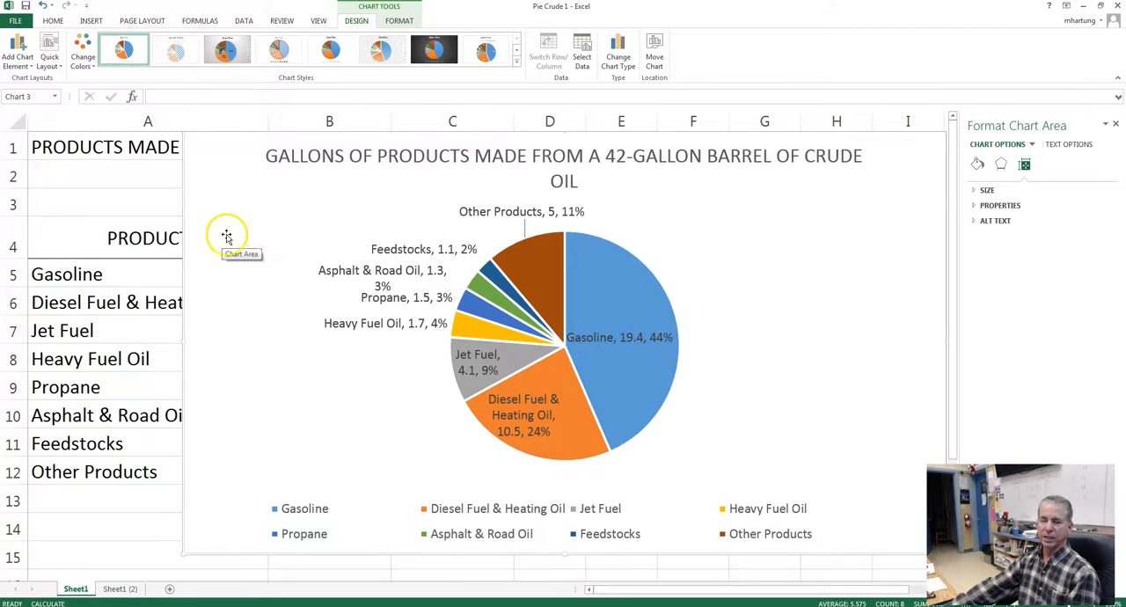
{"action": "mouse_move", "coordinate": [257, 219]}
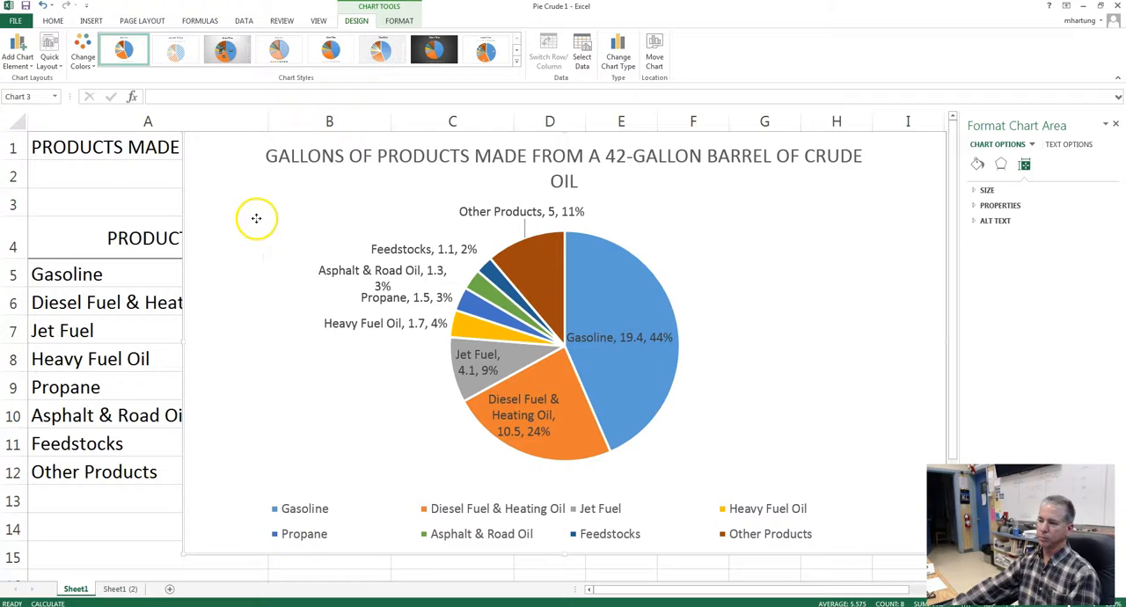
Step: Move the pie chart to a new chart sheet named PIE CHART
{"action": "right_click", "coordinate": [257, 218]}
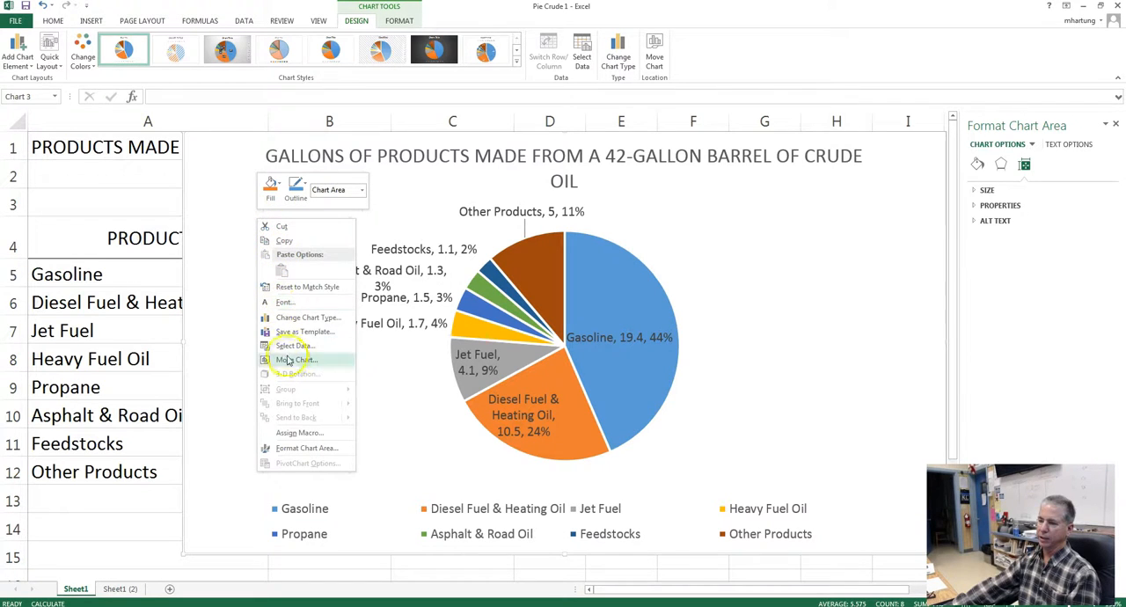
{"action": "left_click", "coordinate": [295, 359]}
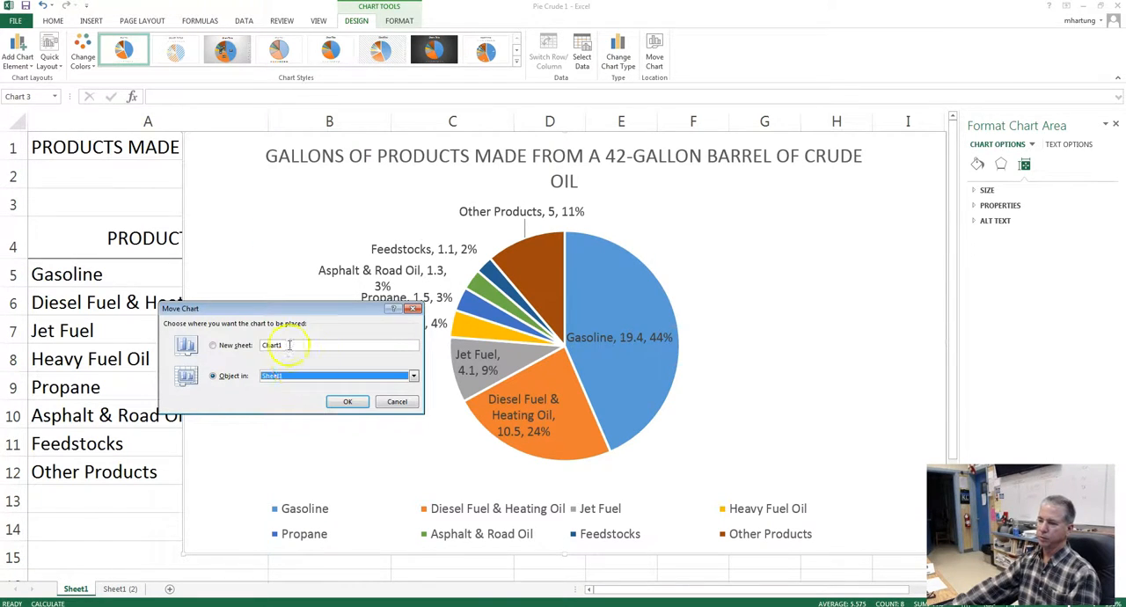
{"action": "left_click", "coordinate": [211, 345]}
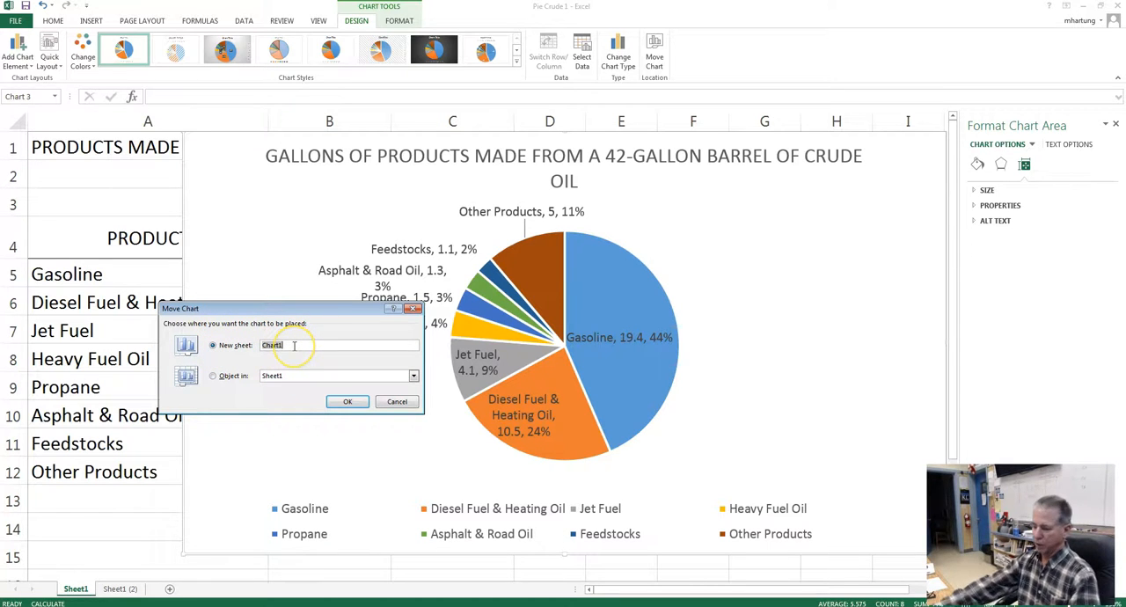
{"action": "type", "text": "pi"}
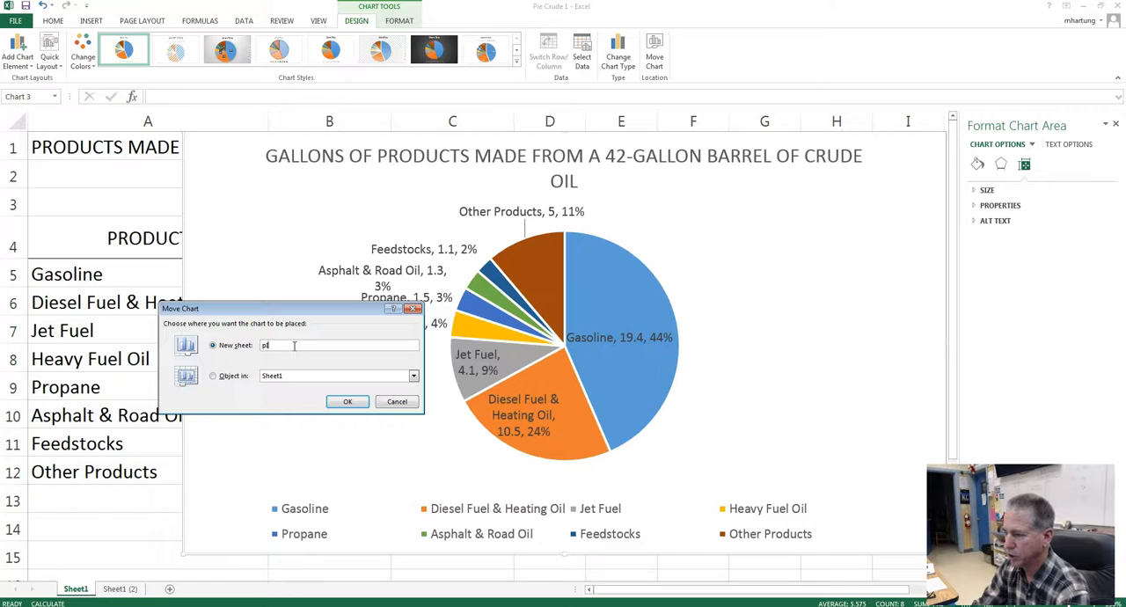
{"action": "type", "text": "PIE CHART"}
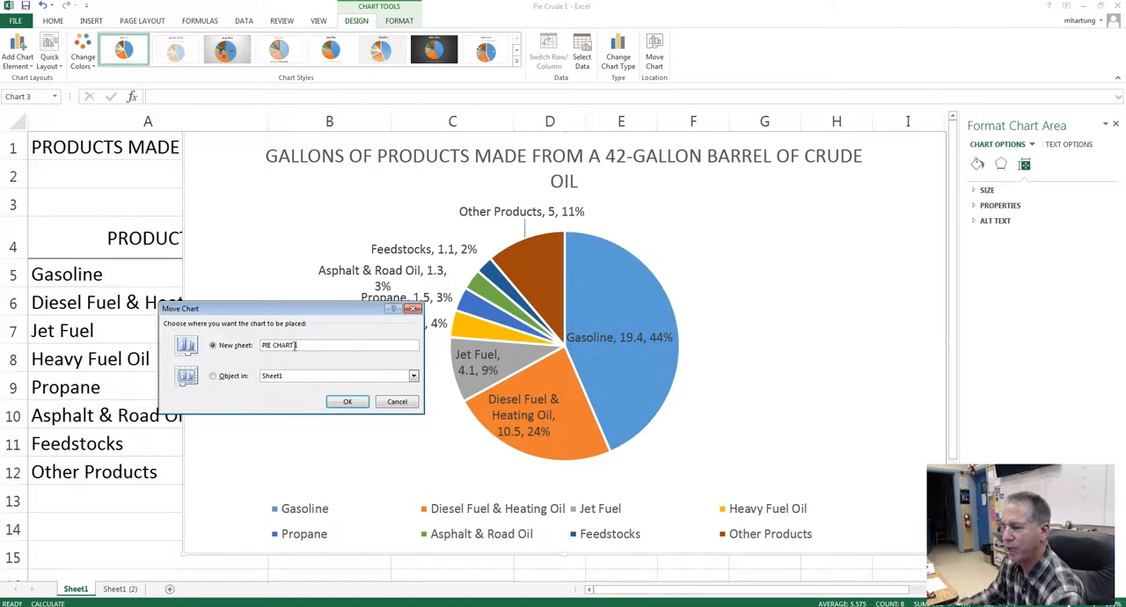
{"action": "left_click", "coordinate": [348, 401]}
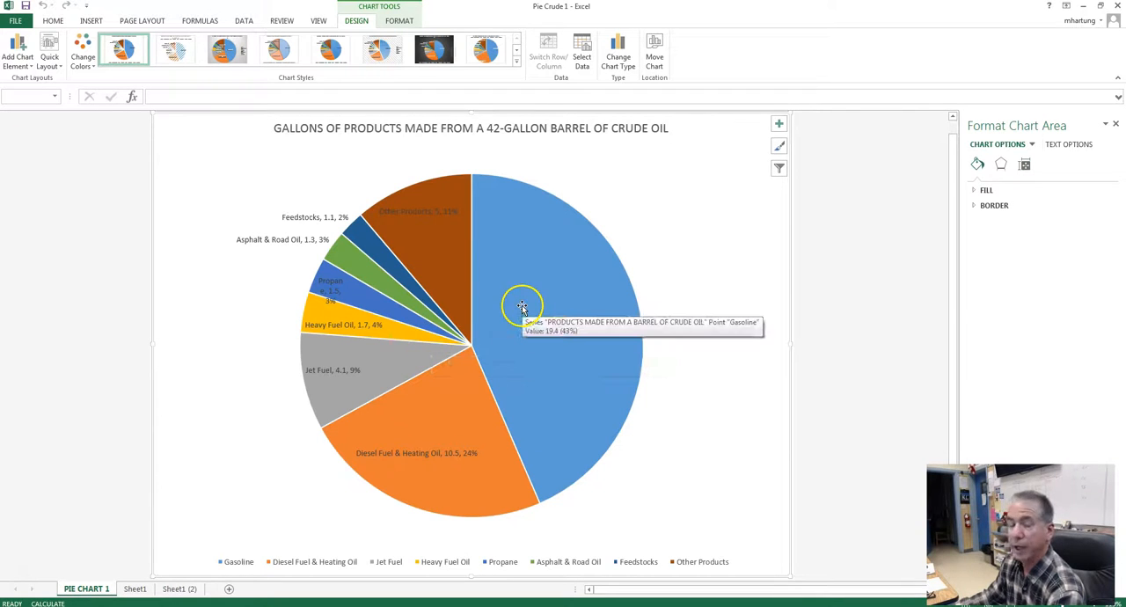
{"action": "mouse_move", "coordinate": [524, 381]}
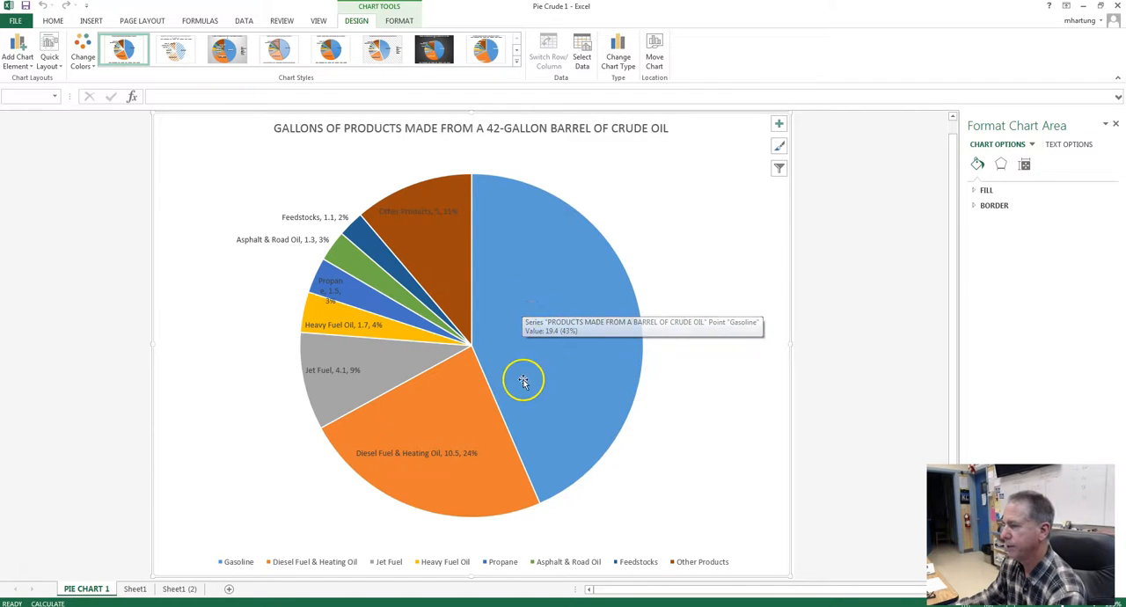
{"action": "mouse_move", "coordinate": [572, 341]}
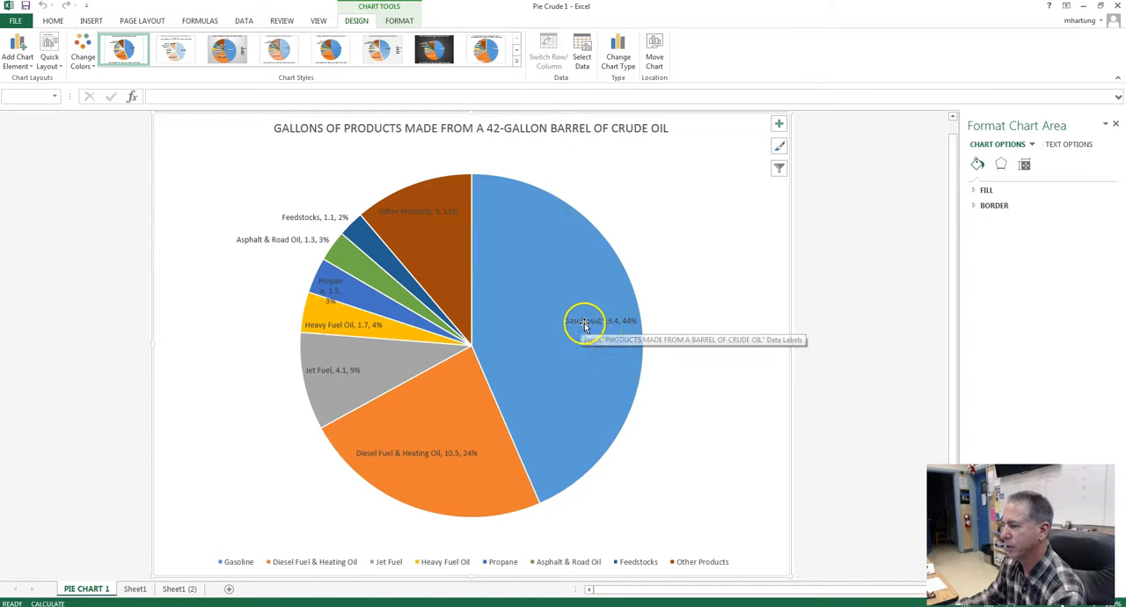
{"action": "mouse_move", "coordinate": [553, 373]}
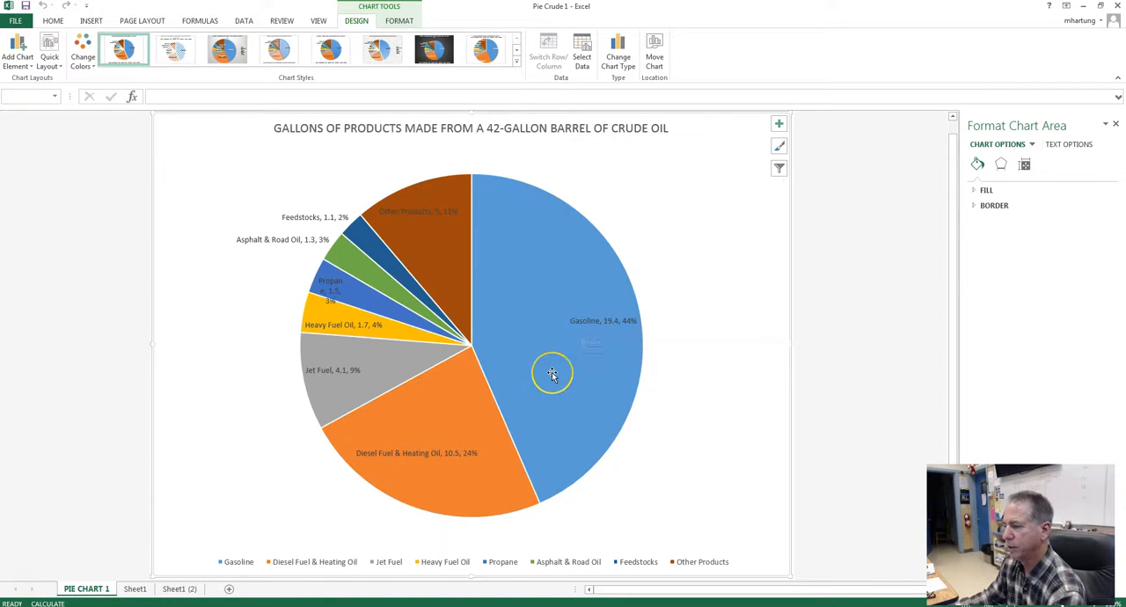
{"action": "mouse_move", "coordinate": [553, 373]}
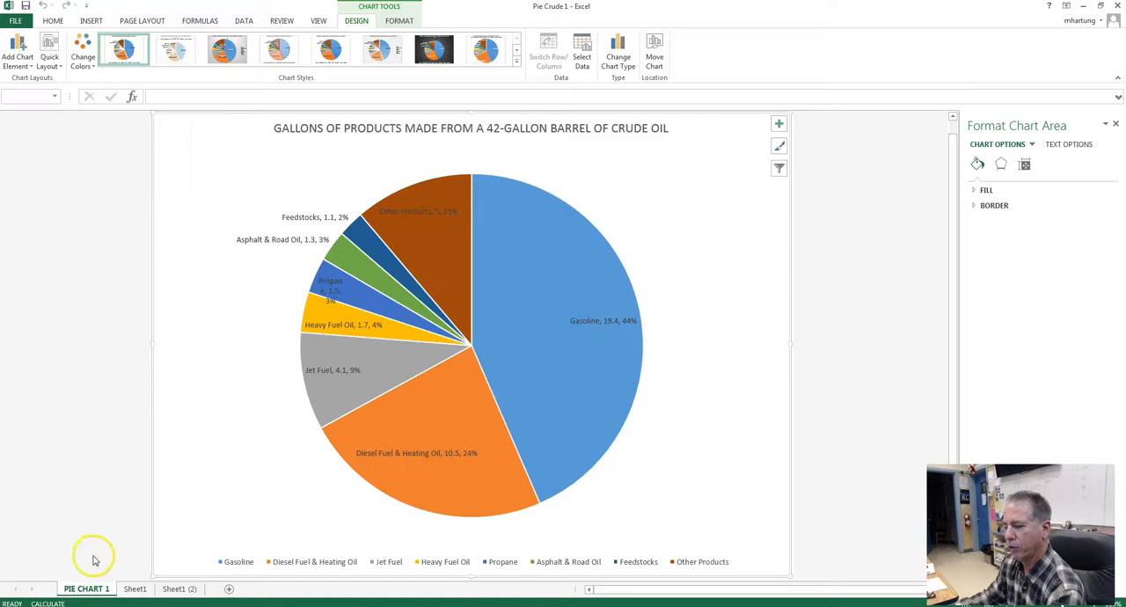
{"action": "mouse_move", "coordinate": [711, 506]}
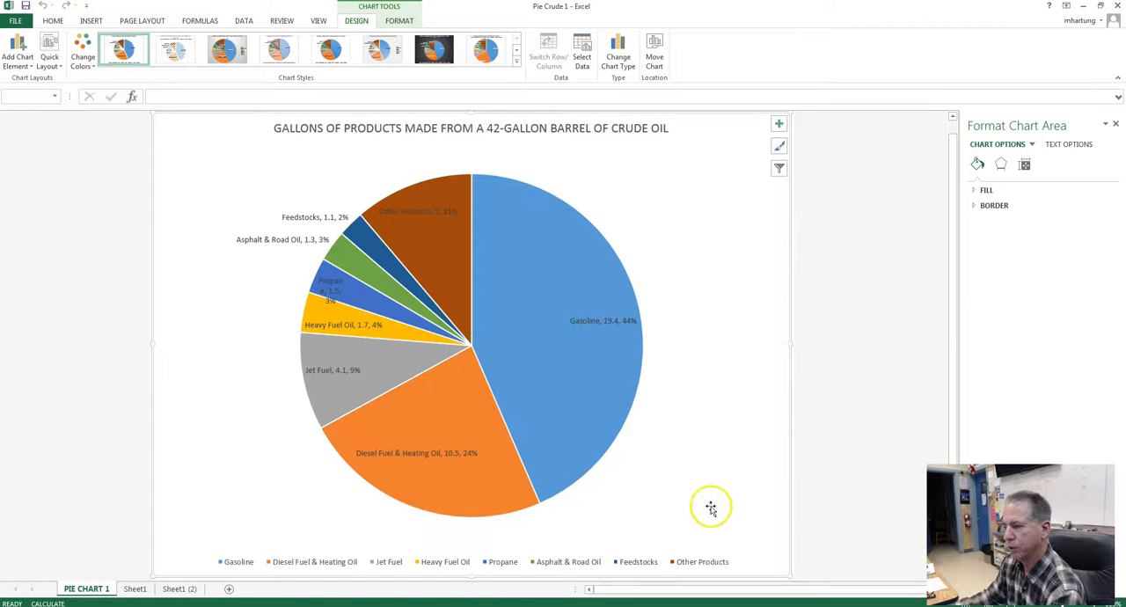
{"action": "mouse_move", "coordinate": [419, 285]}
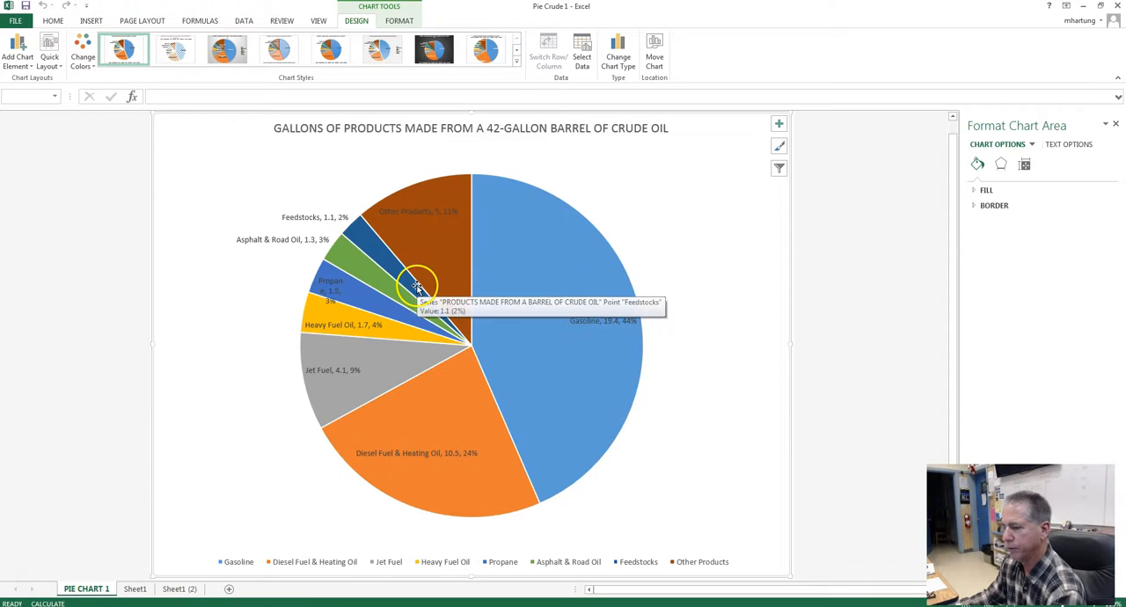
Step: Create a copy of the PIE CHART 1 sheet, giving PIE CHART 1 (2)
{"action": "right_click", "coordinate": [79, 588]}
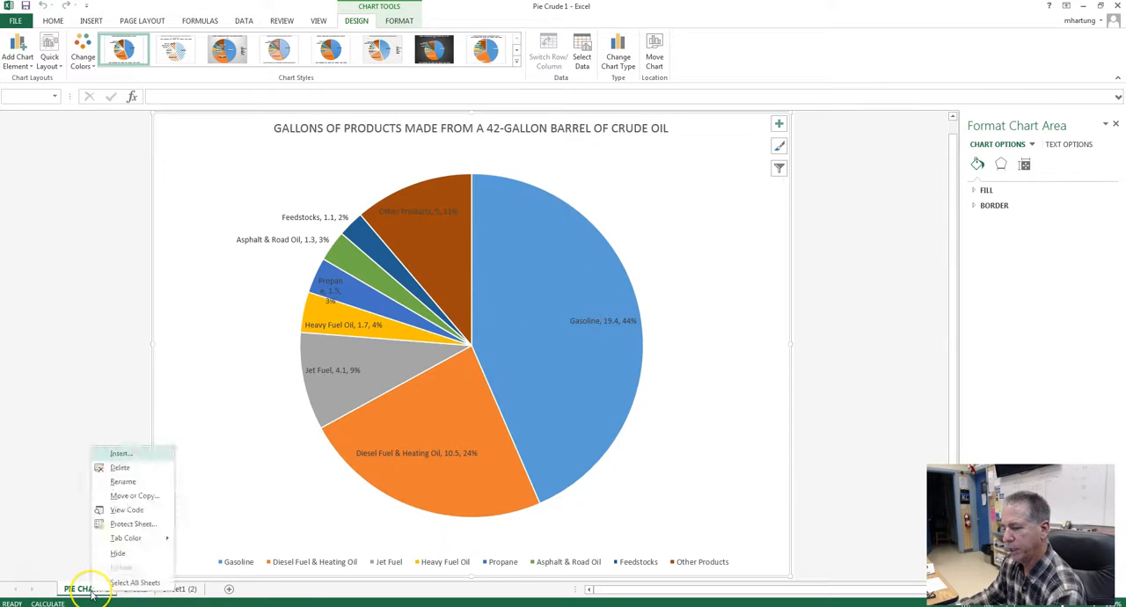
{"action": "mouse_move", "coordinate": [132, 496]}
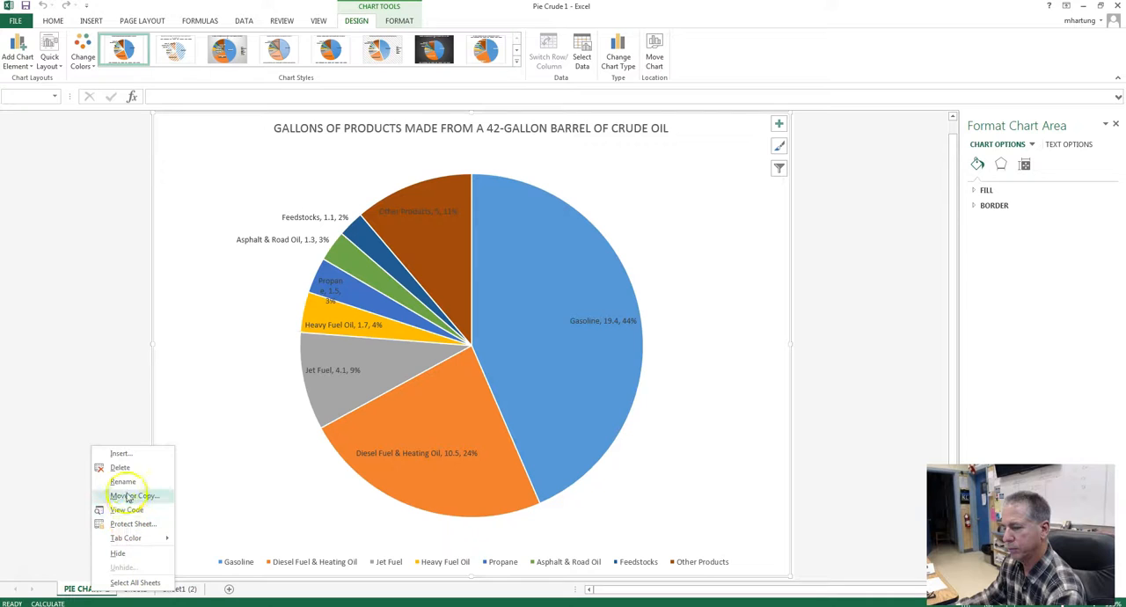
{"action": "left_click", "coordinate": [134, 496]}
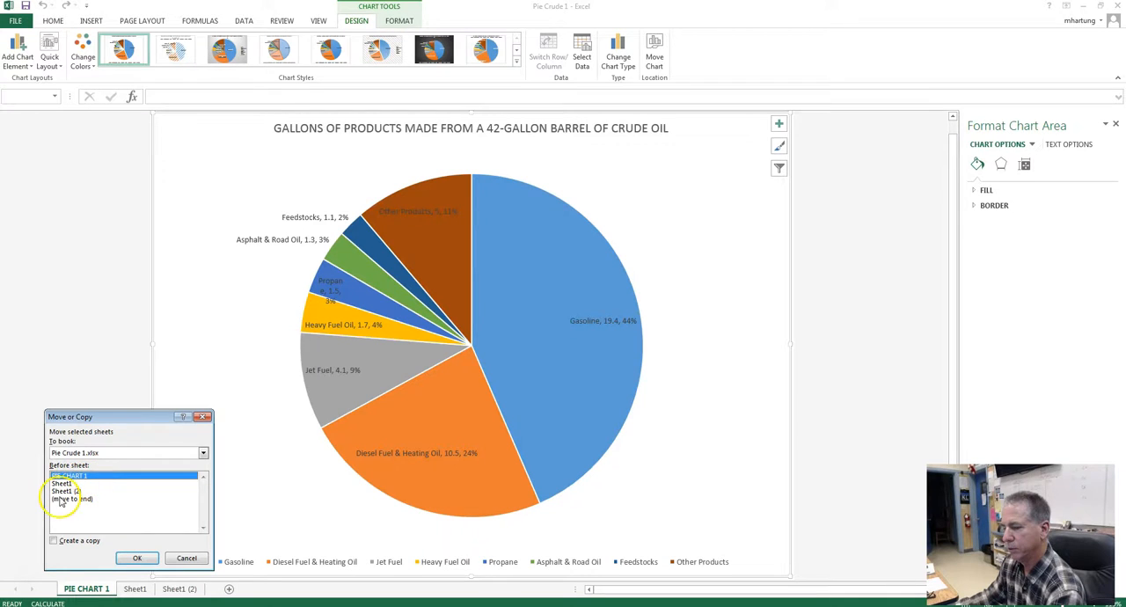
{"action": "left_click", "coordinate": [53, 540]}
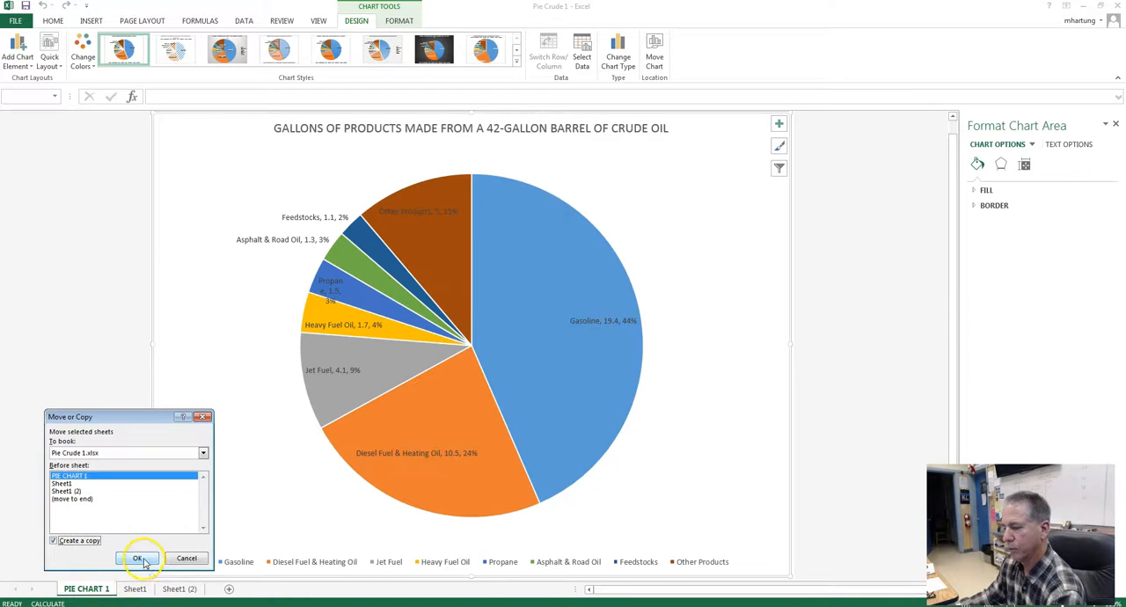
{"action": "left_click", "coordinate": [137, 560]}
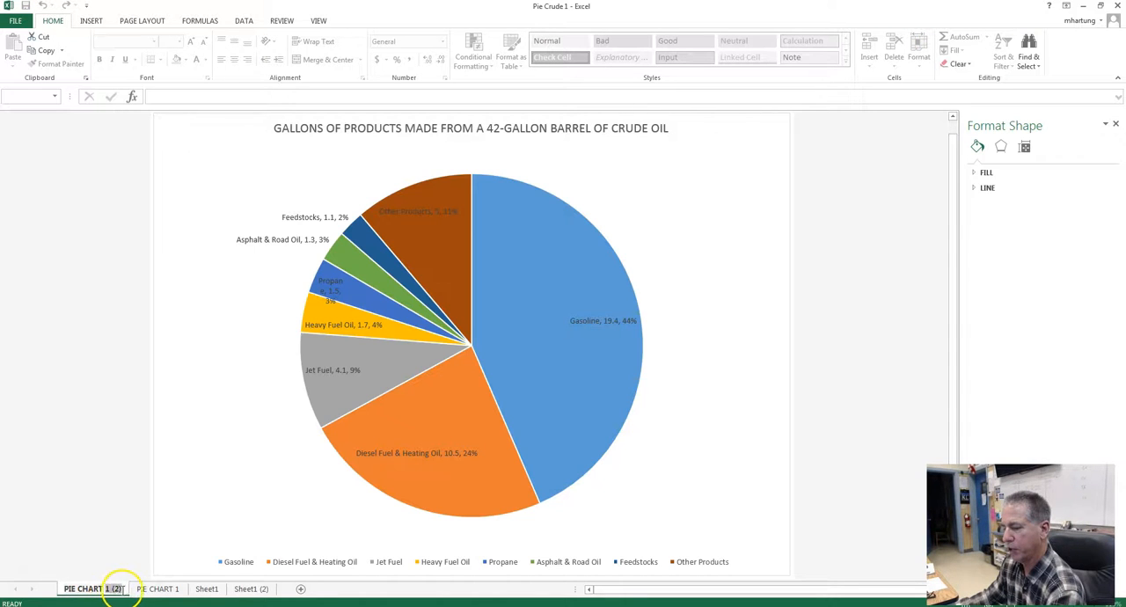
Step: Name the copied sheet PIE CHART 2 and settle it after PIE CHART 1, switching between the two
{"action": "double_click", "coordinate": [88, 588]}
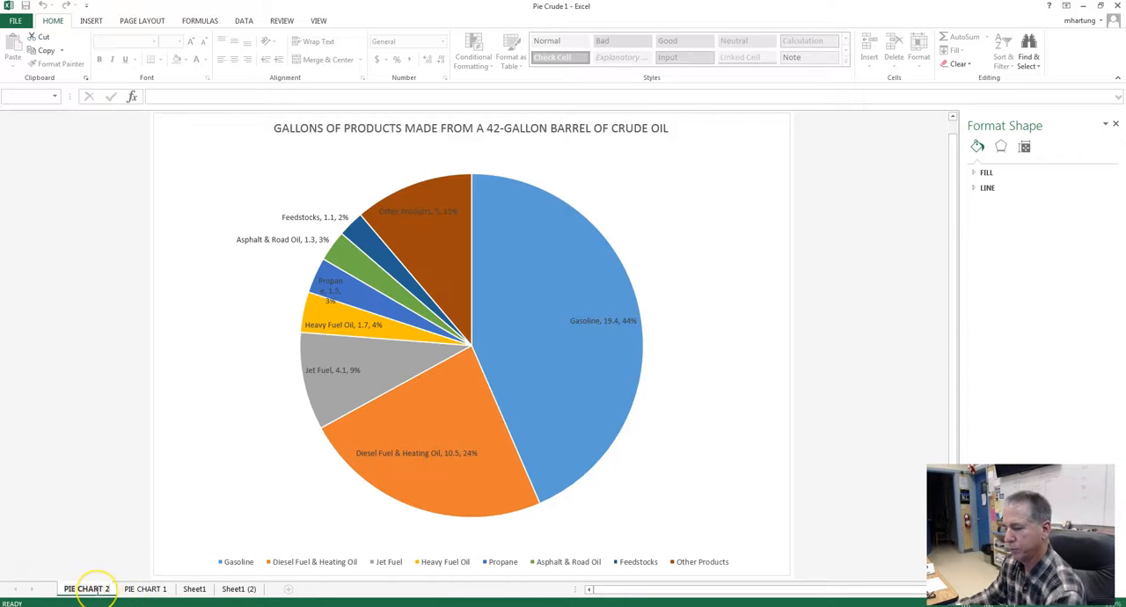
{"action": "left_click", "coordinate": [144, 588]}
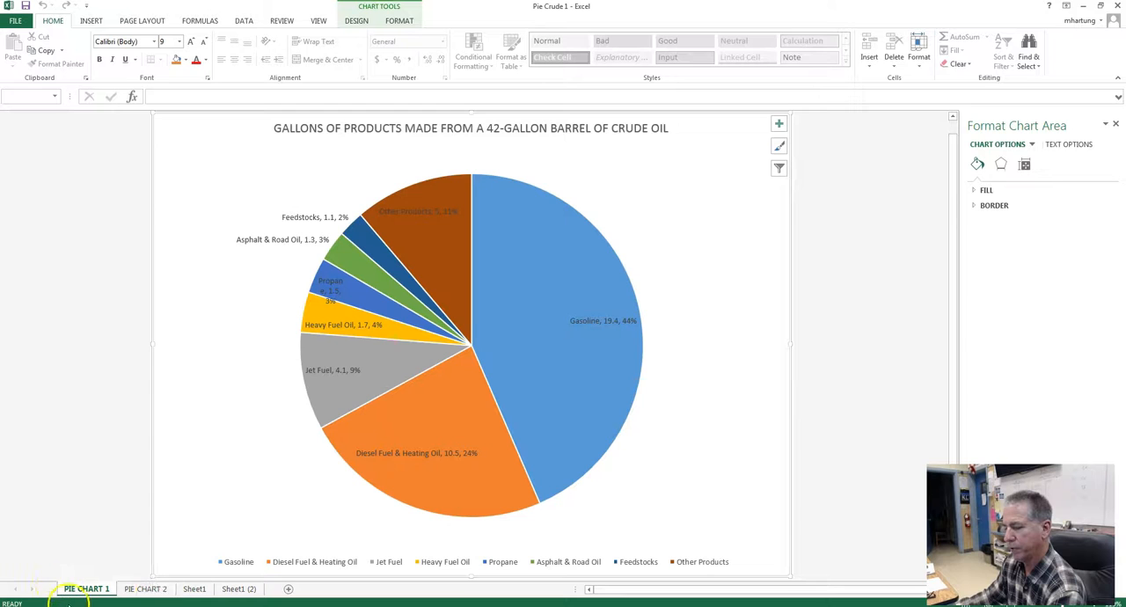
{"action": "left_click", "coordinate": [144, 588]}
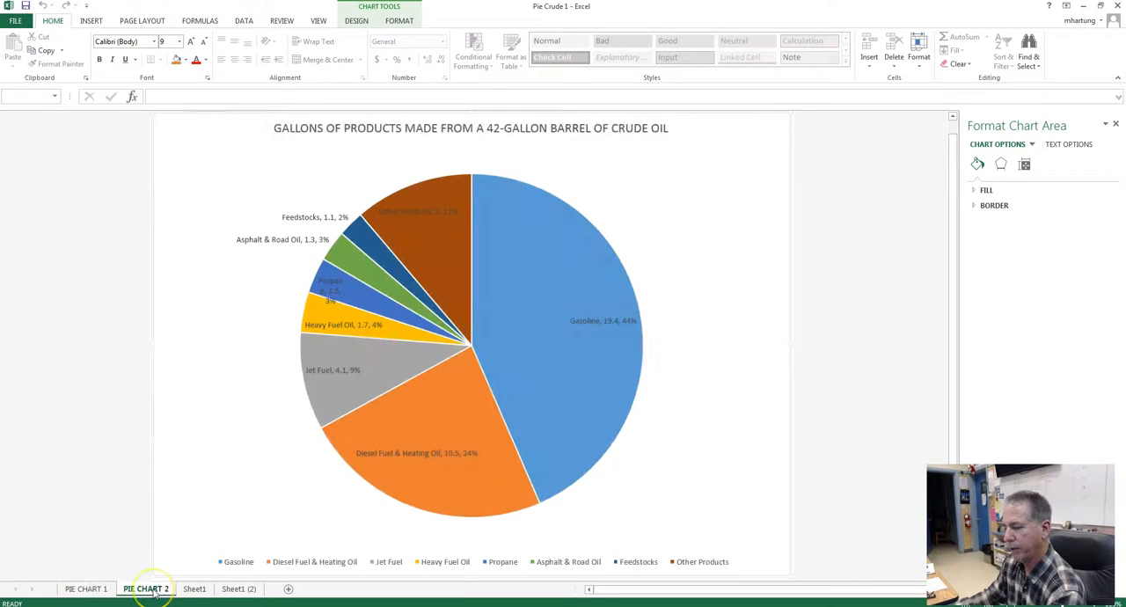
{"action": "left_click", "coordinate": [431, 342]}
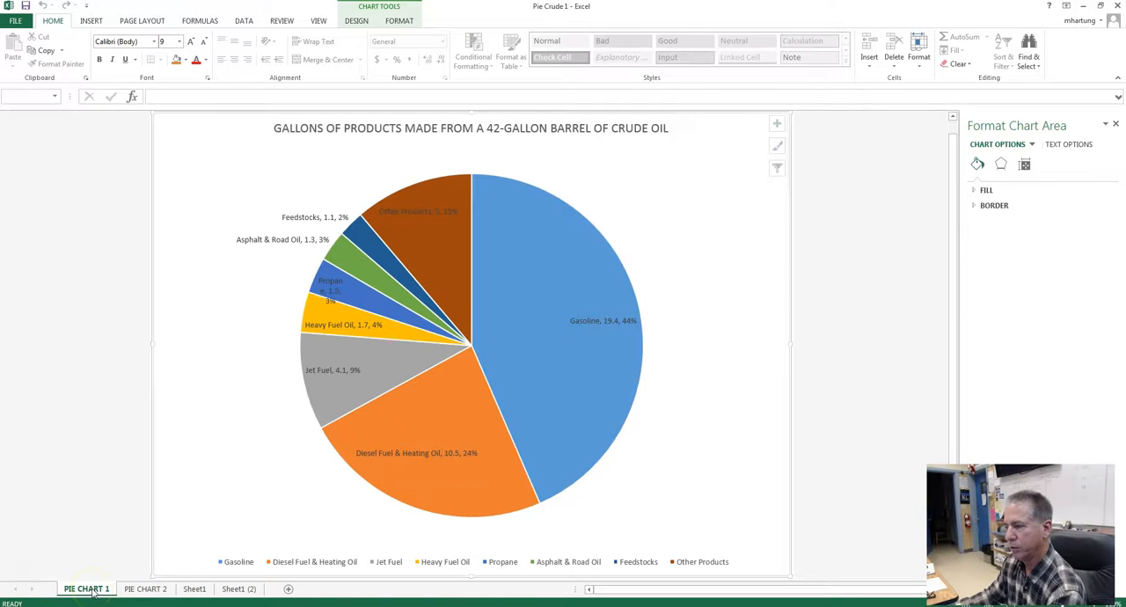
{"action": "left_click", "coordinate": [145, 587]}
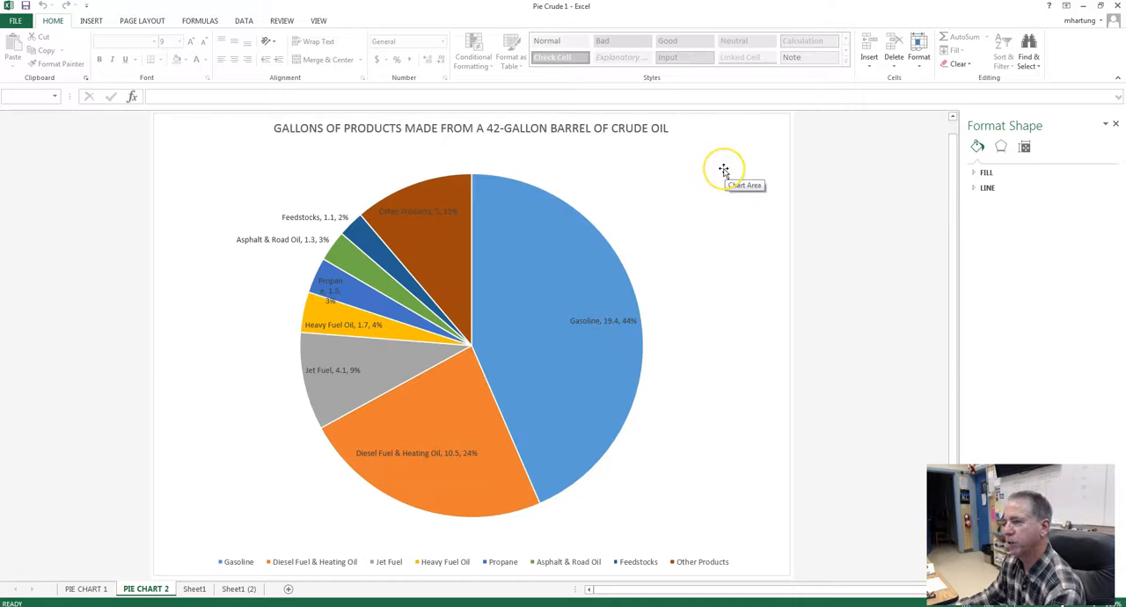
Step: Preview Quick Layouts for the pie: legend above, legend below without title
{"action": "left_click", "coordinate": [567, 239]}
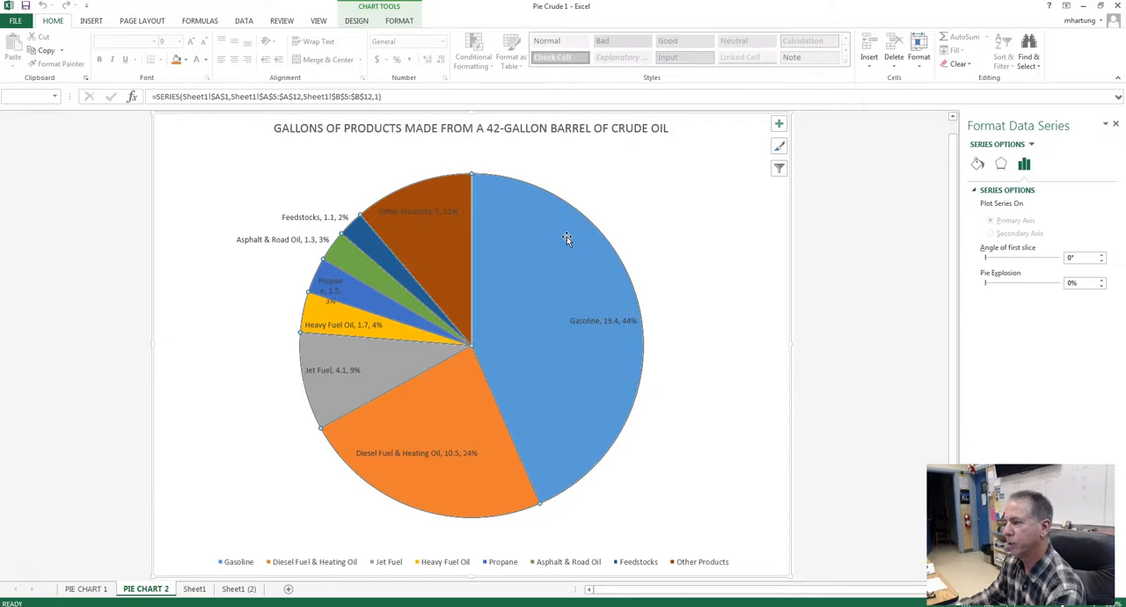
{"action": "left_click", "coordinate": [398, 21]}
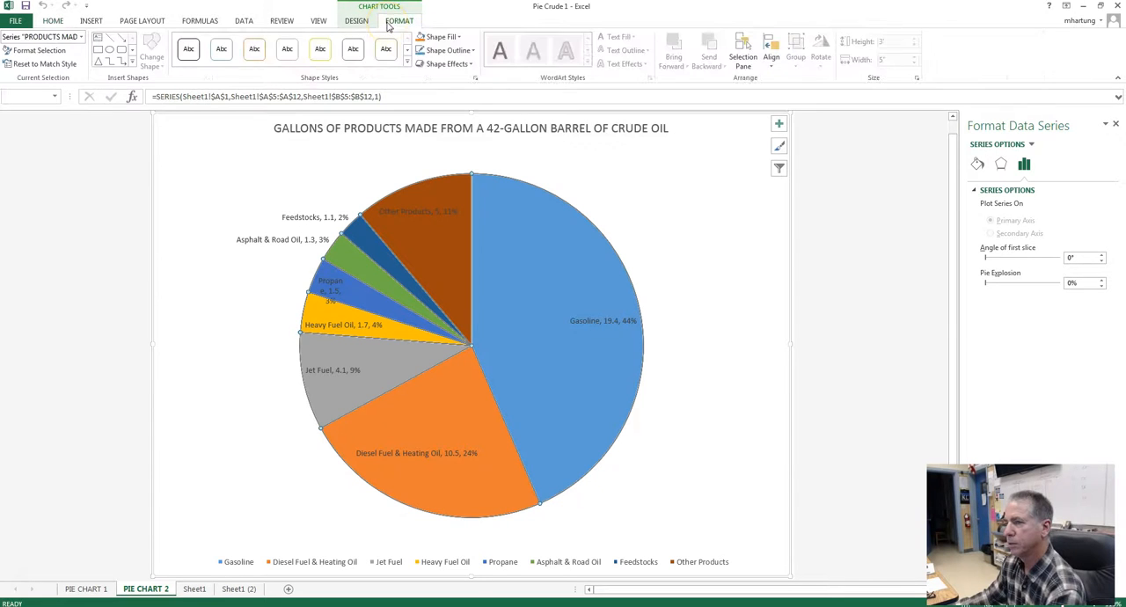
{"action": "left_click", "coordinate": [356, 22]}
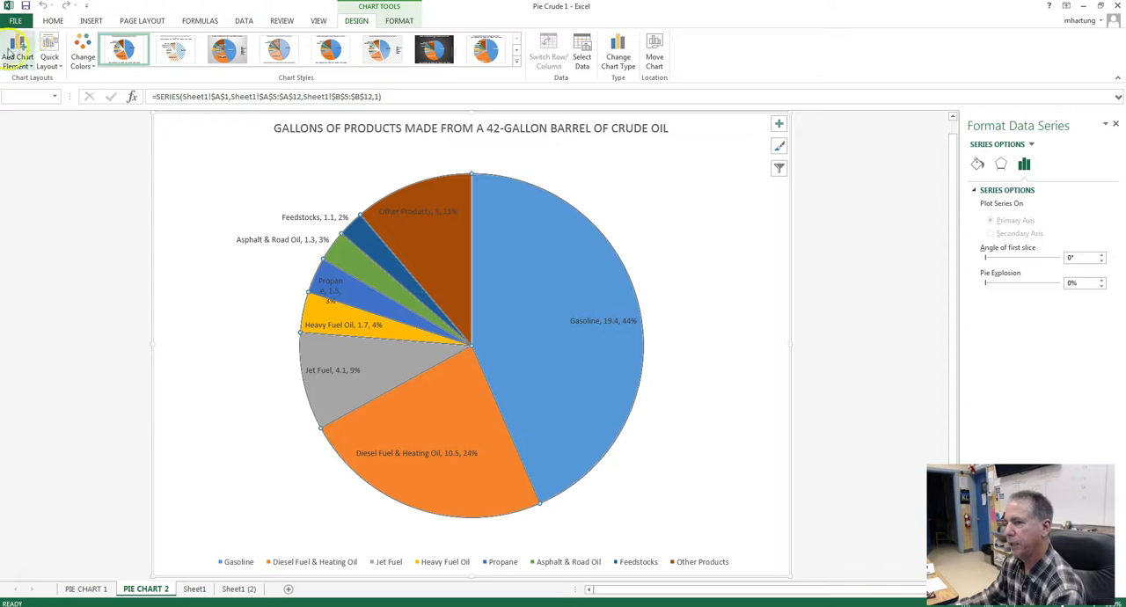
{"action": "mouse_move", "coordinate": [50, 53]}
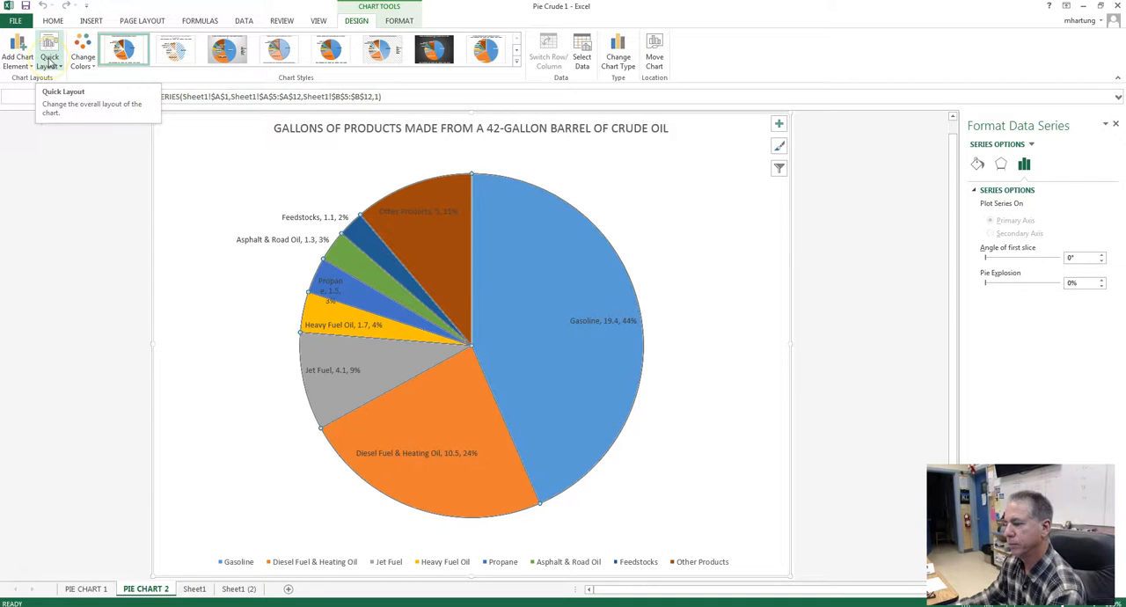
{"action": "left_click", "coordinate": [49, 49]}
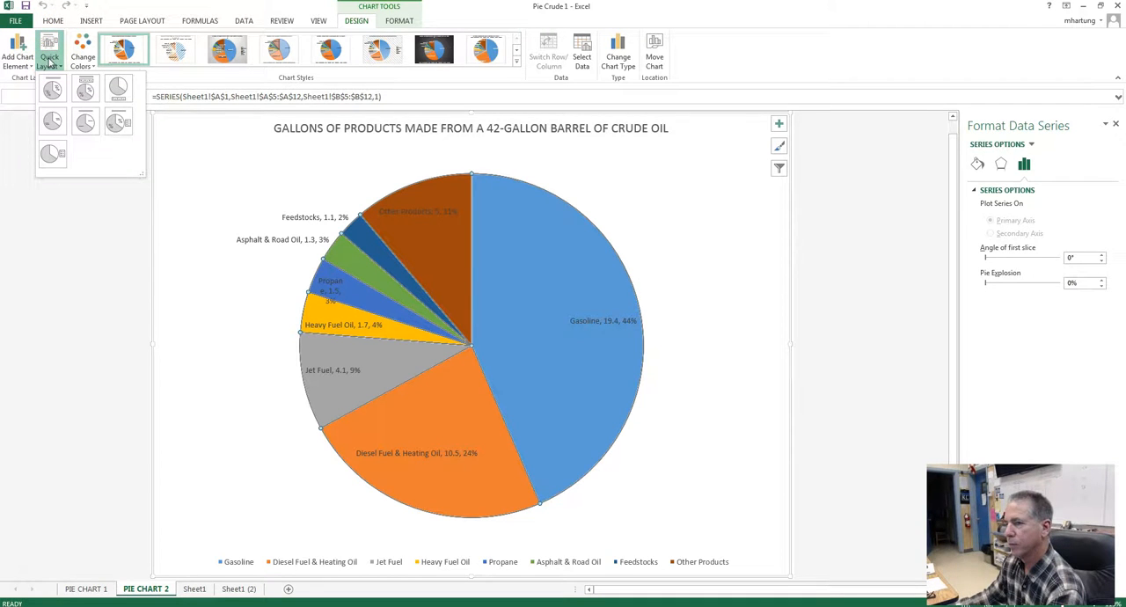
{"action": "left_click", "coordinate": [51, 88]}
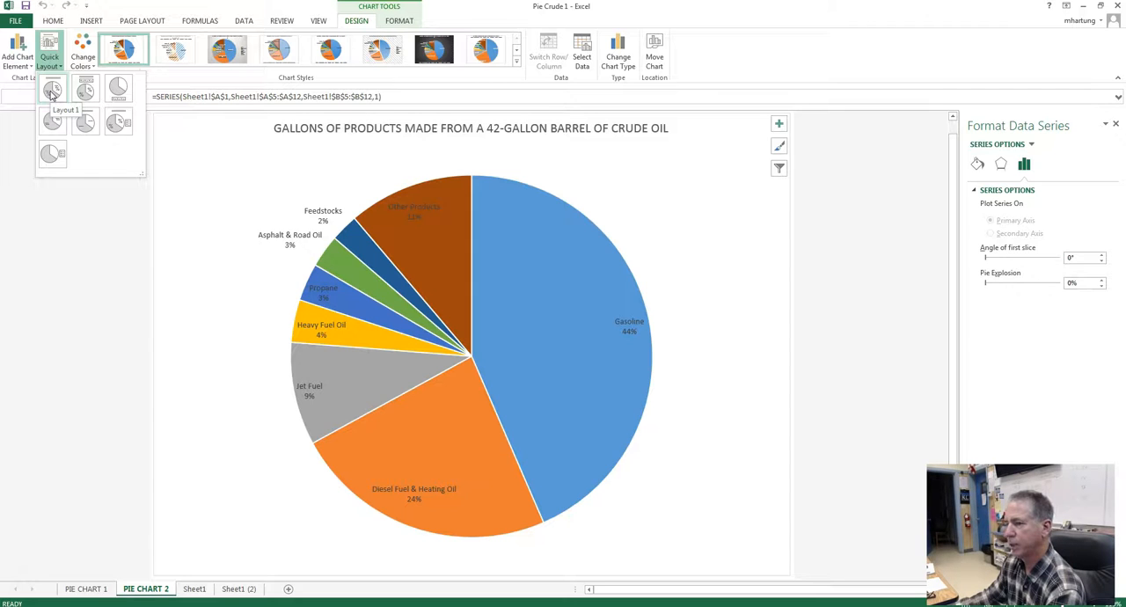
{"action": "left_click", "coordinate": [85, 91]}
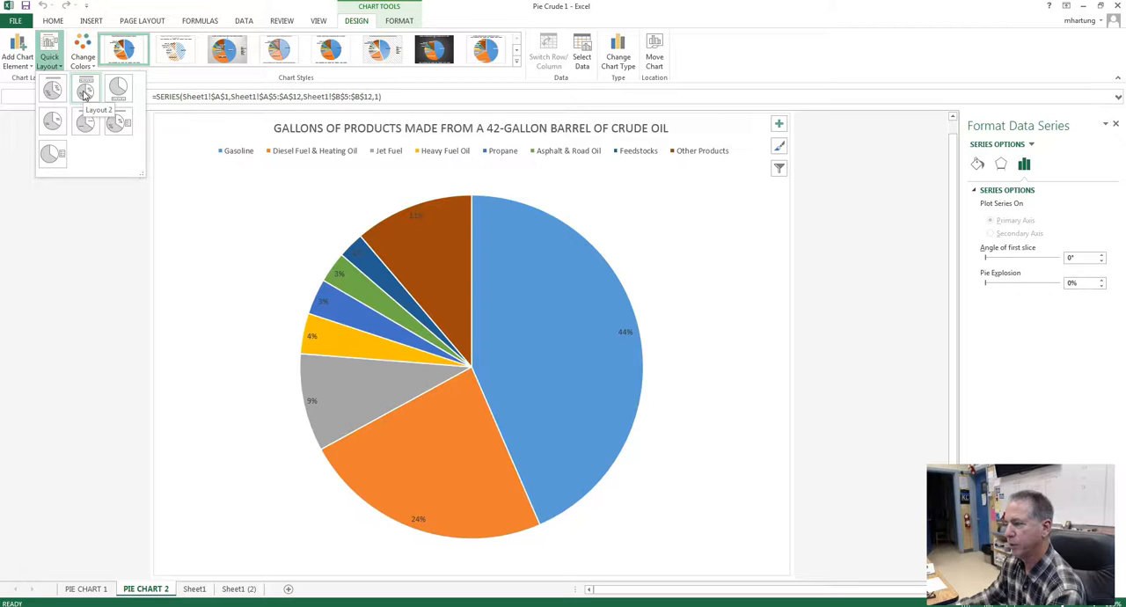
{"action": "left_click", "coordinate": [118, 88]}
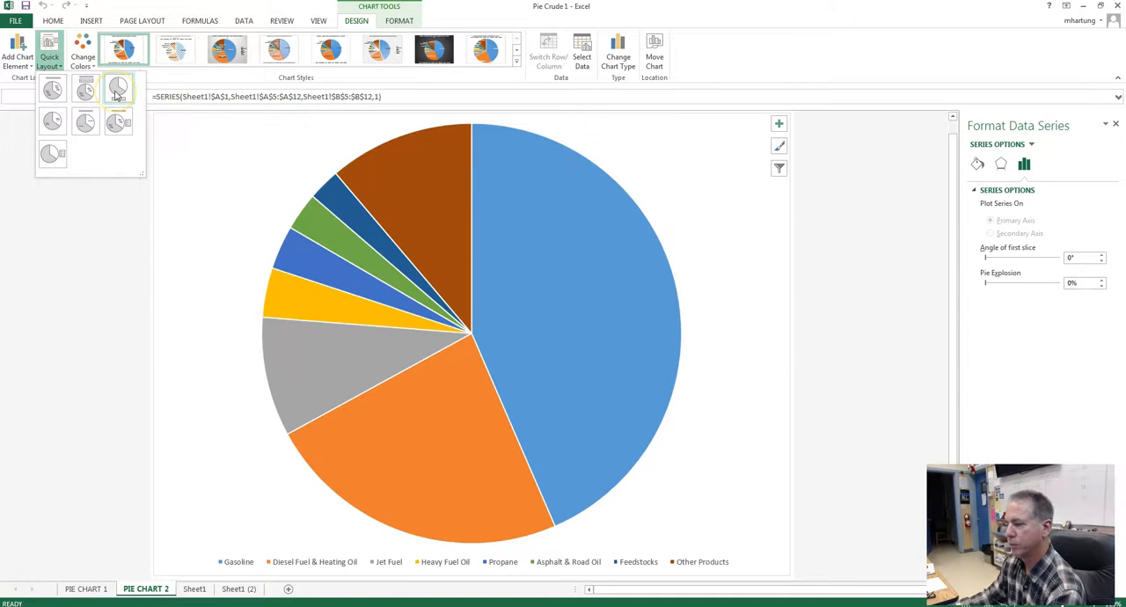
{"action": "mouse_move", "coordinate": [118, 88]}
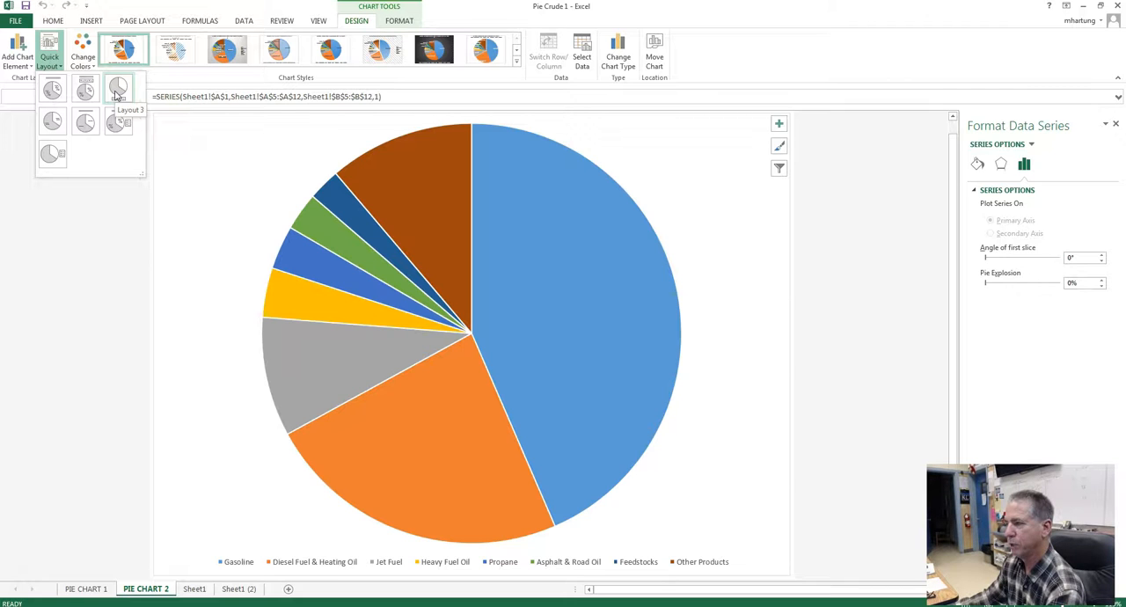
Step: Compare name- and percentage-label layouts, then apply the one with right legend and percentage labels
{"action": "left_click", "coordinate": [120, 123]}
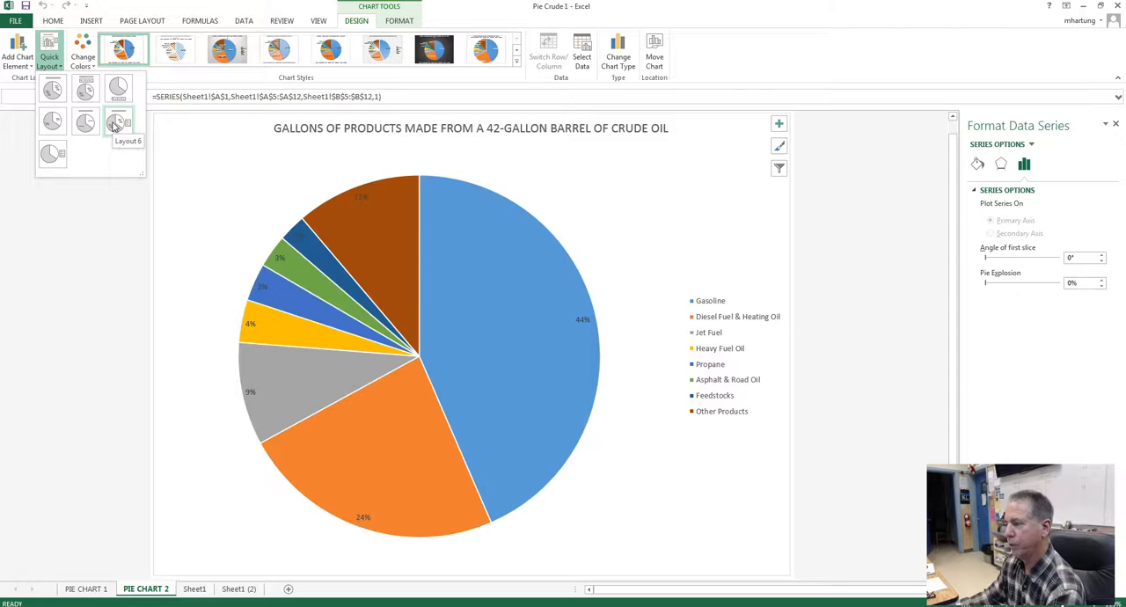
{"action": "mouse_move", "coordinate": [85, 121]}
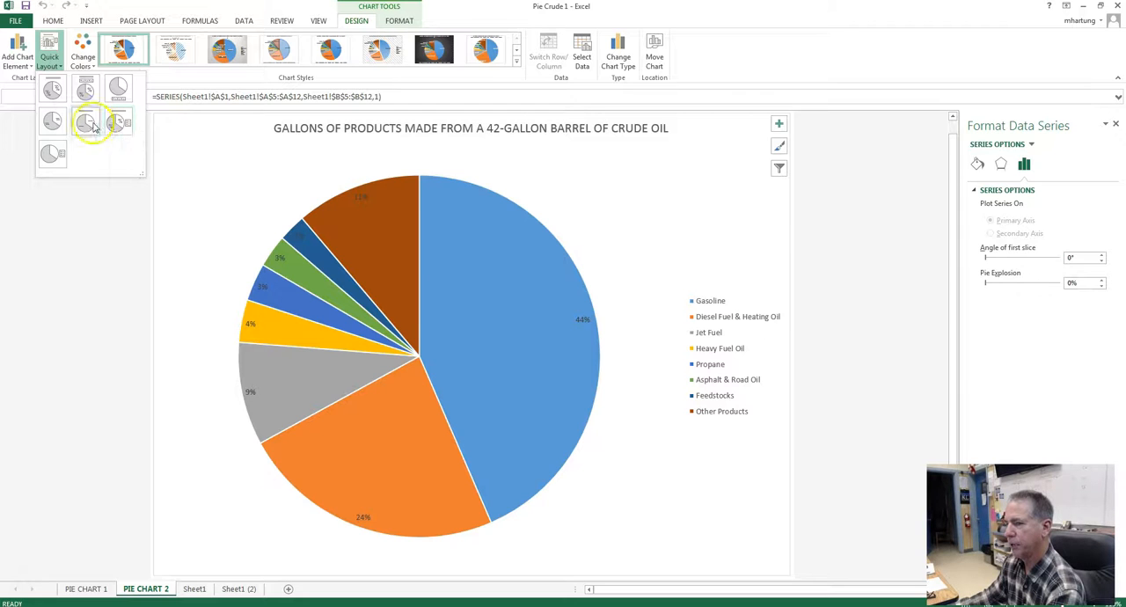
{"action": "left_click", "coordinate": [85, 121]}
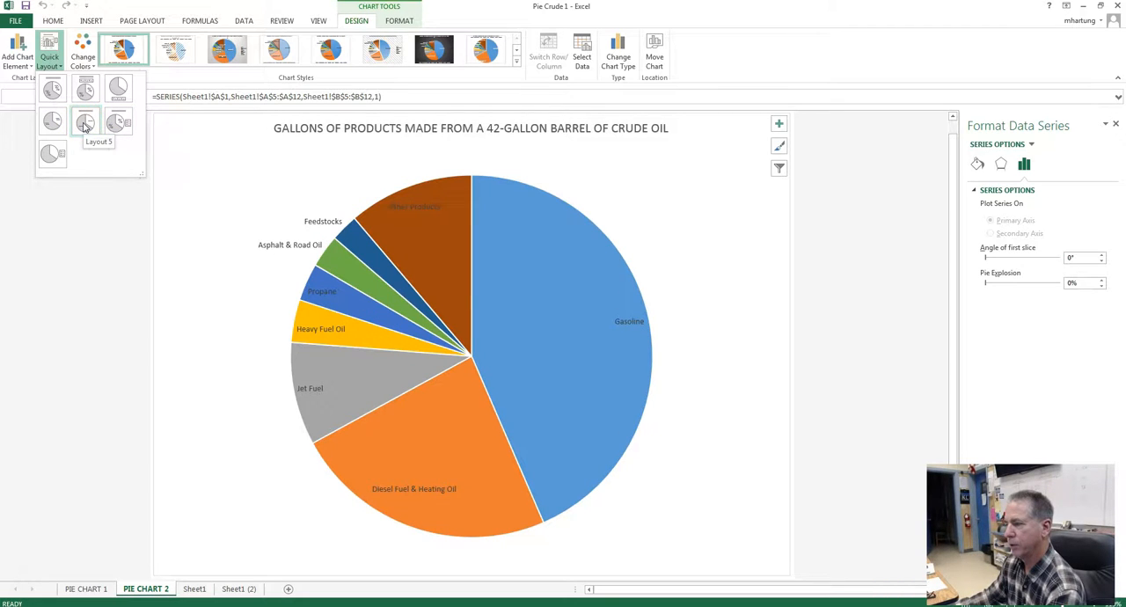
{"action": "left_click", "coordinate": [53, 122]}
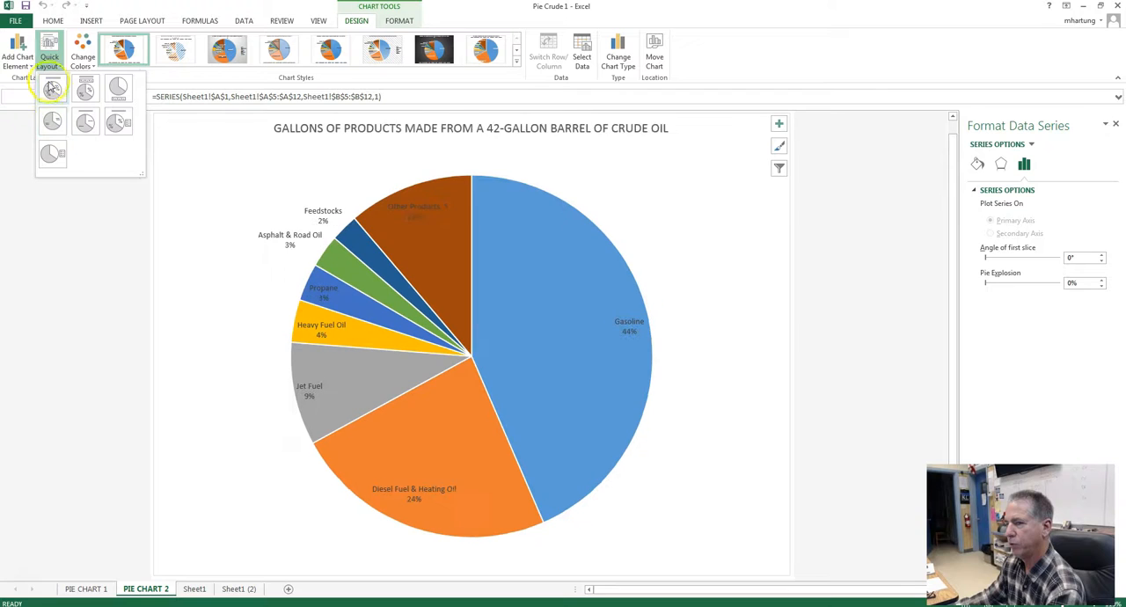
{"action": "left_click", "coordinate": [85, 122]}
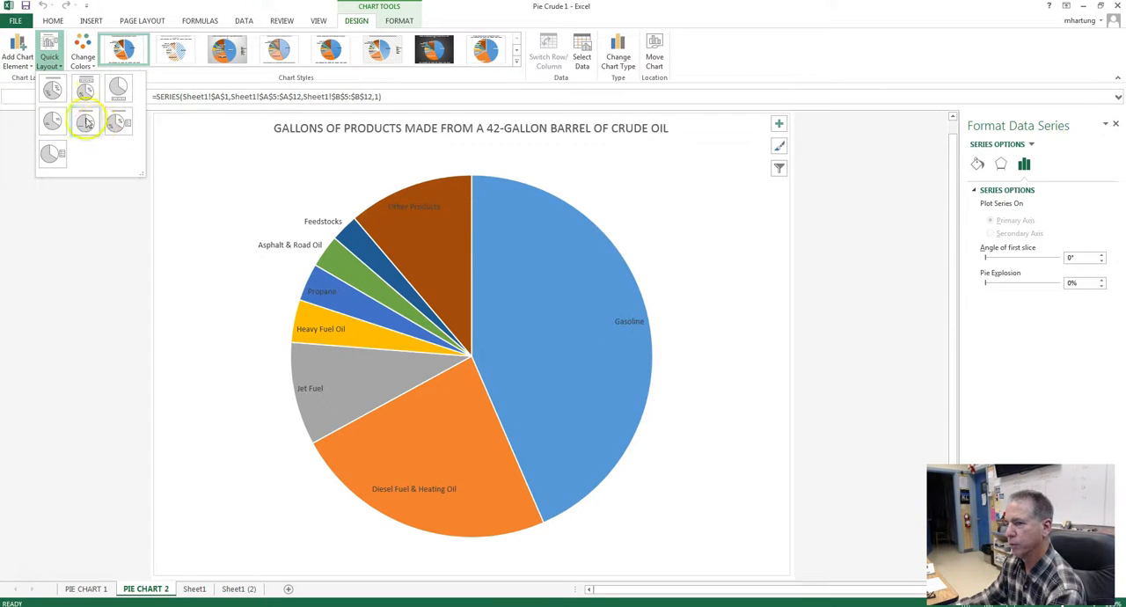
{"action": "left_click", "coordinate": [118, 123]}
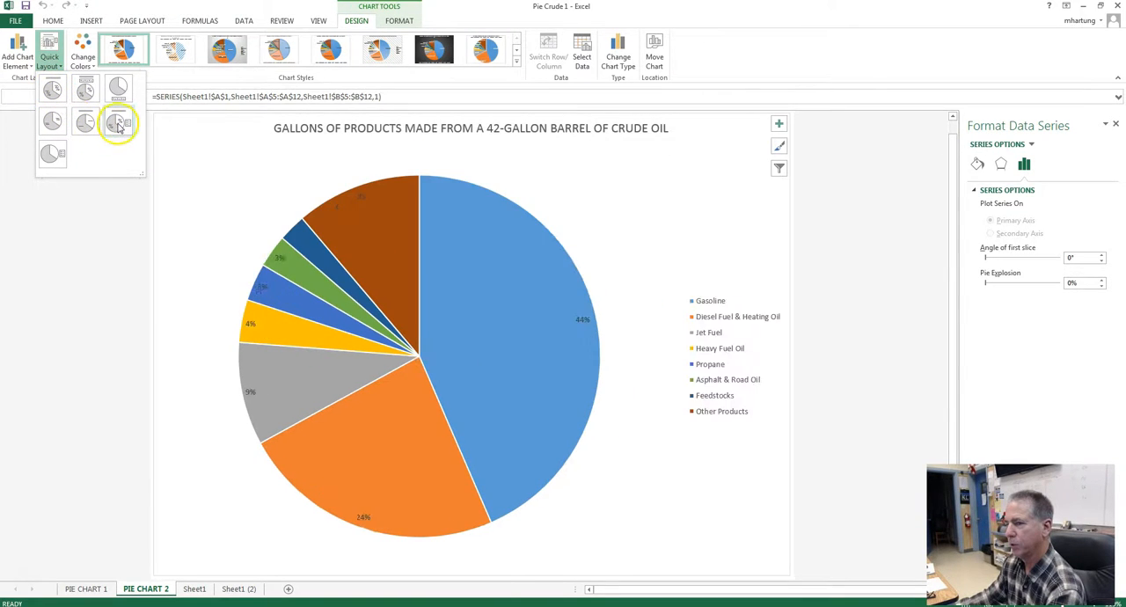
{"action": "left_click", "coordinate": [84, 92]}
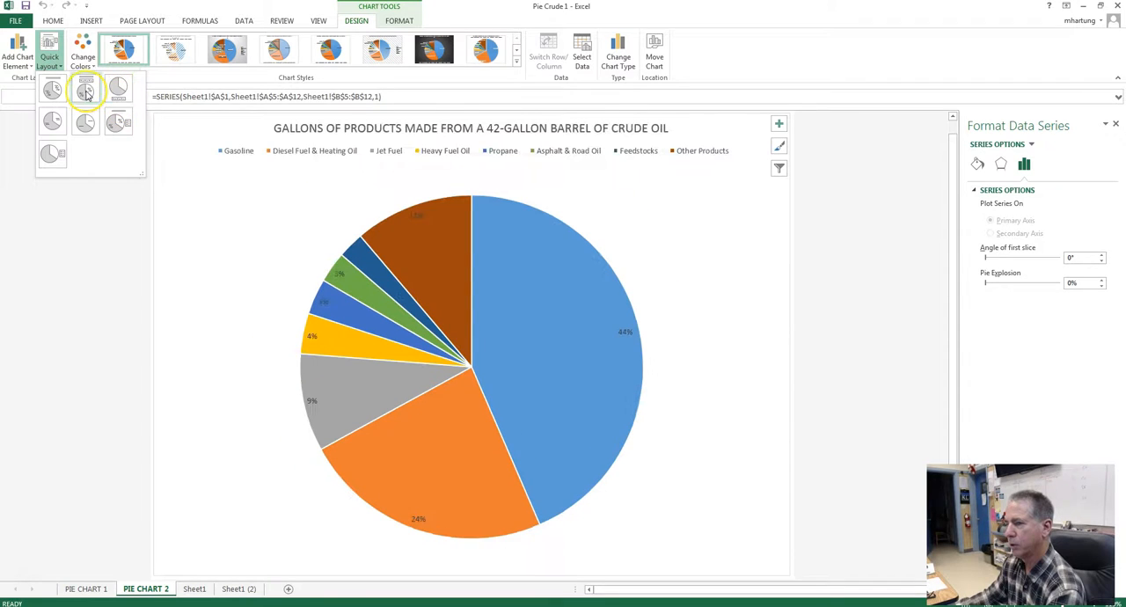
{"action": "left_click", "coordinate": [84, 121]}
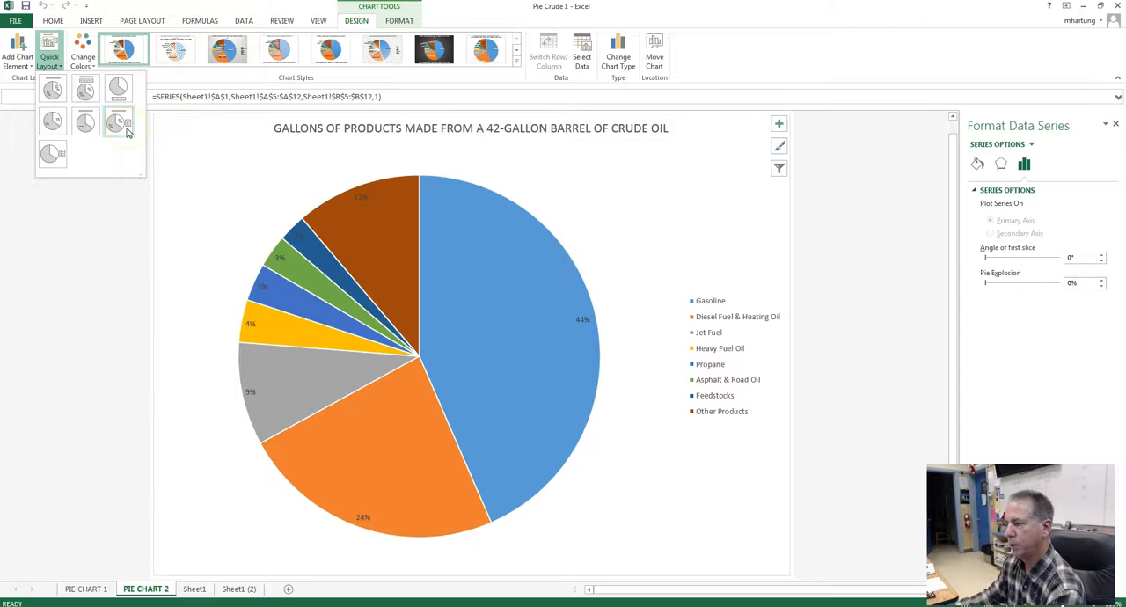
{"action": "mouse_move", "coordinate": [120, 121]}
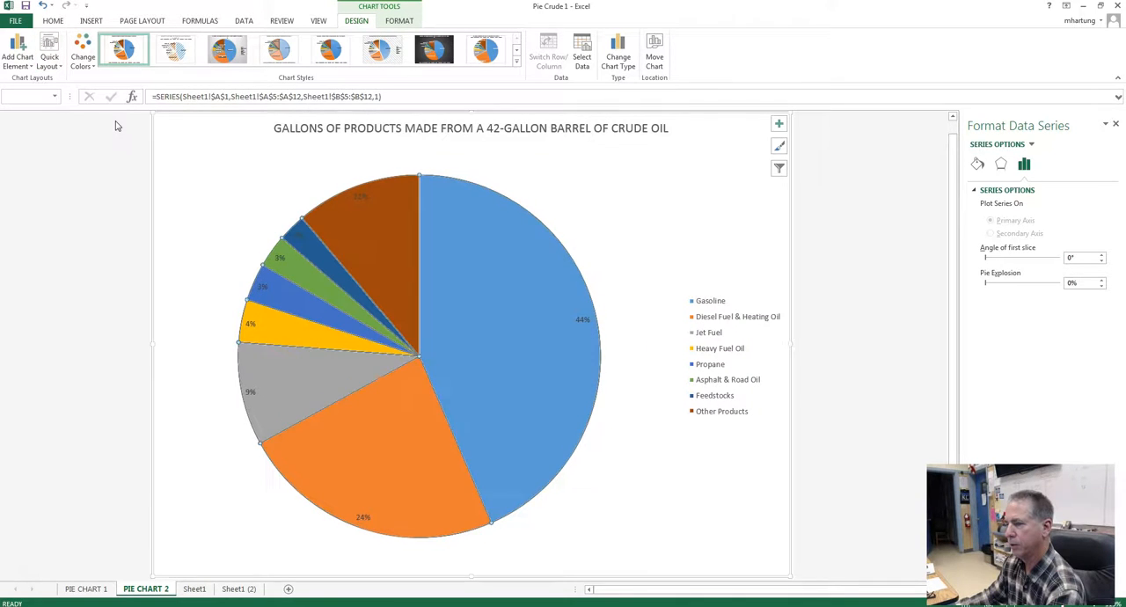
{"action": "mouse_move", "coordinate": [190, 312]}
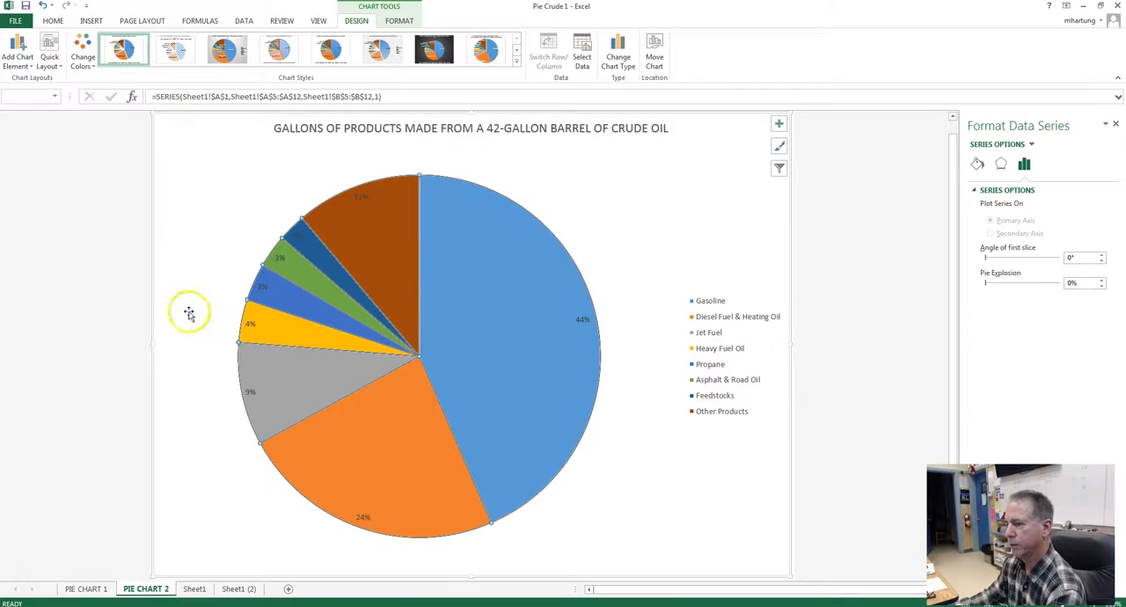
{"action": "mouse_move", "coordinate": [403, 420]}
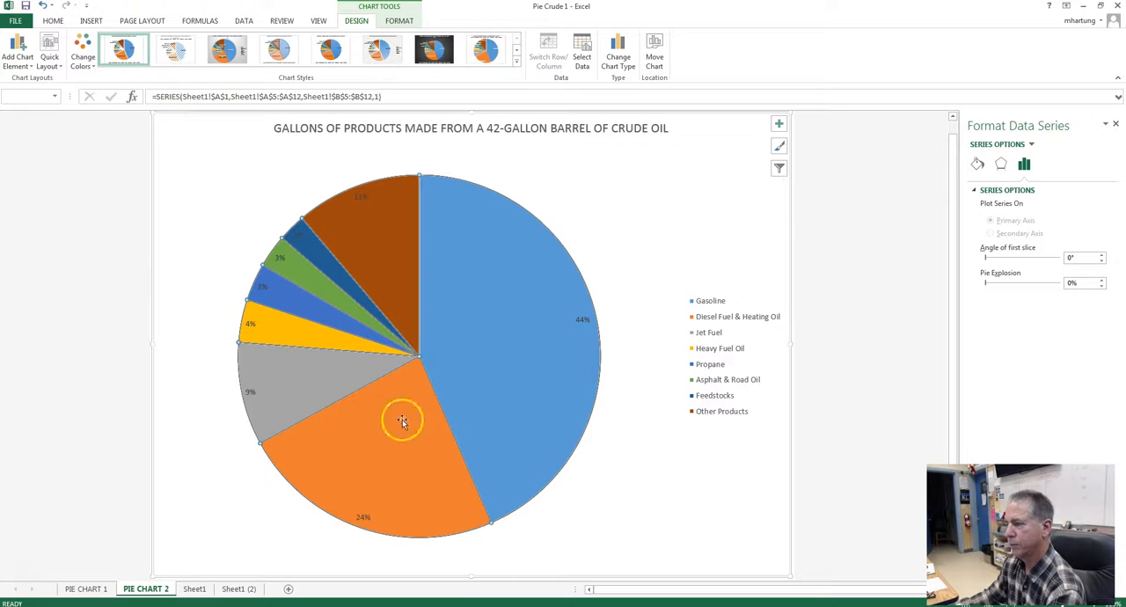
{"action": "mouse_move", "coordinate": [581, 328]}
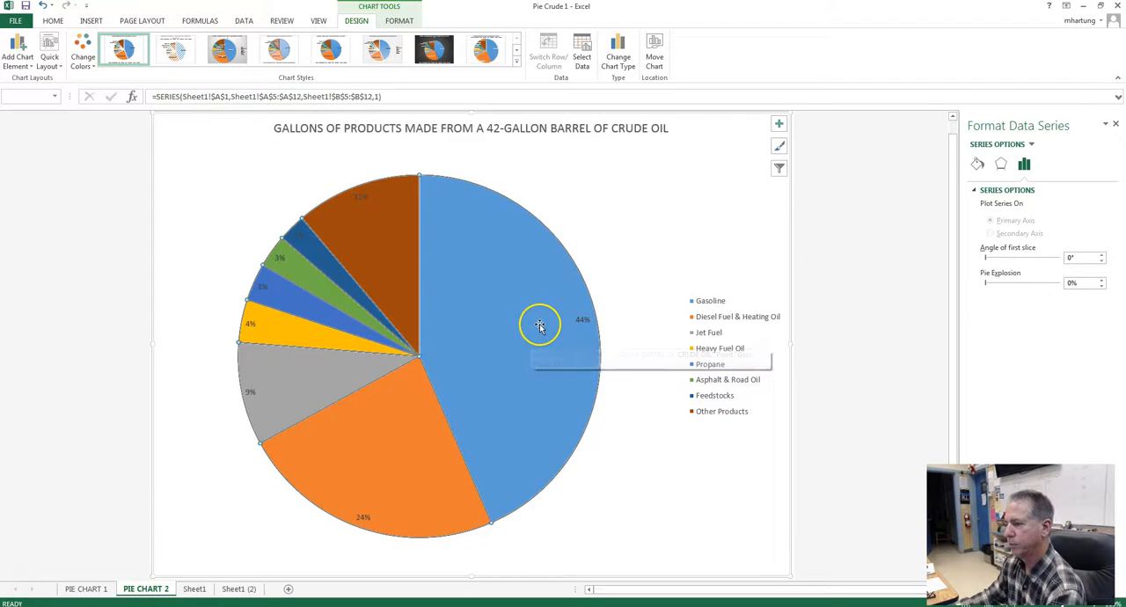
{"action": "mouse_move", "coordinate": [563, 326]}
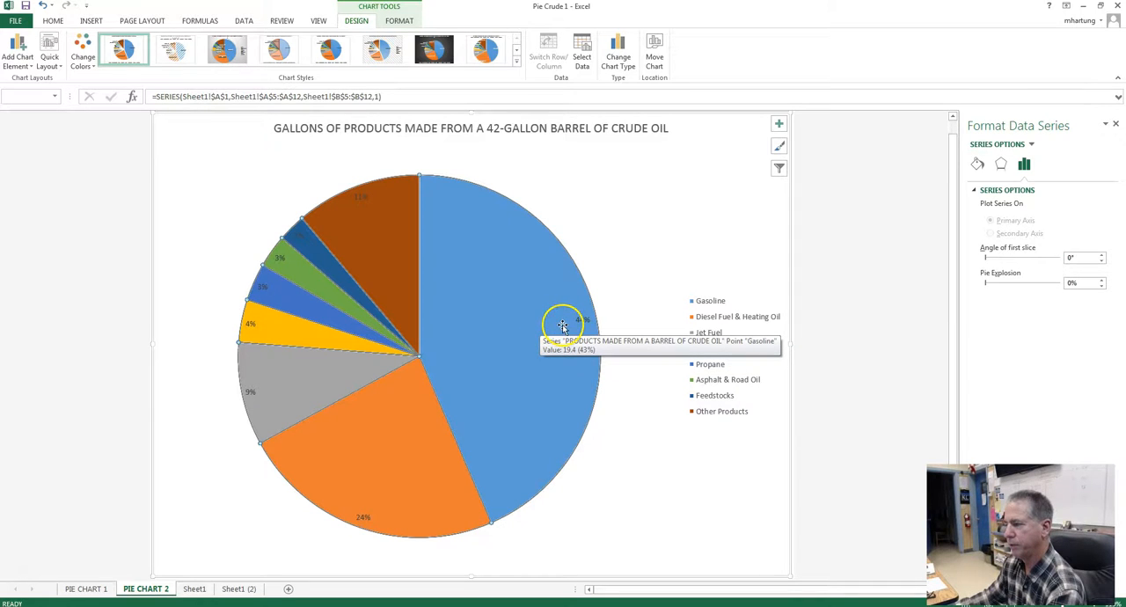
Step: Bring up the shortcut menu for the pie's data series from the Gasoline slice
{"action": "right_click", "coordinate": [563, 324]}
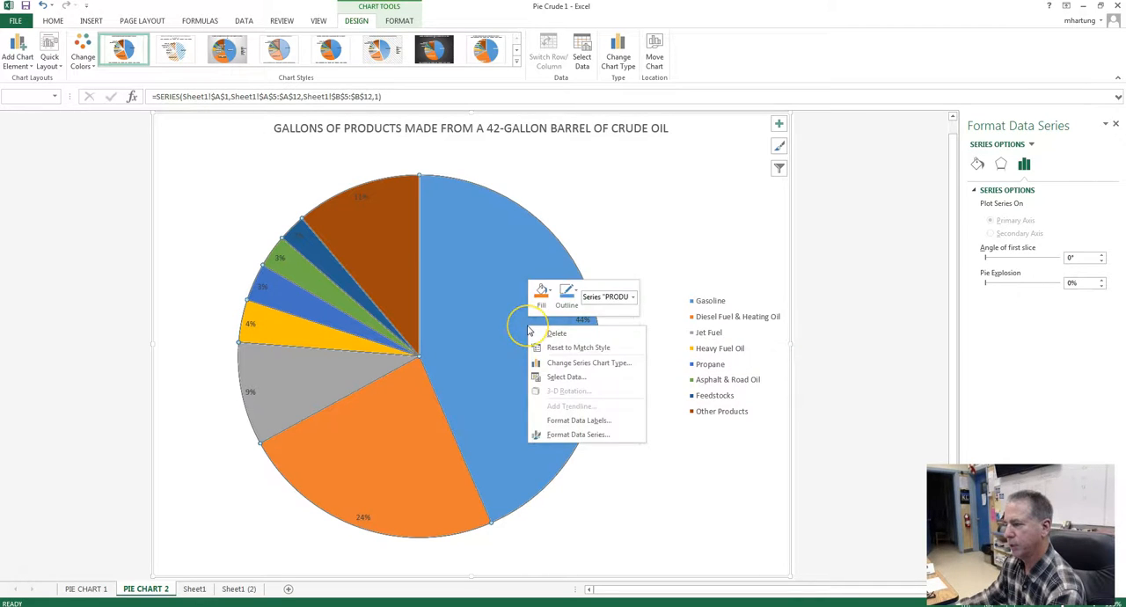
{"action": "mouse_move", "coordinate": [577, 420]}
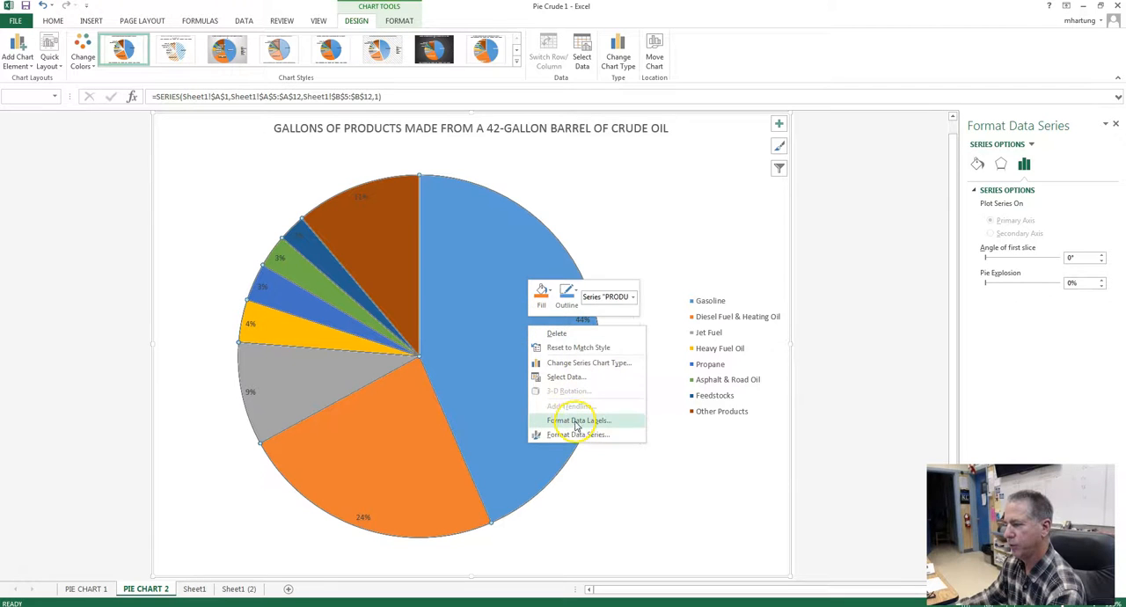
Step: Format the data labels to Best Fit showing Category Name with Percentage, after trying Center
{"action": "left_click", "coordinate": [578, 419]}
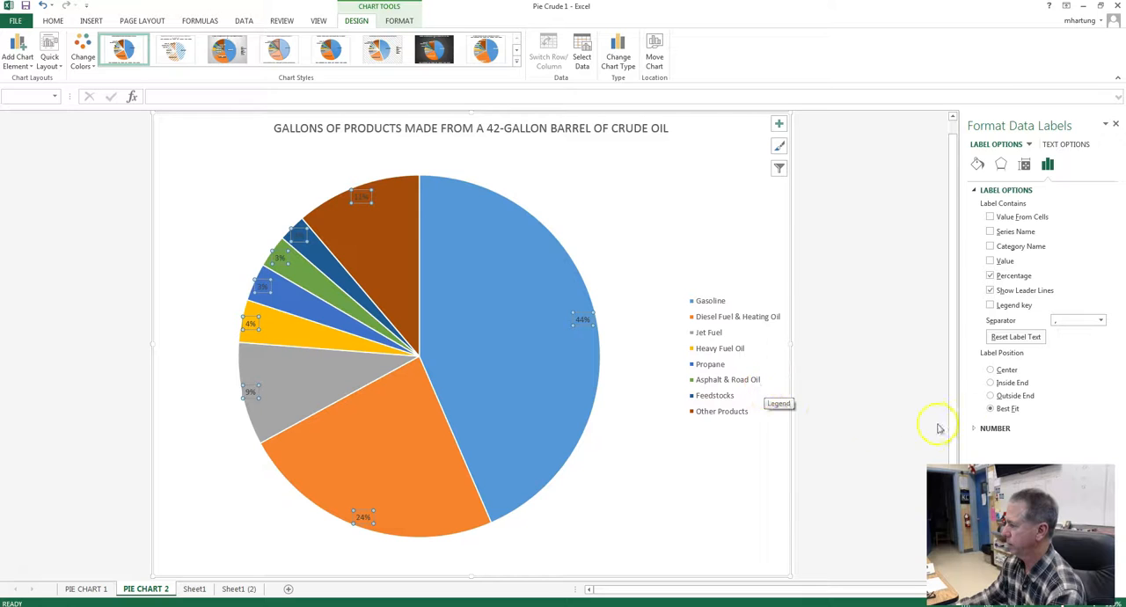
{"action": "mouse_move", "coordinate": [595, 331]}
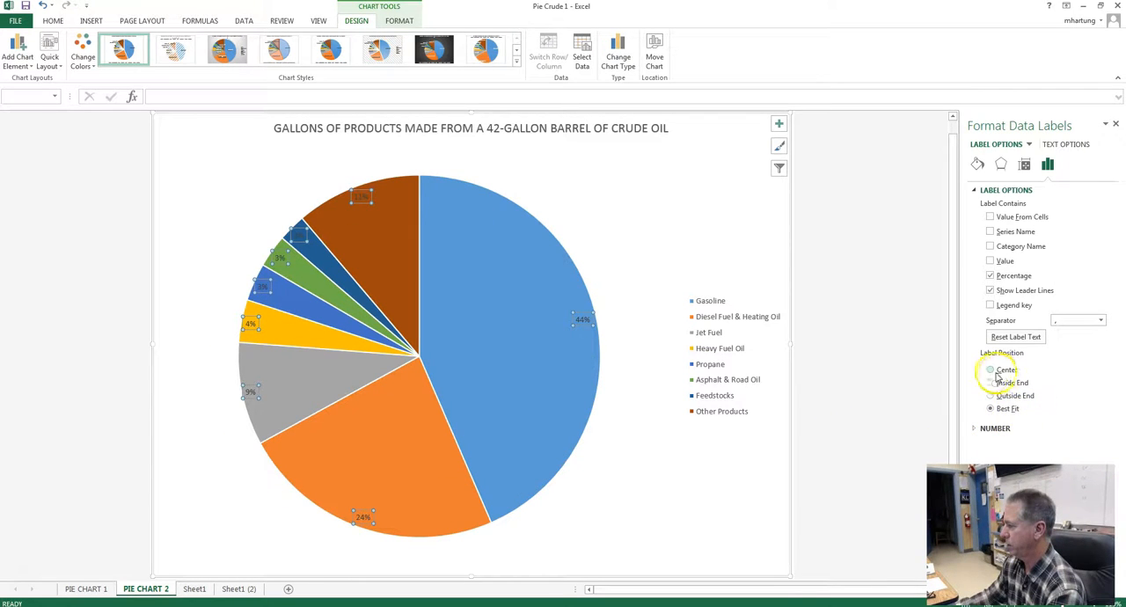
{"action": "left_click", "coordinate": [993, 369]}
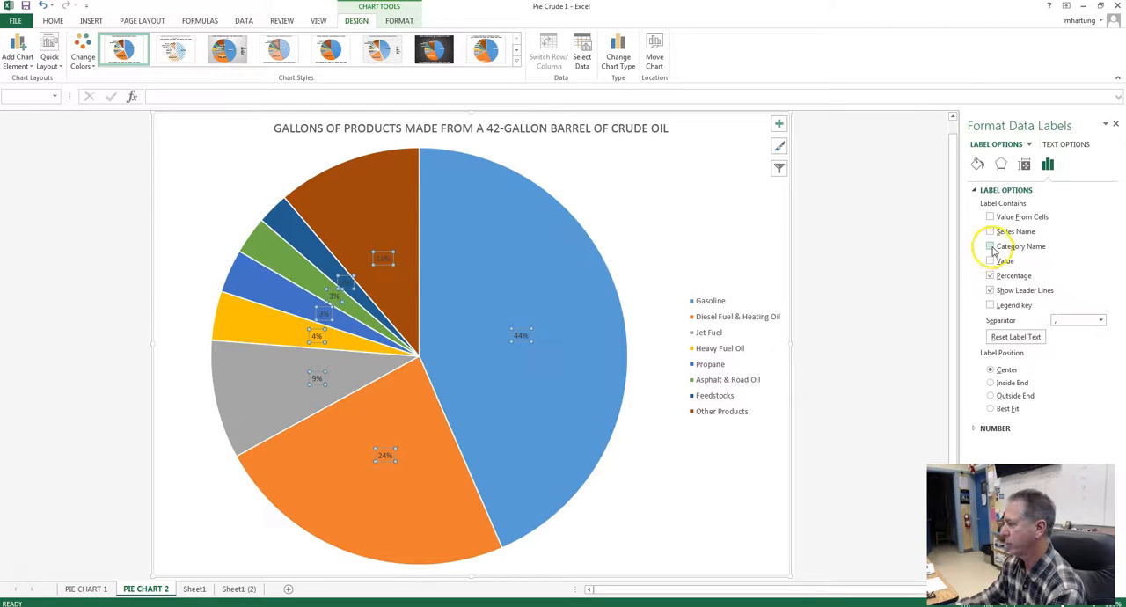
{"action": "left_click", "coordinate": [991, 246]}
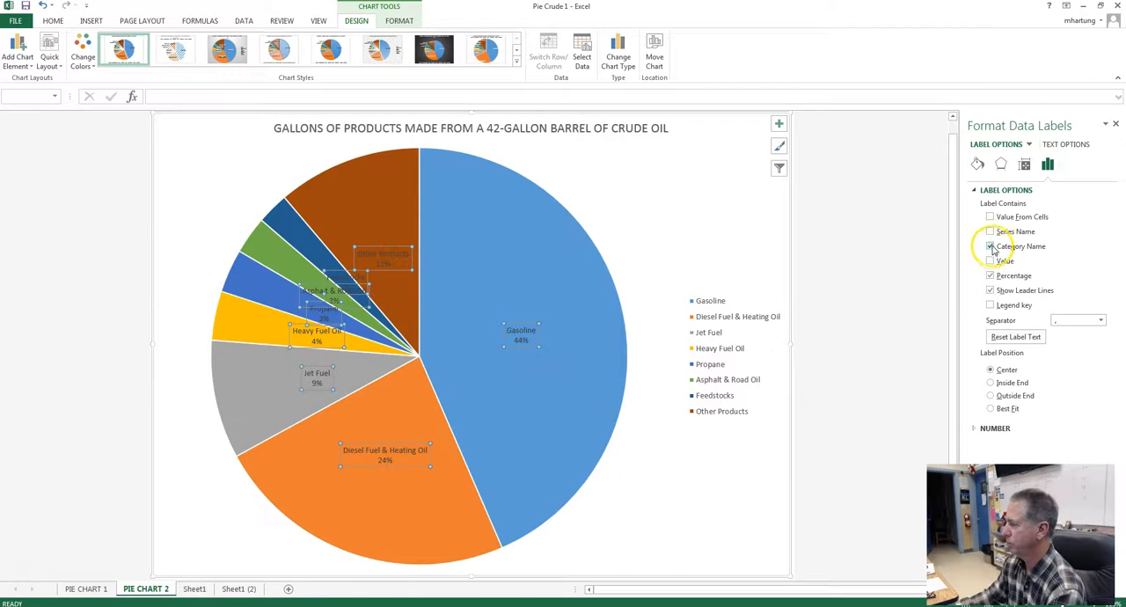
{"action": "left_click", "coordinate": [991, 247]}
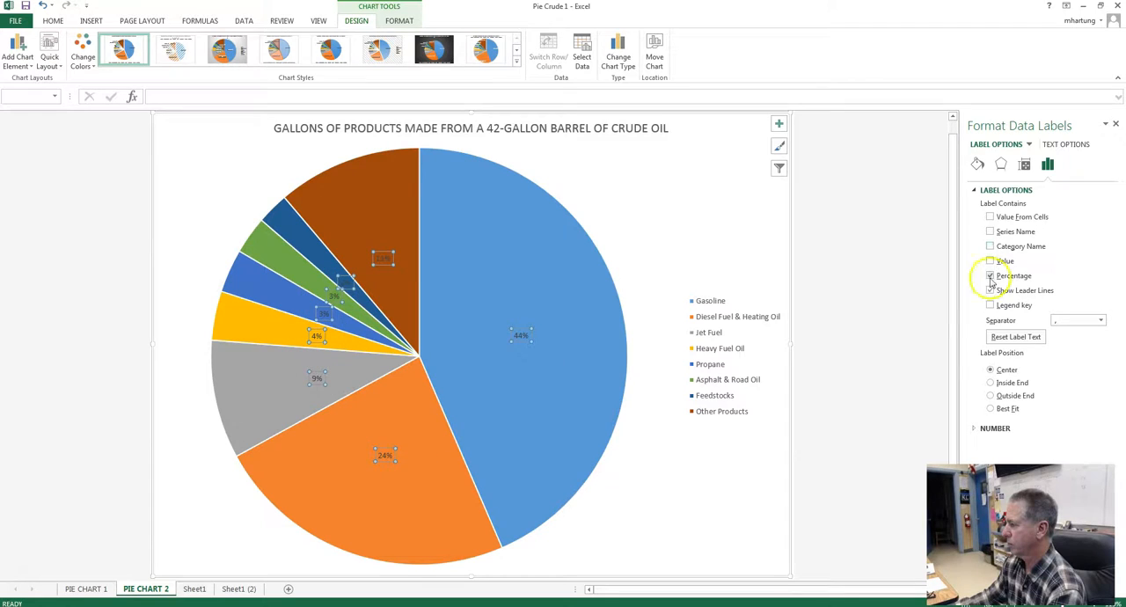
{"action": "left_click", "coordinate": [991, 274]}
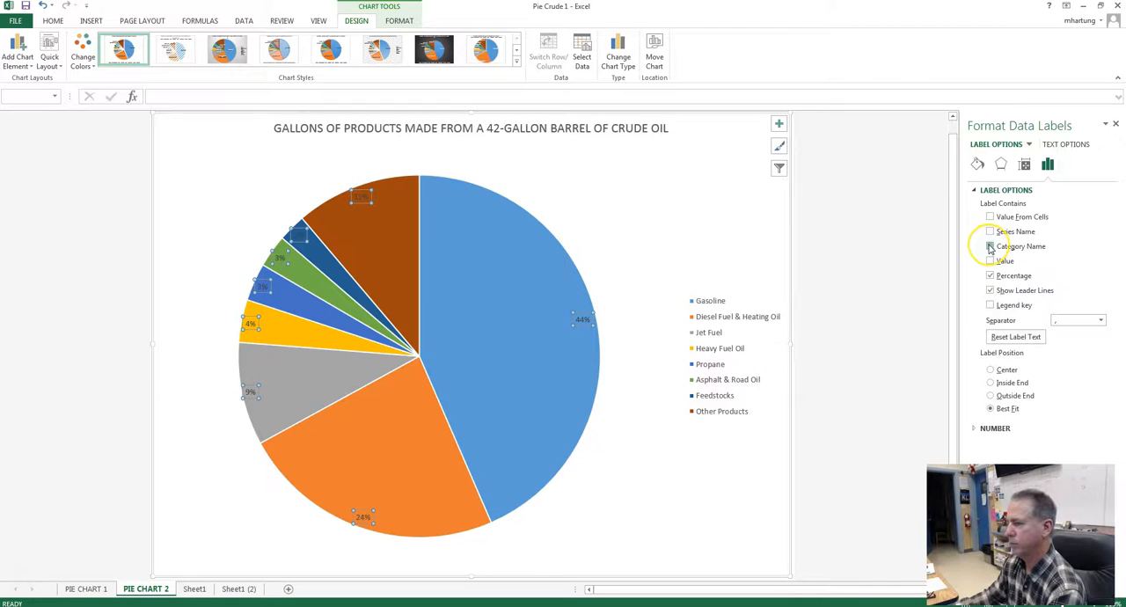
{"action": "left_click", "coordinate": [991, 247]}
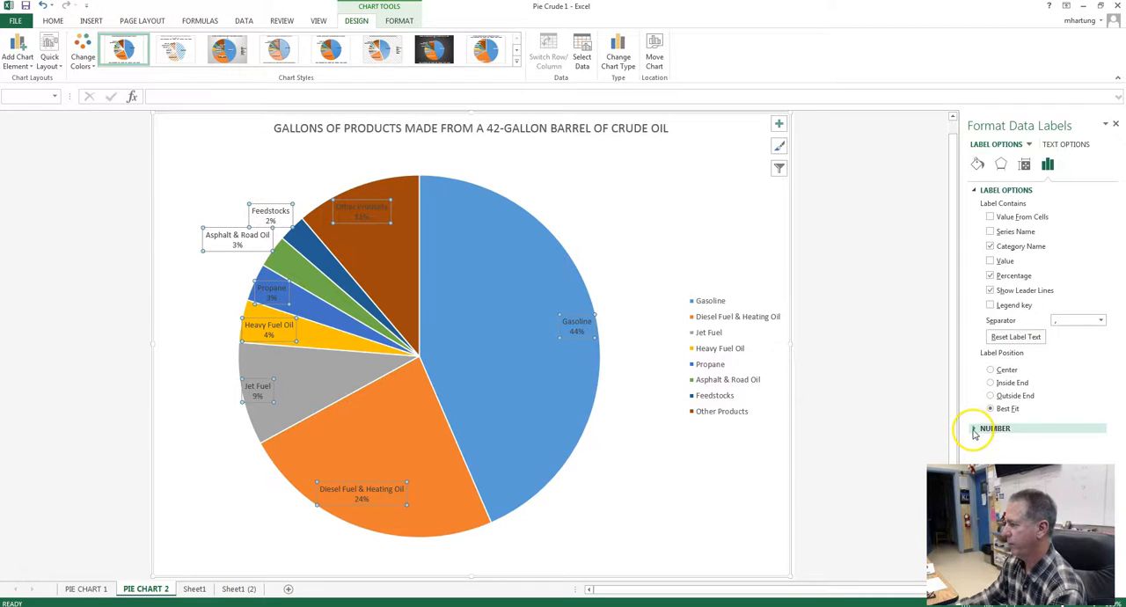
Step: Format label numbers as Percentage with 2 decimals and place labels at Outside End
{"action": "left_click", "coordinate": [997, 430]}
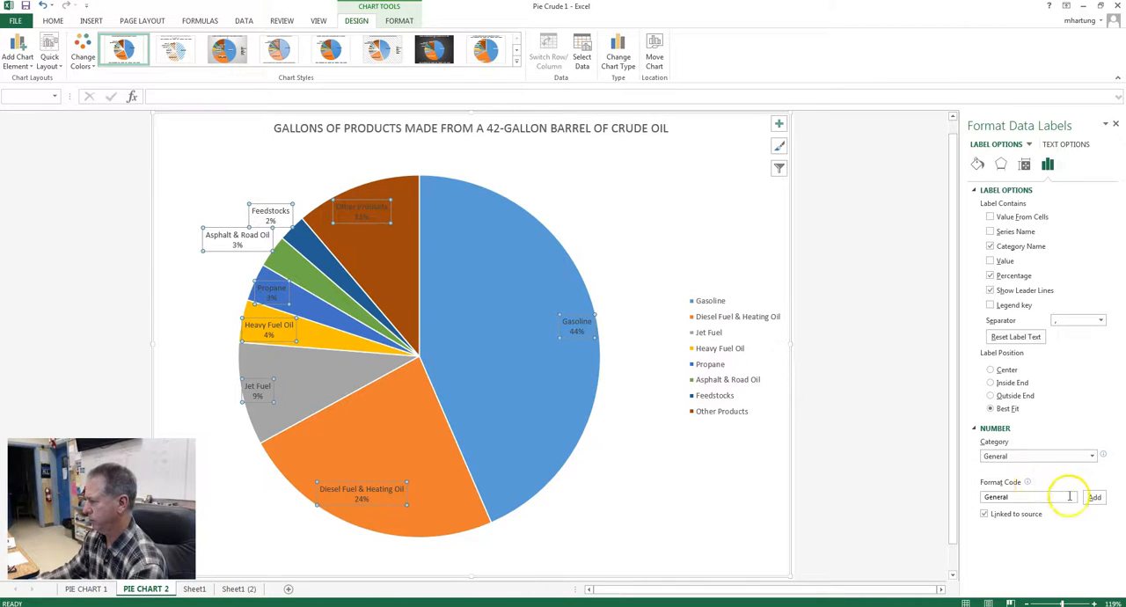
{"action": "left_click", "coordinate": [1091, 456]}
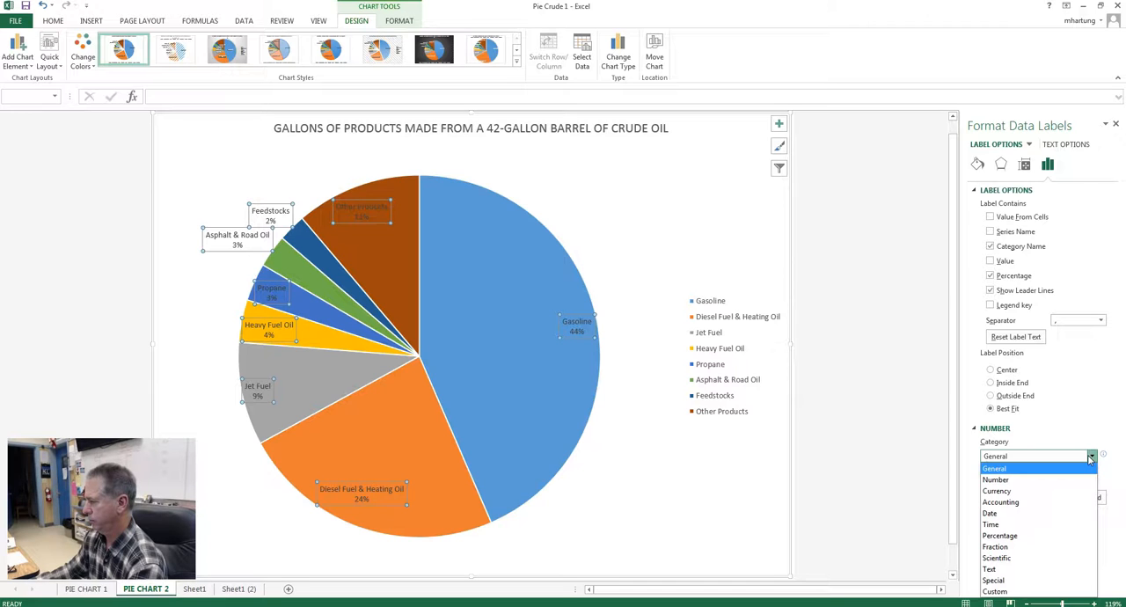
{"action": "left_click", "coordinate": [1000, 536]}
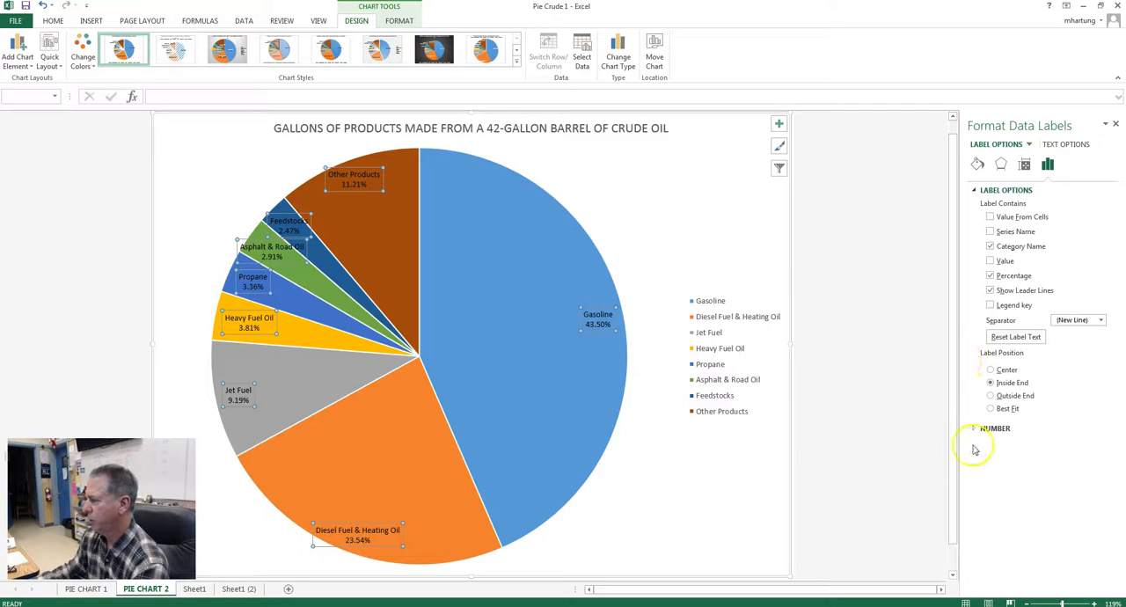
{"action": "left_click", "coordinate": [991, 394]}
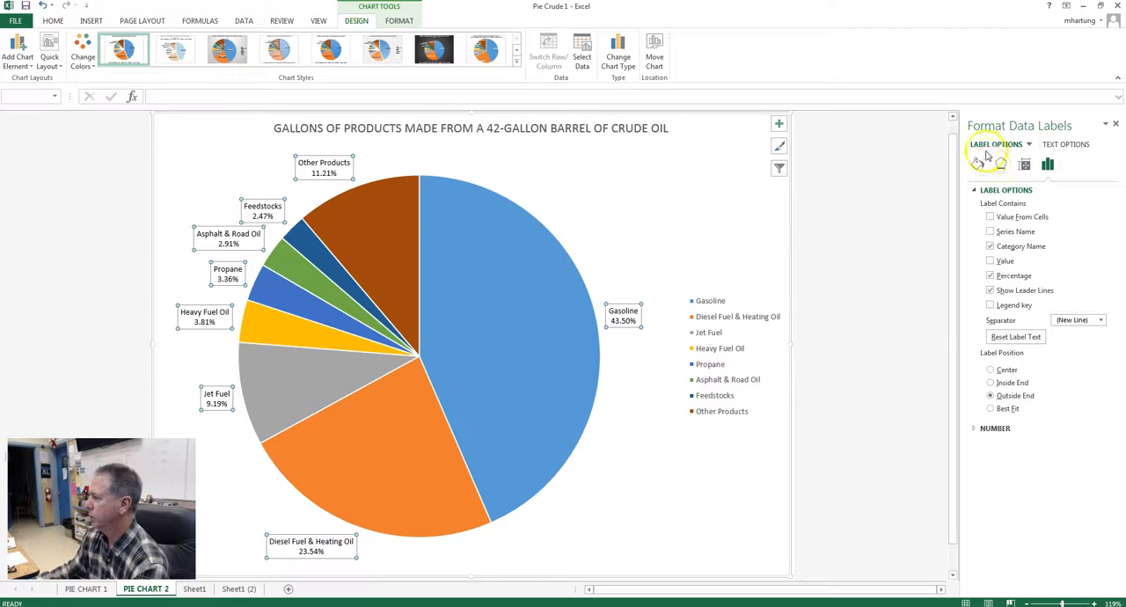
{"action": "left_click", "coordinate": [1066, 145]}
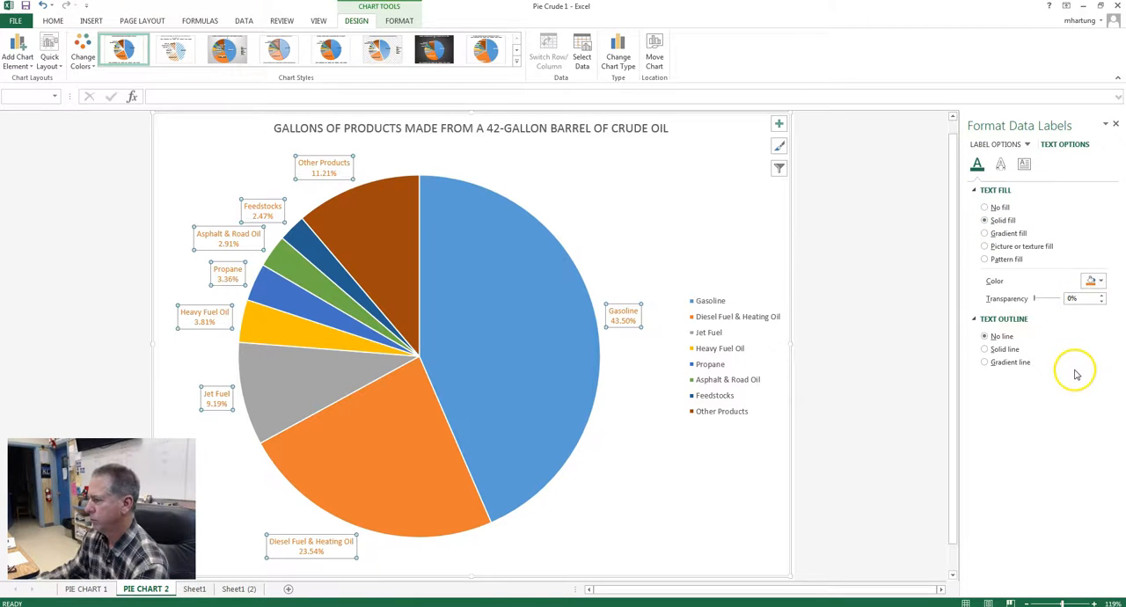
{"action": "left_click", "coordinate": [1099, 280]}
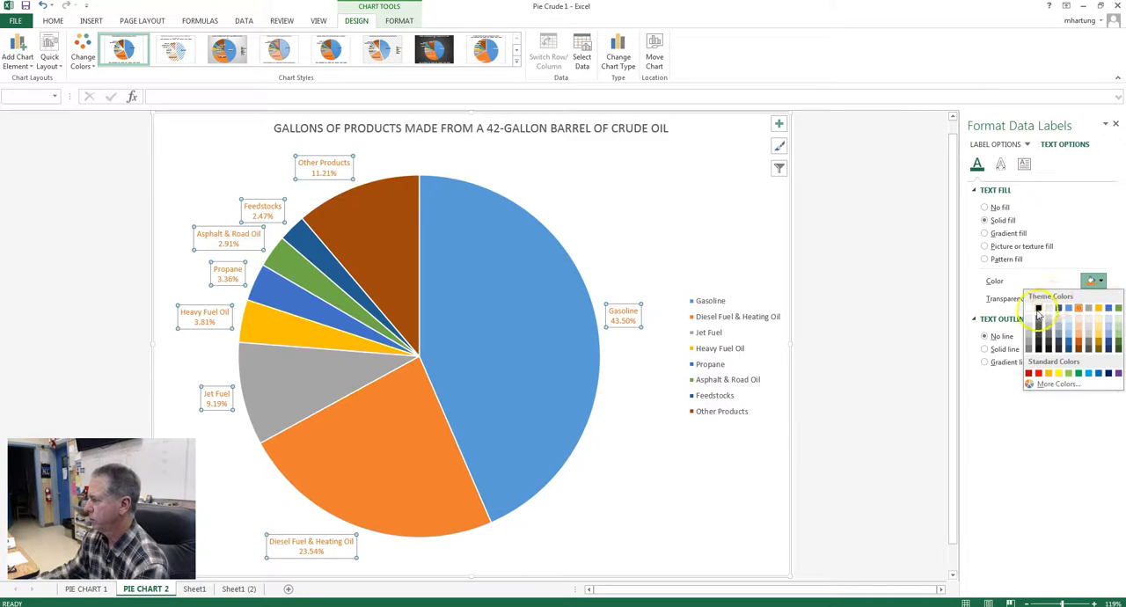
{"action": "left_click", "coordinate": [1040, 314]}
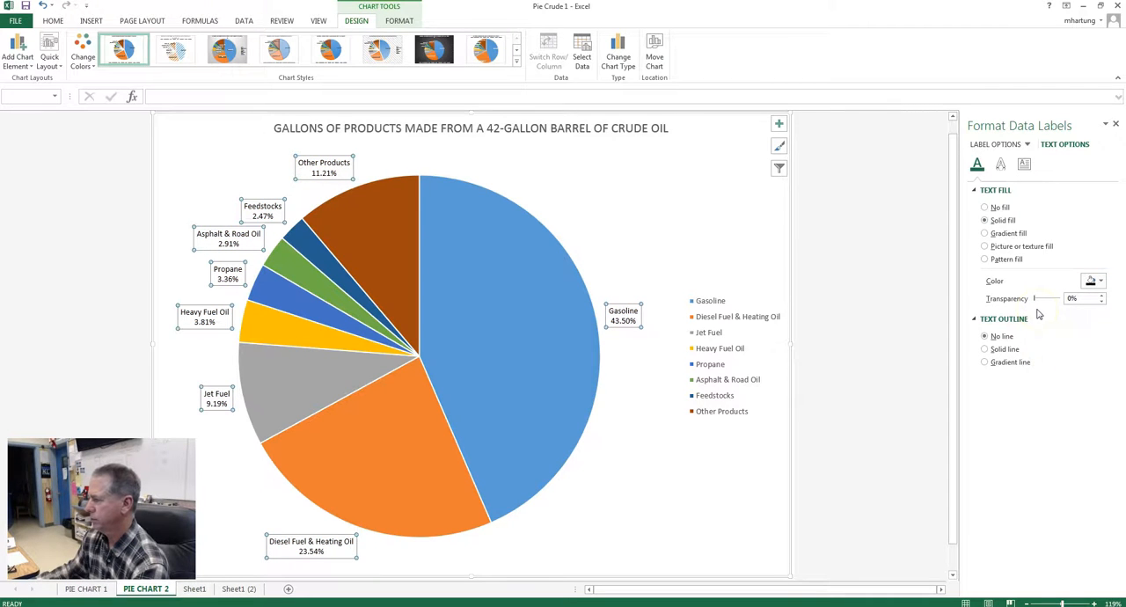
{"action": "mouse_move", "coordinate": [630, 210]}
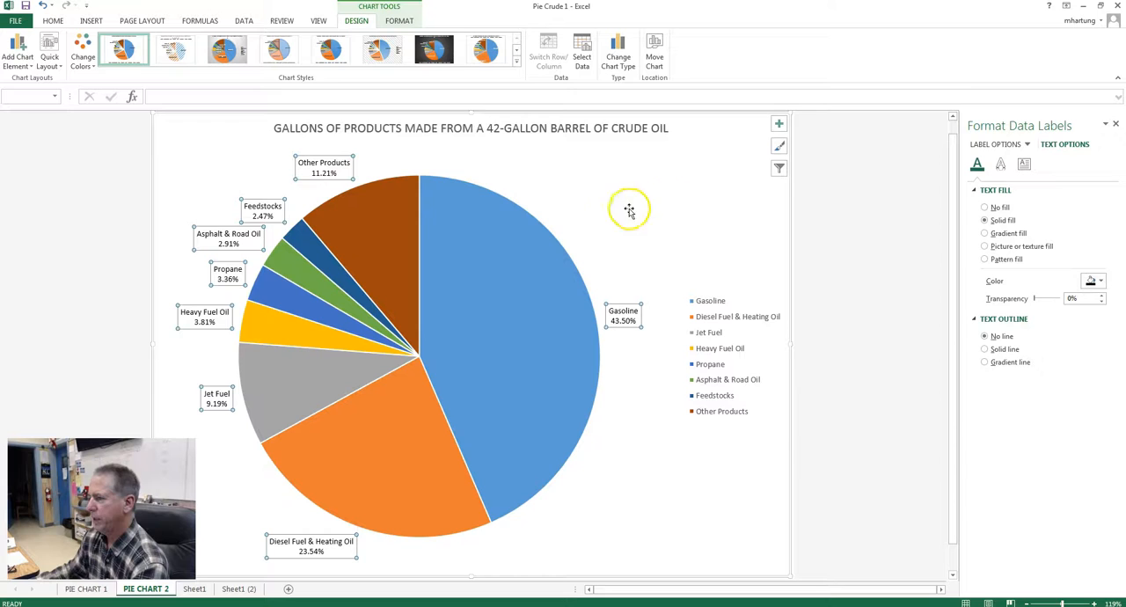
{"action": "mouse_move", "coordinate": [595, 201]}
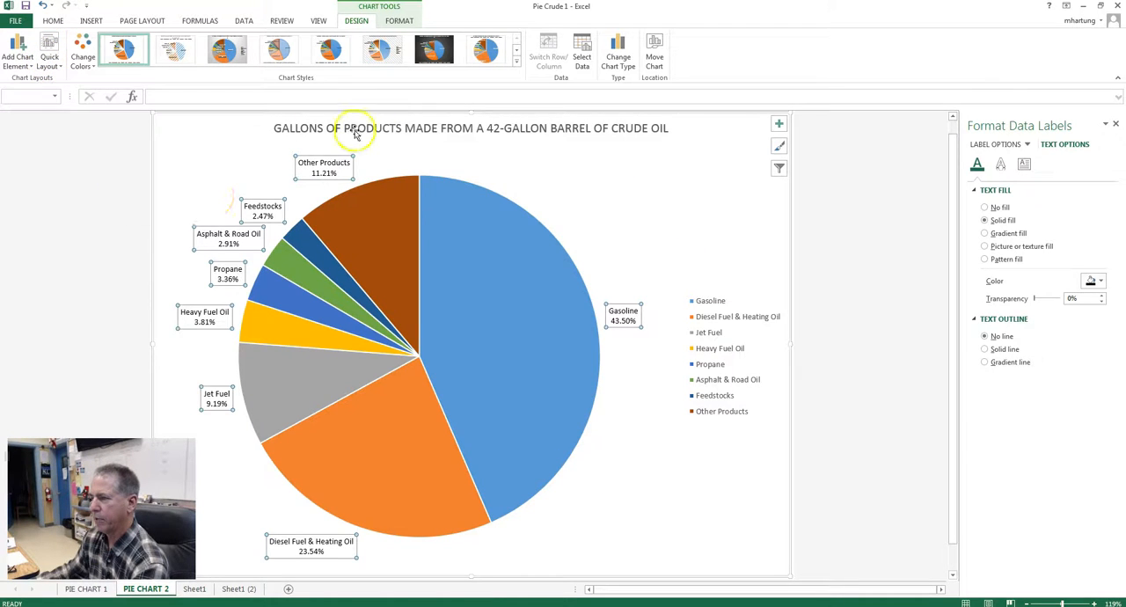
{"action": "mouse_move", "coordinate": [355, 132]}
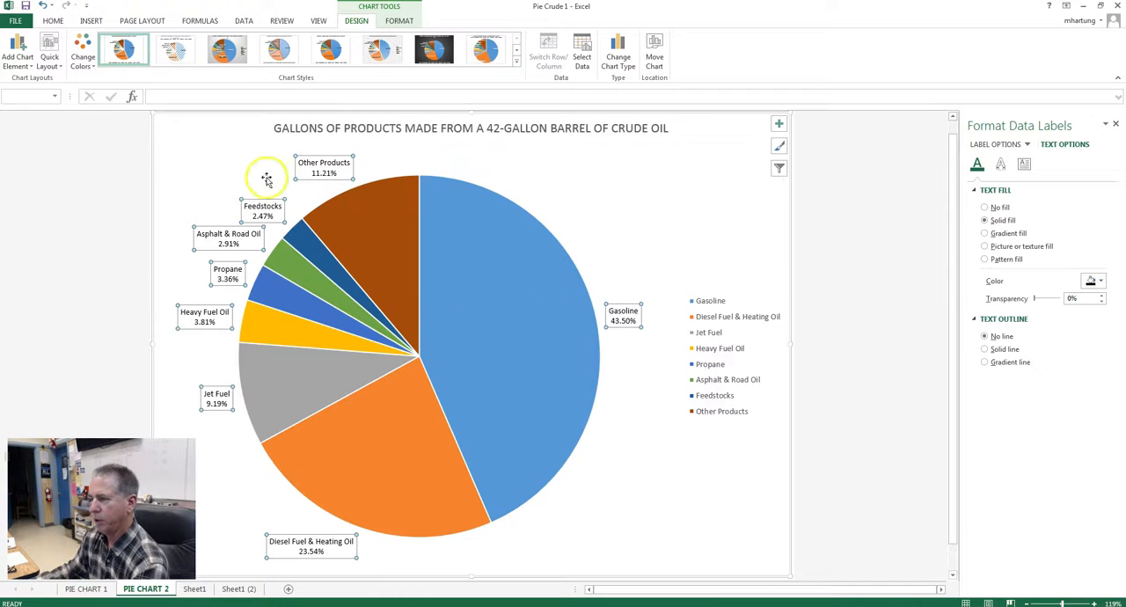
Step: Copy the PIE CHART 2 sheet via Move or Copy with Create a copy, giving PIE CHART 3 at the front
{"action": "right_click", "coordinate": [144, 587]}
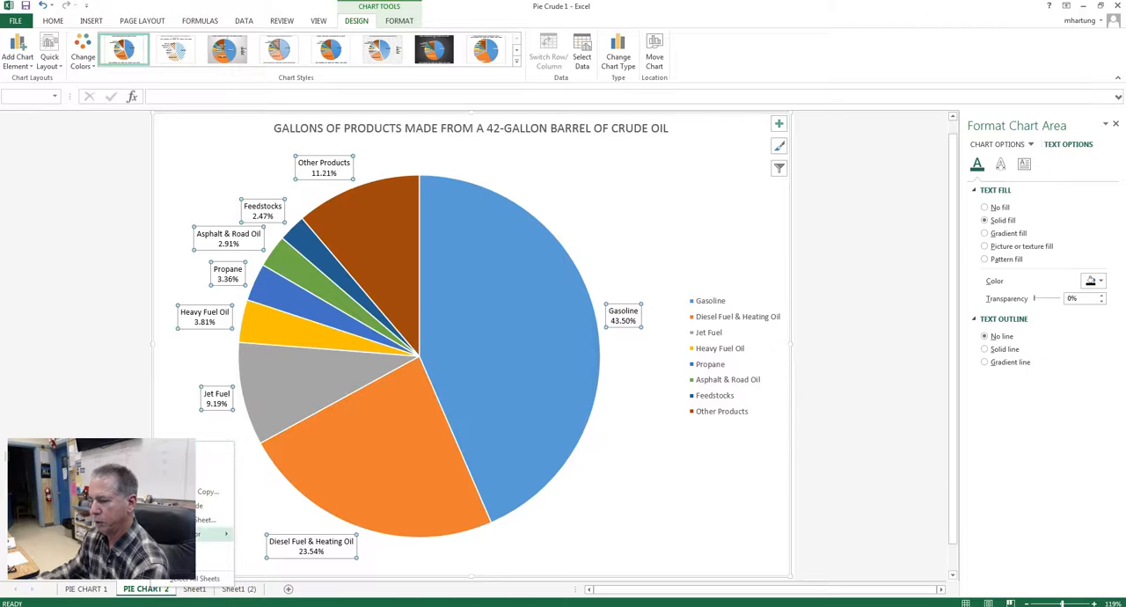
{"action": "left_click", "coordinate": [86, 588]}
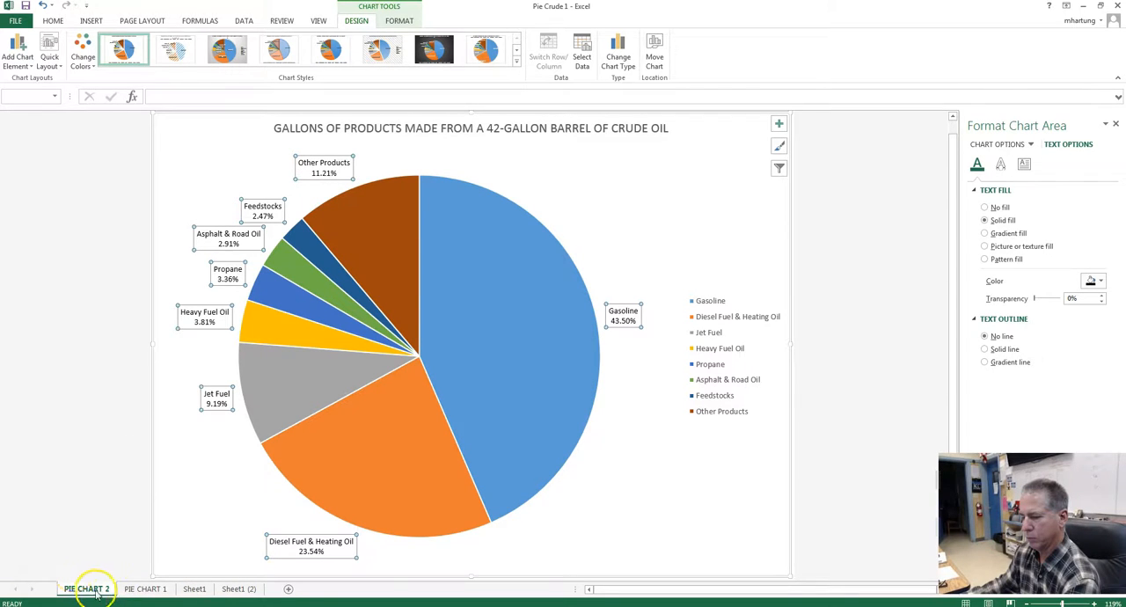
{"action": "right_click", "coordinate": [86, 588]}
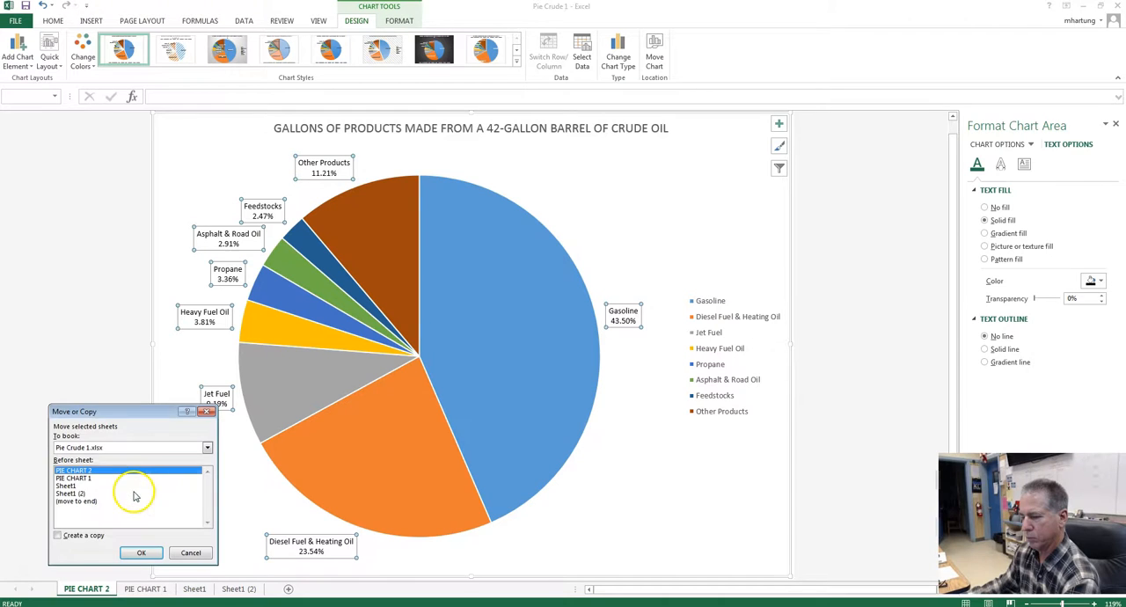
{"action": "left_click", "coordinate": [58, 535]}
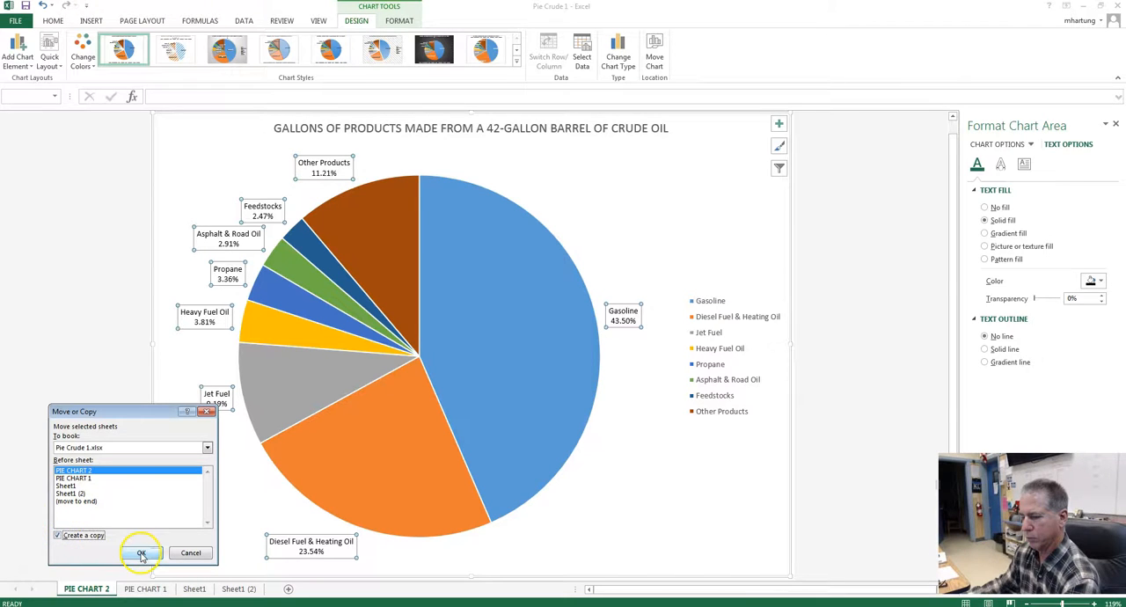
{"action": "left_click", "coordinate": [141, 552]}
{"action": "type", "text": "PIE CHART 3"}
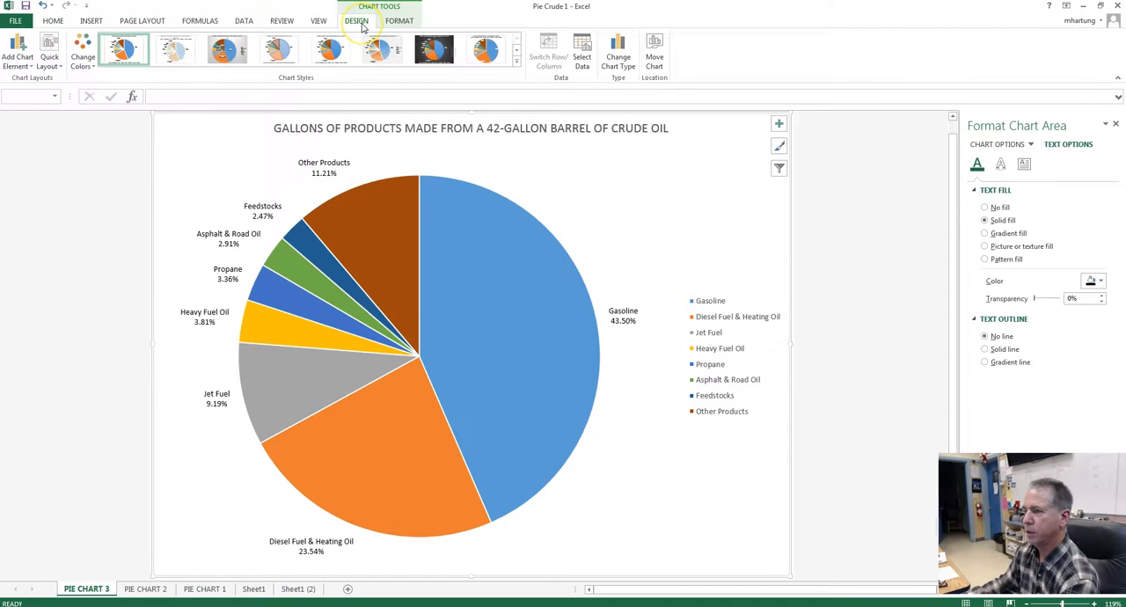
{"action": "mouse_move", "coordinate": [341, 26]}
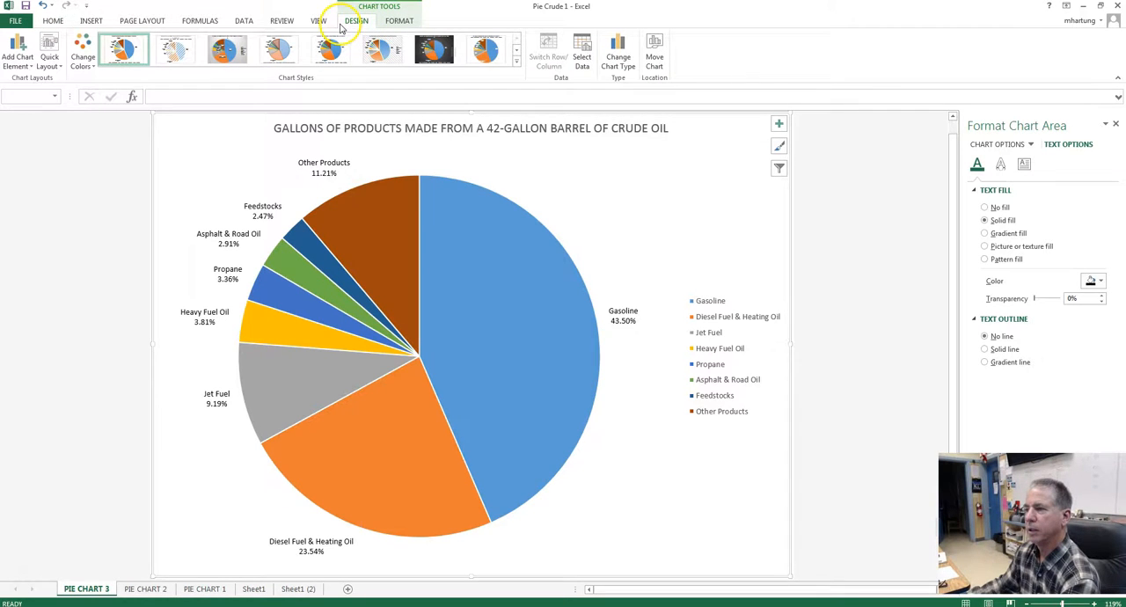
{"action": "mouse_move", "coordinate": [401, 50]}
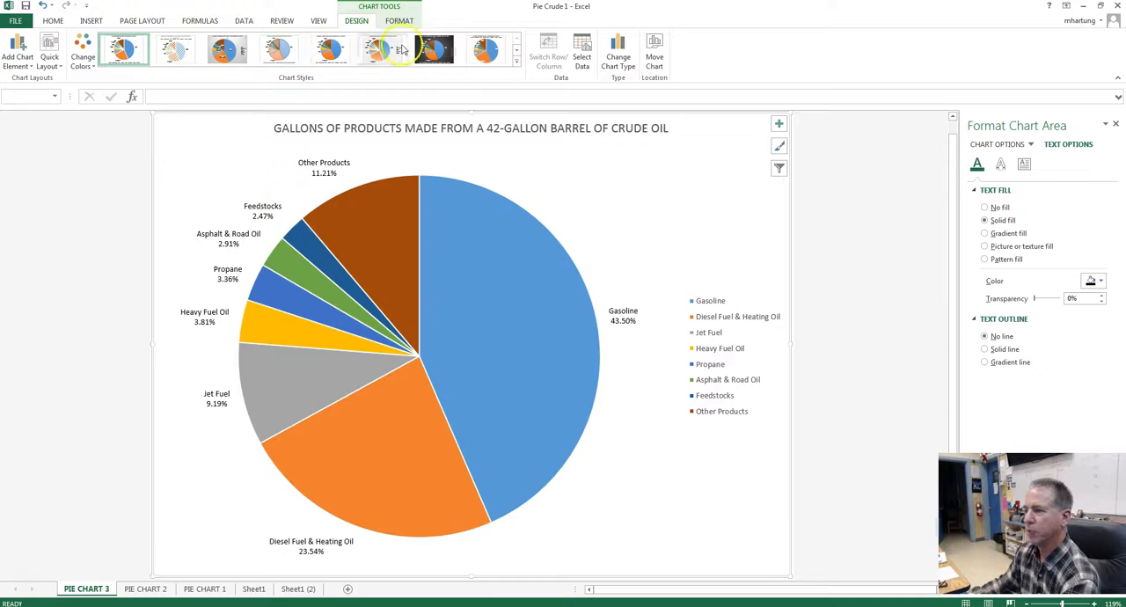
Step: Try Chart Styles in turn: bottom legend, faded, dark label boxes, outlined, bold title, gradient, dark background
{"action": "left_click", "coordinate": [123, 48]}
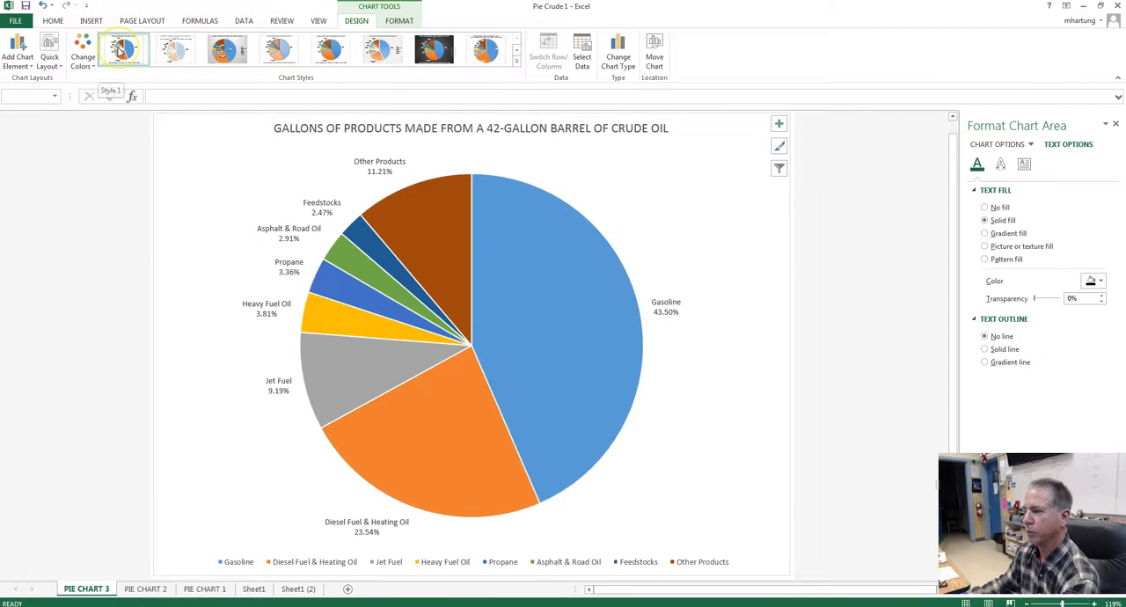
{"action": "left_click", "coordinate": [176, 49]}
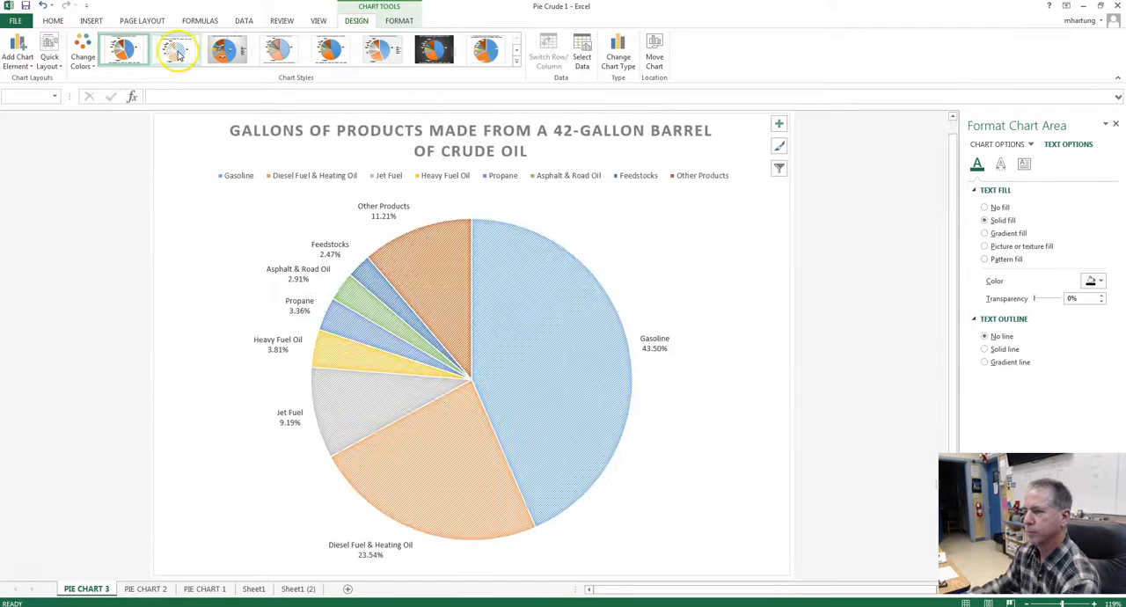
{"action": "left_click", "coordinate": [225, 50]}
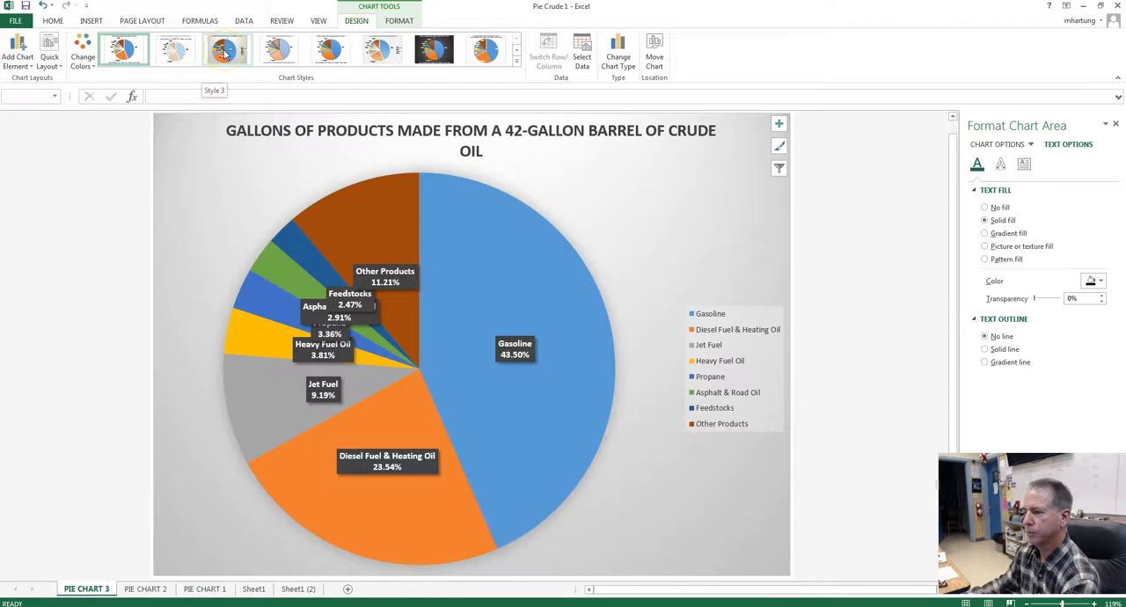
{"action": "left_click", "coordinate": [278, 50]}
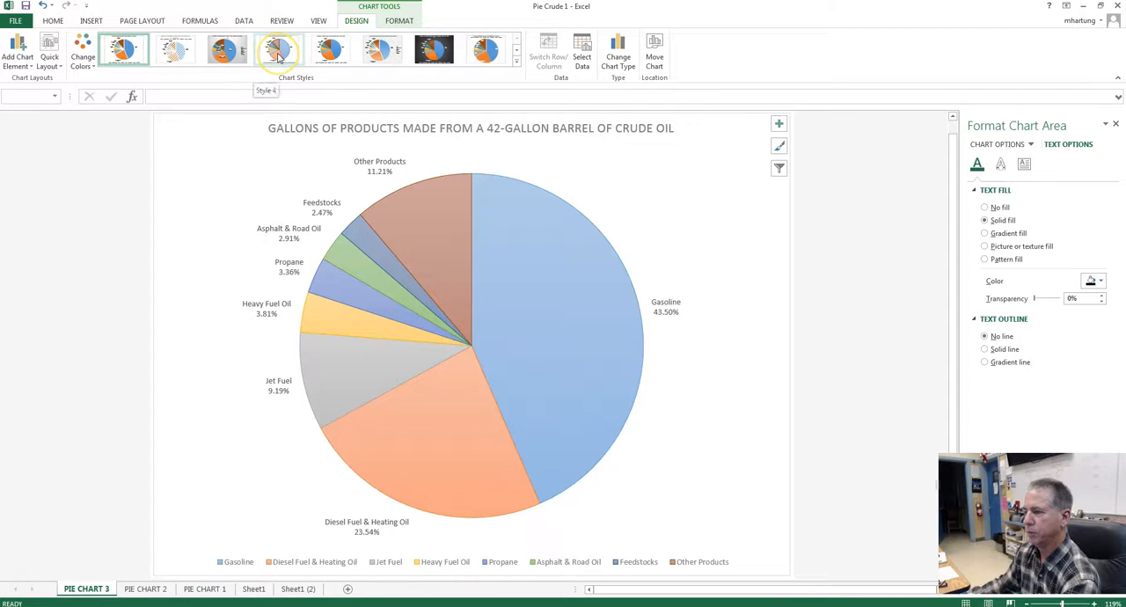
{"action": "left_click", "coordinate": [330, 49]}
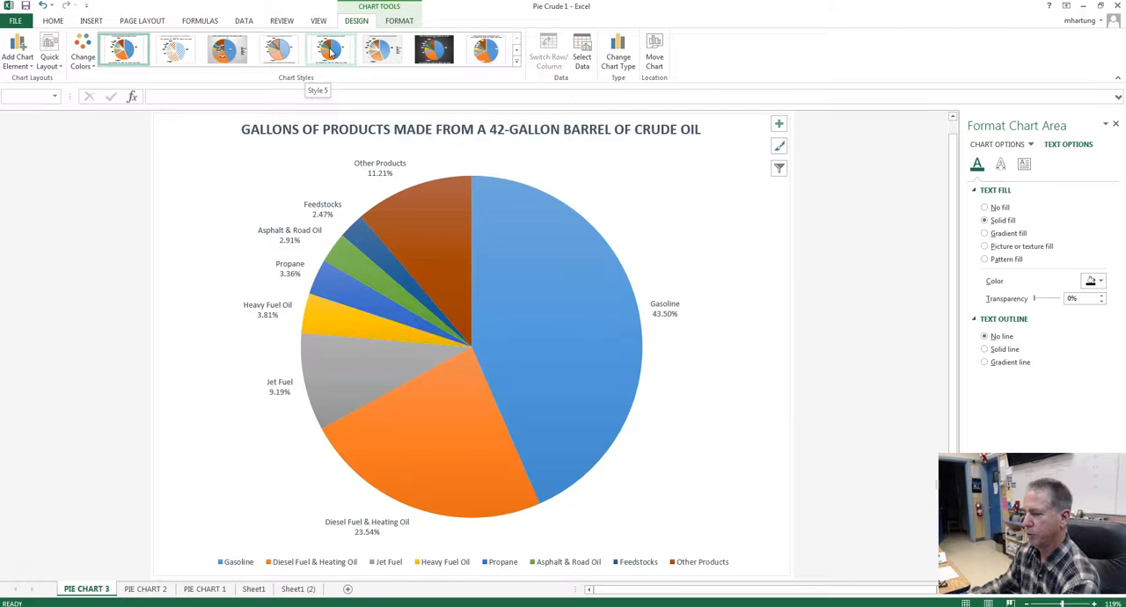
{"action": "left_click", "coordinate": [382, 49]}
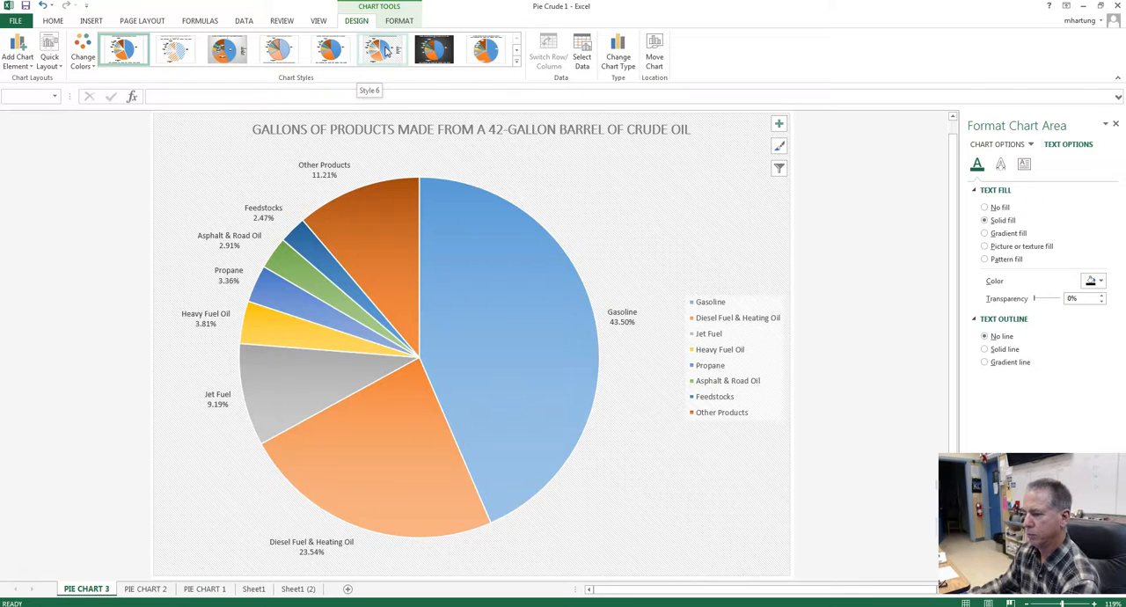
{"action": "left_click", "coordinate": [433, 49]}
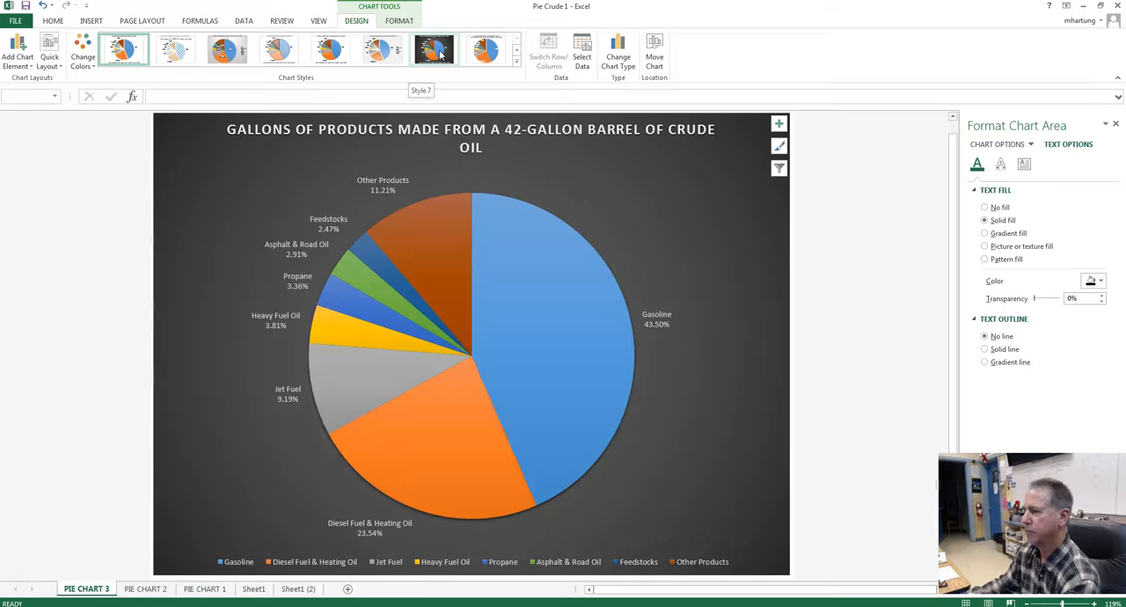
Step: Compare the inside-label and outlined styles, then keep the gradient-shaded slice style
{"action": "left_click", "coordinate": [486, 49]}
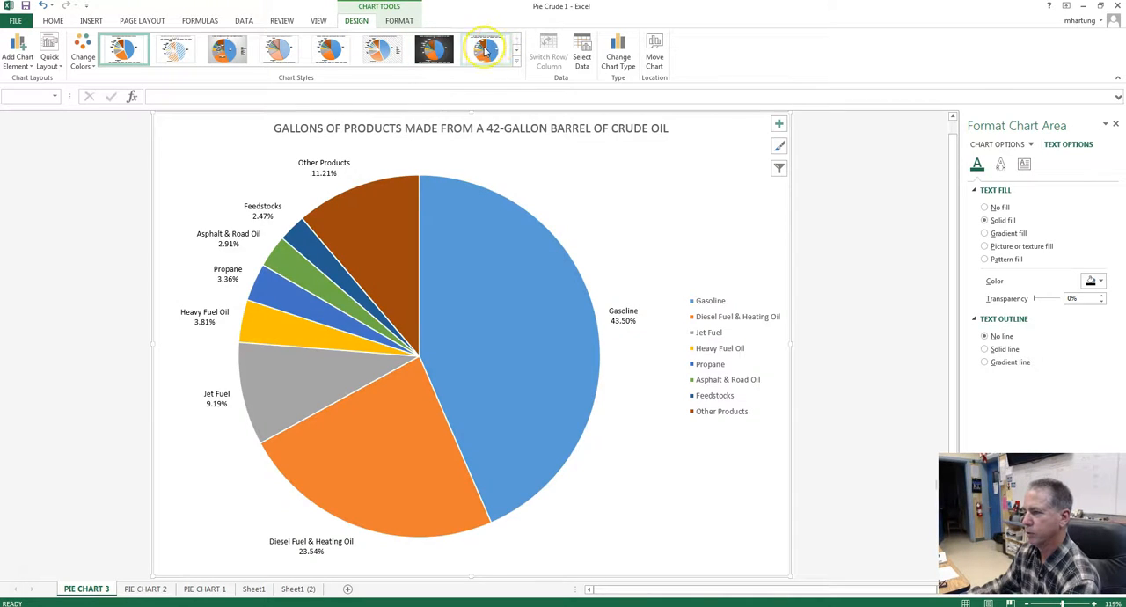
{"action": "left_click", "coordinate": [486, 49]}
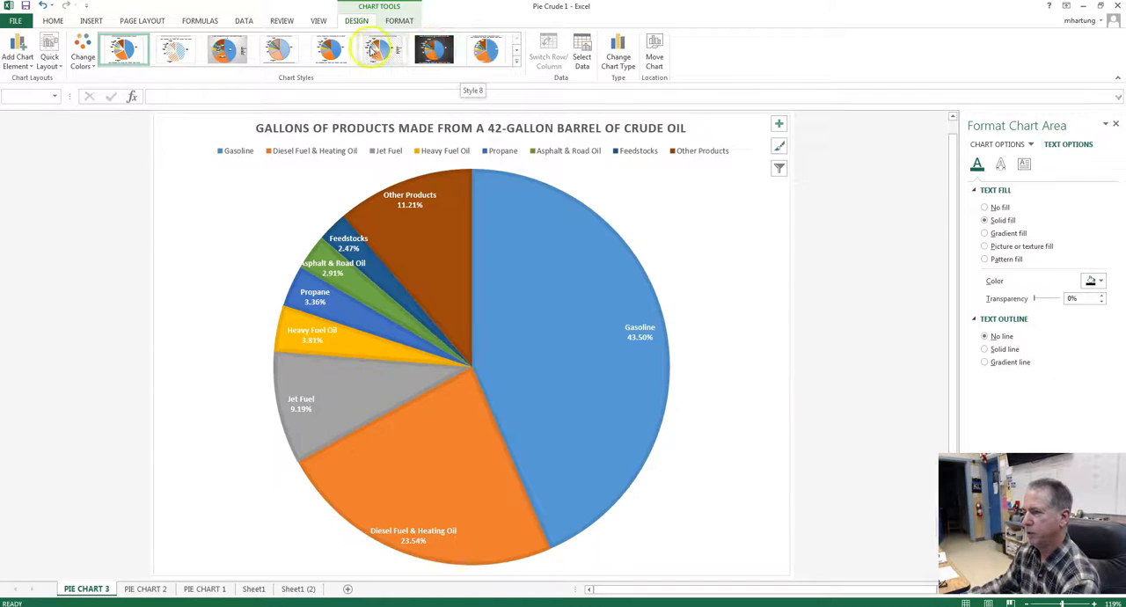
{"action": "left_click", "coordinate": [278, 49]}
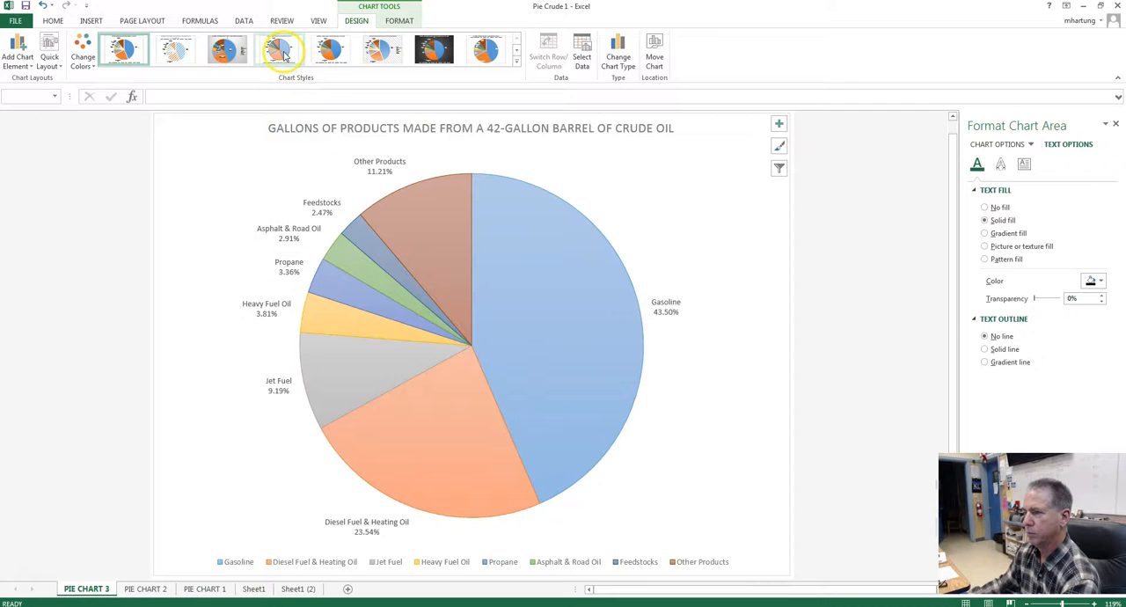
{"action": "left_click", "coordinate": [382, 49]}
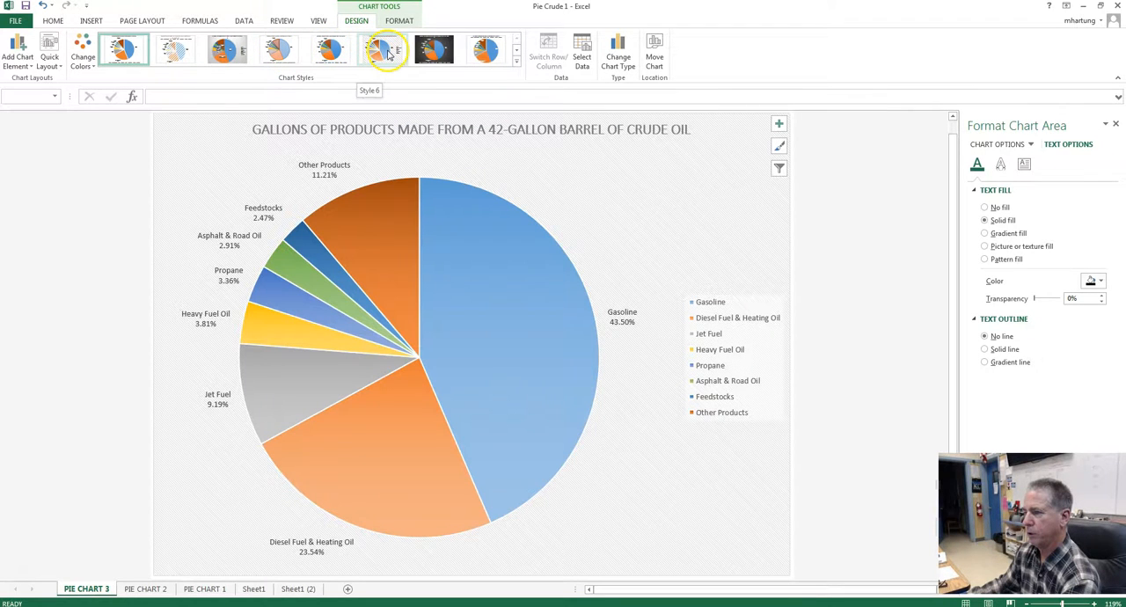
{"action": "left_click", "coordinate": [486, 48]}
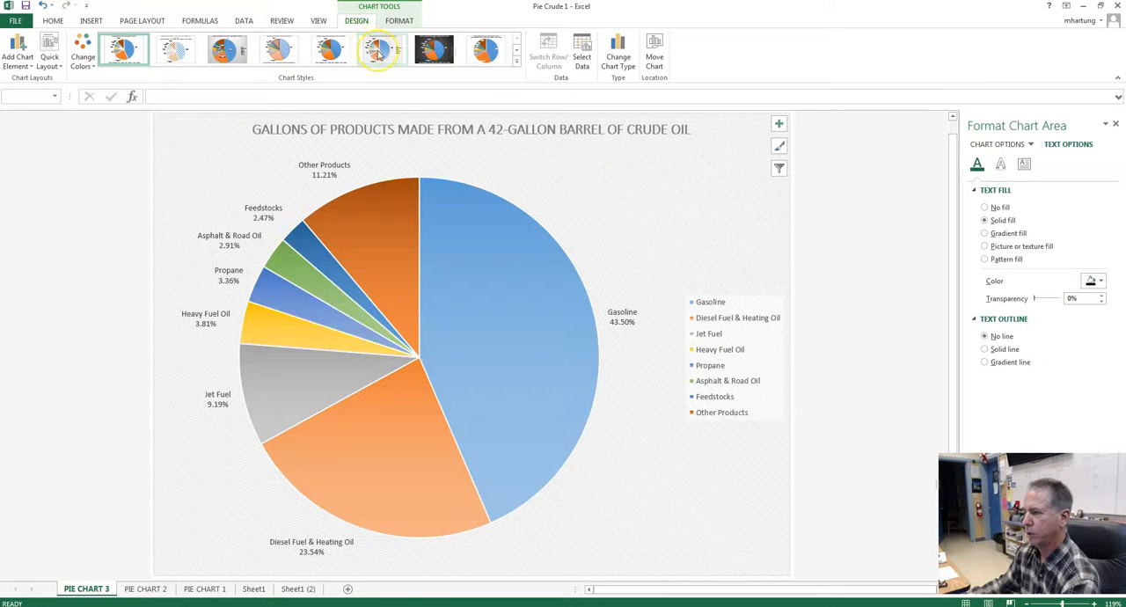
{"action": "mouse_move", "coordinate": [382, 50]}
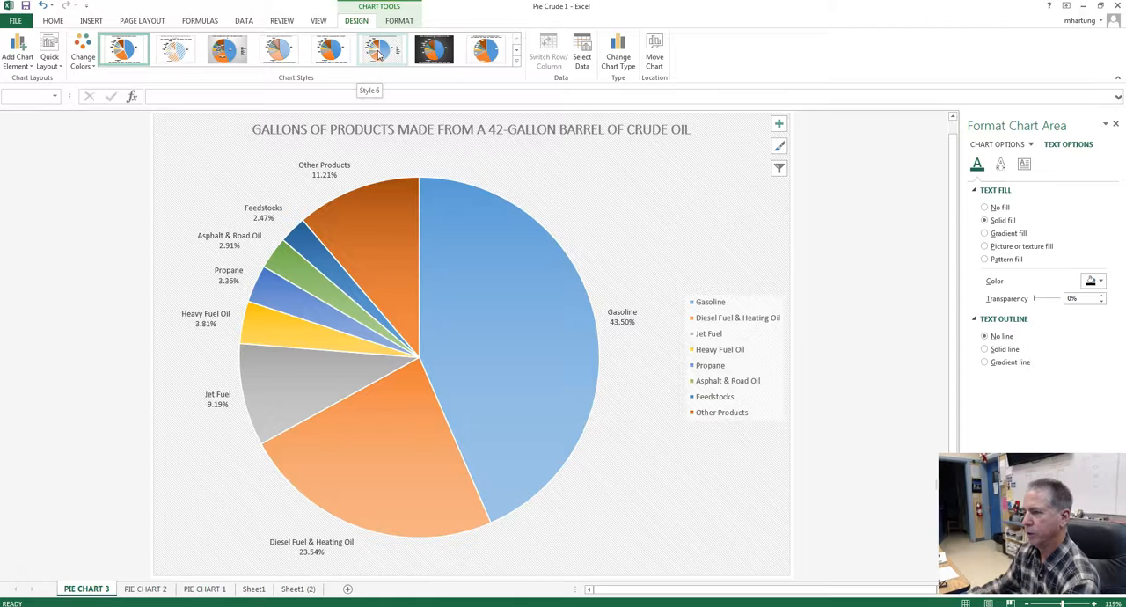
{"action": "left_click", "coordinate": [382, 48]}
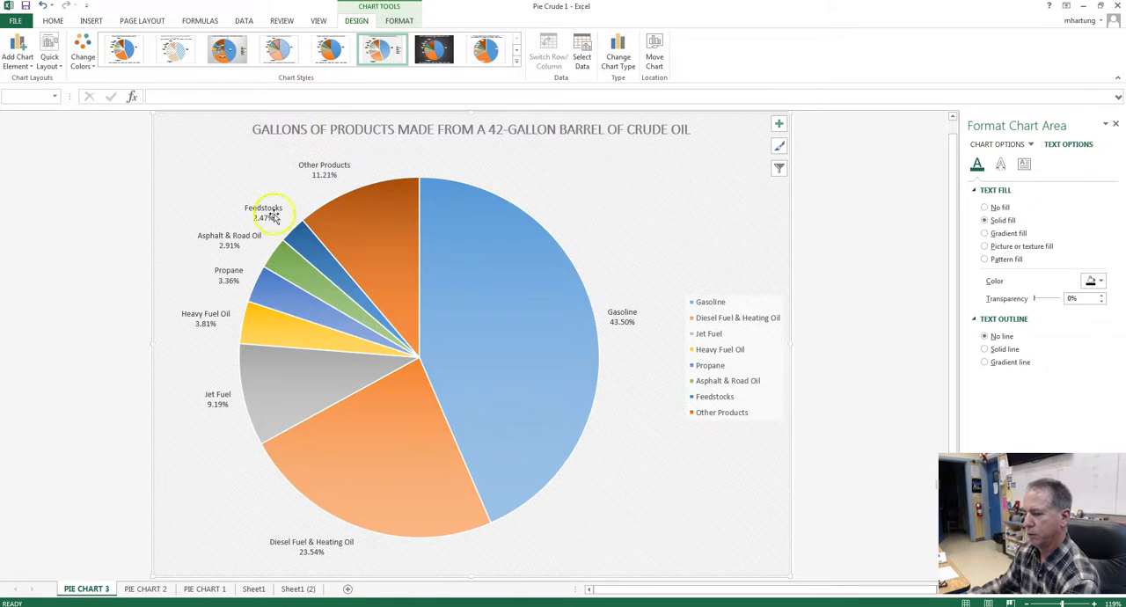
Step: Copy the PIE CHART 3 sheet with Create a copy to make PIE CHART 4 at the front
{"action": "right_click", "coordinate": [86, 588]}
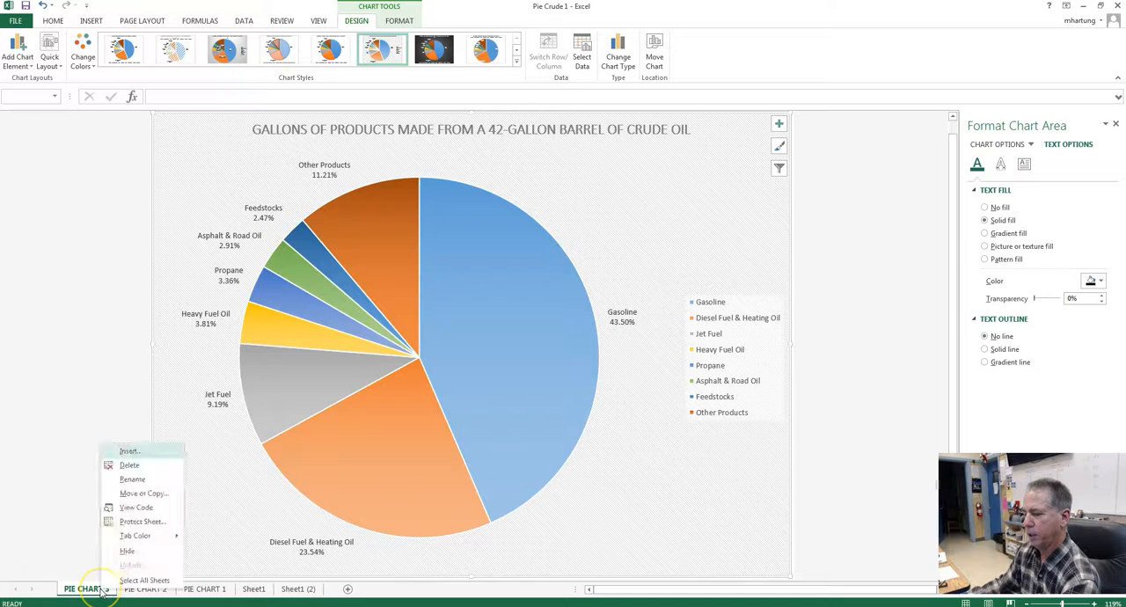
{"action": "left_click", "coordinate": [144, 493]}
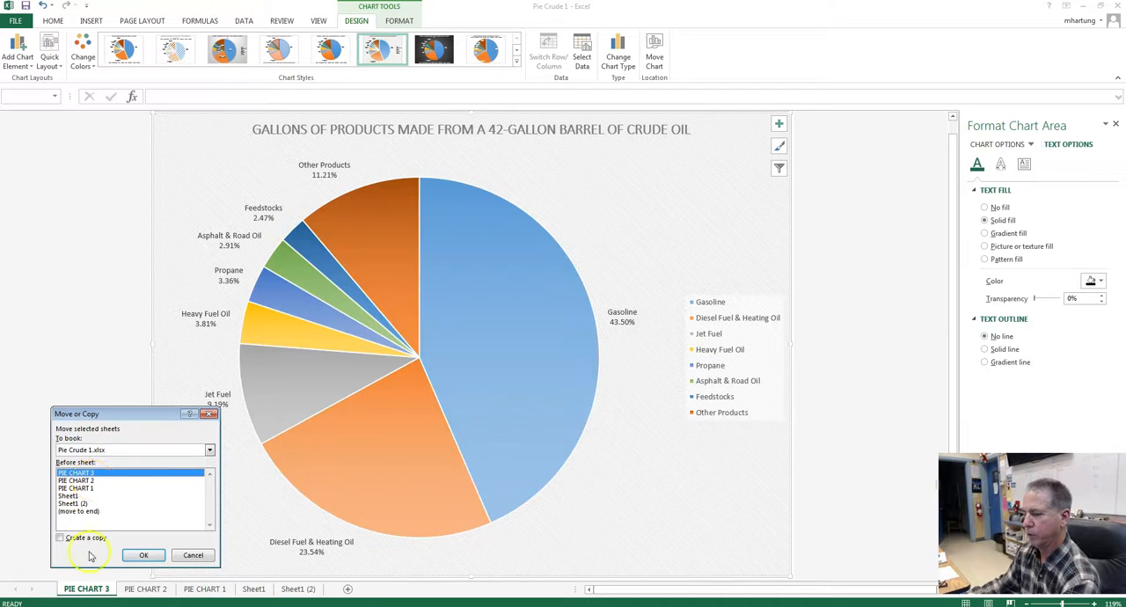
{"action": "left_click", "coordinate": [60, 538]}
{"action": "type", "text": "PIE CHART 4"}
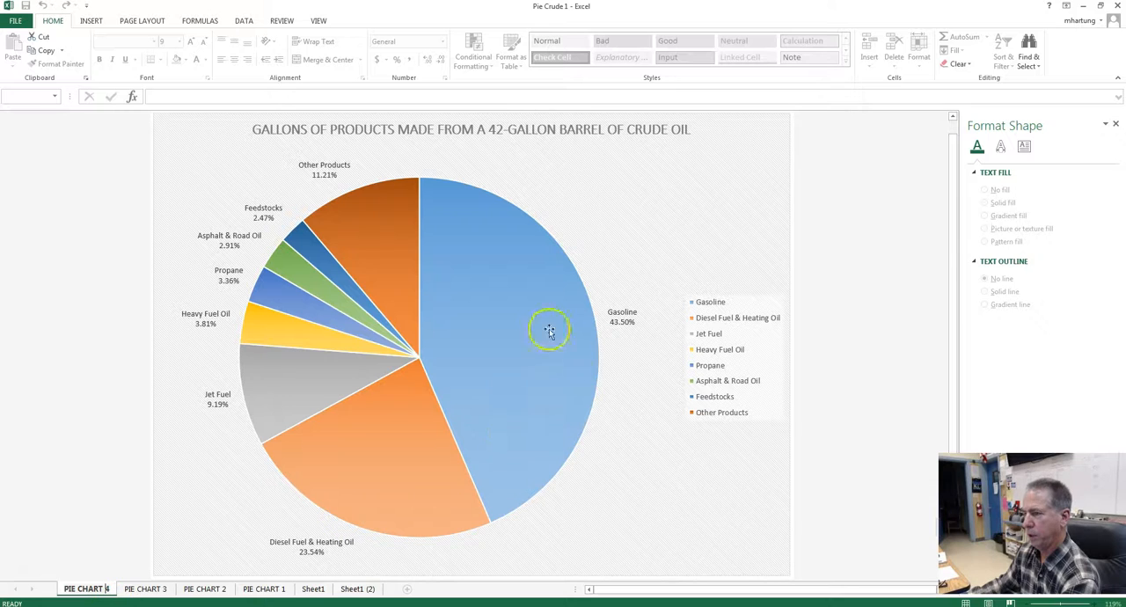
{"action": "mouse_move", "coordinate": [510, 178]}
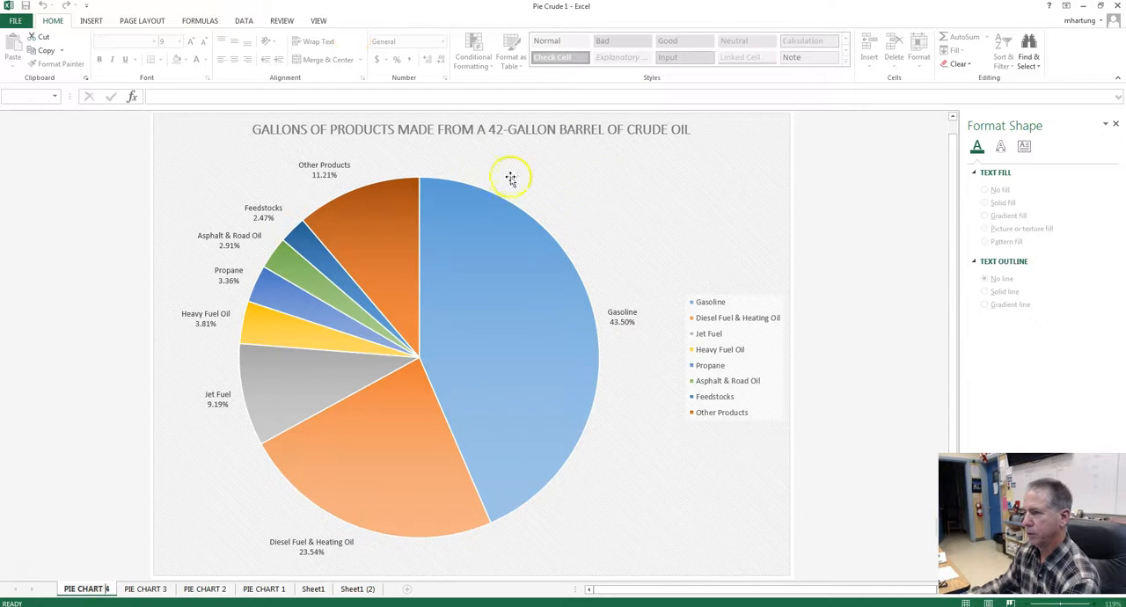
Step: Give PIE CHART 4's pie the preset style with legend above and labels inside, then select its slices
{"action": "left_click", "coordinate": [510, 176]}
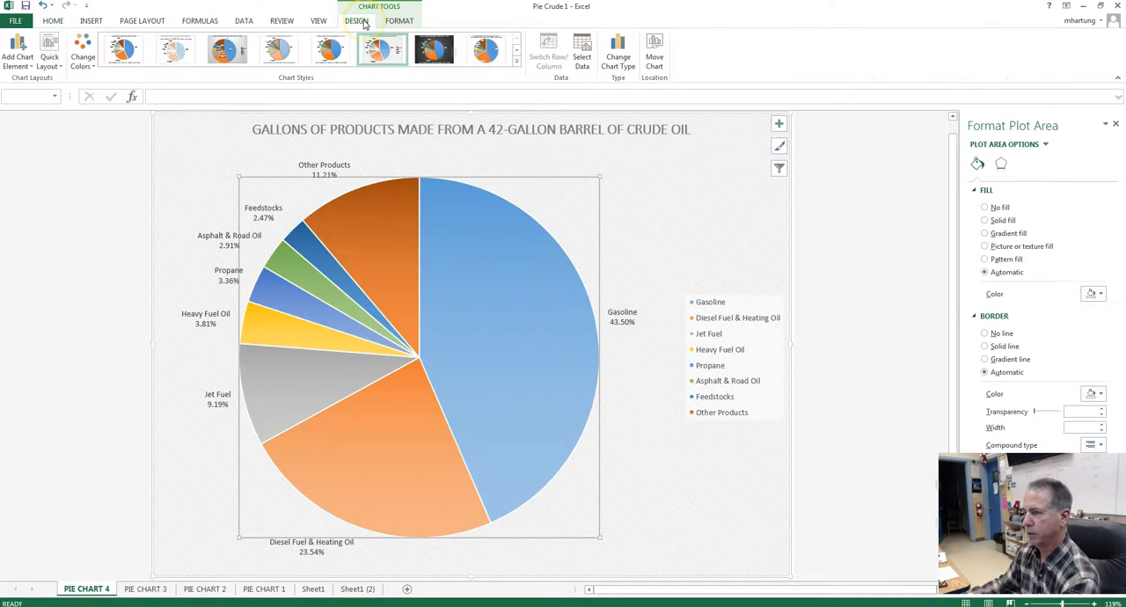
{"action": "left_click", "coordinate": [486, 49]}
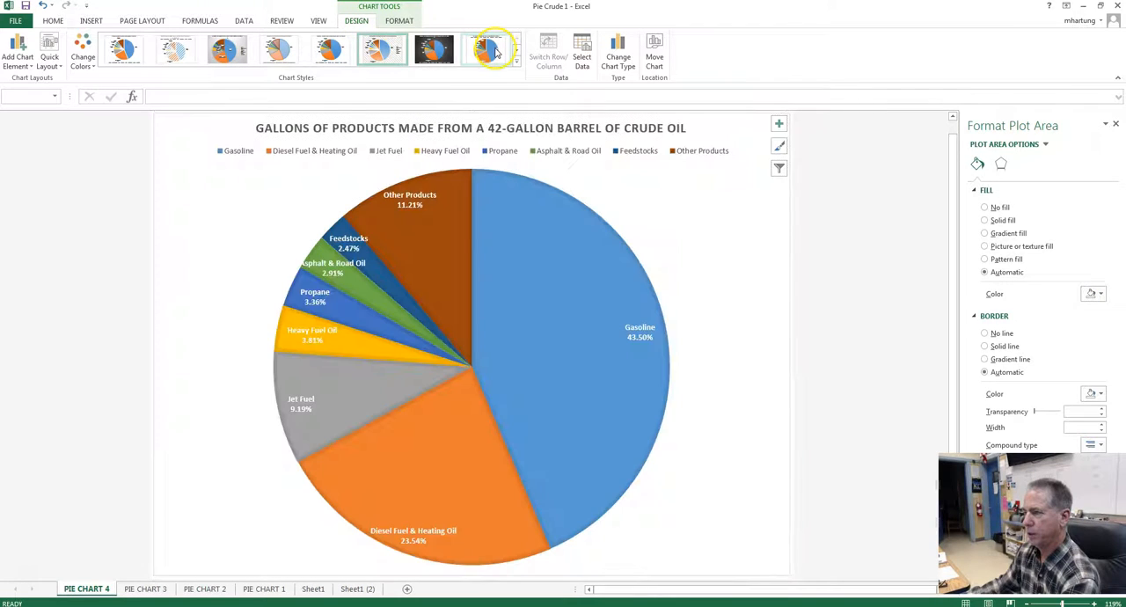
{"action": "left_click", "coordinate": [486, 49]}
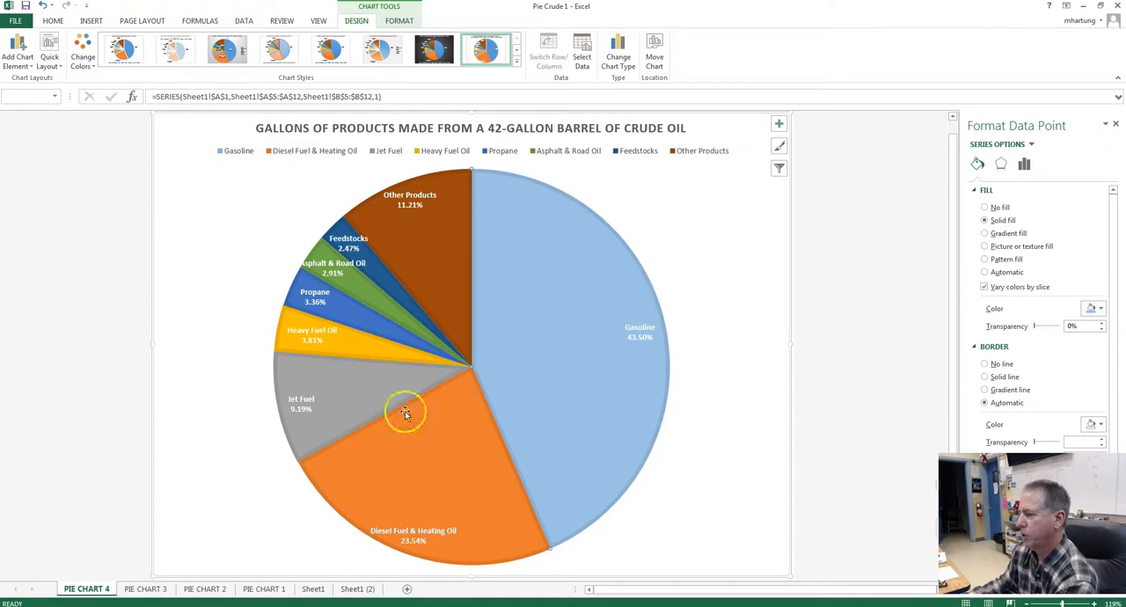
{"action": "mouse_move", "coordinate": [556, 326]}
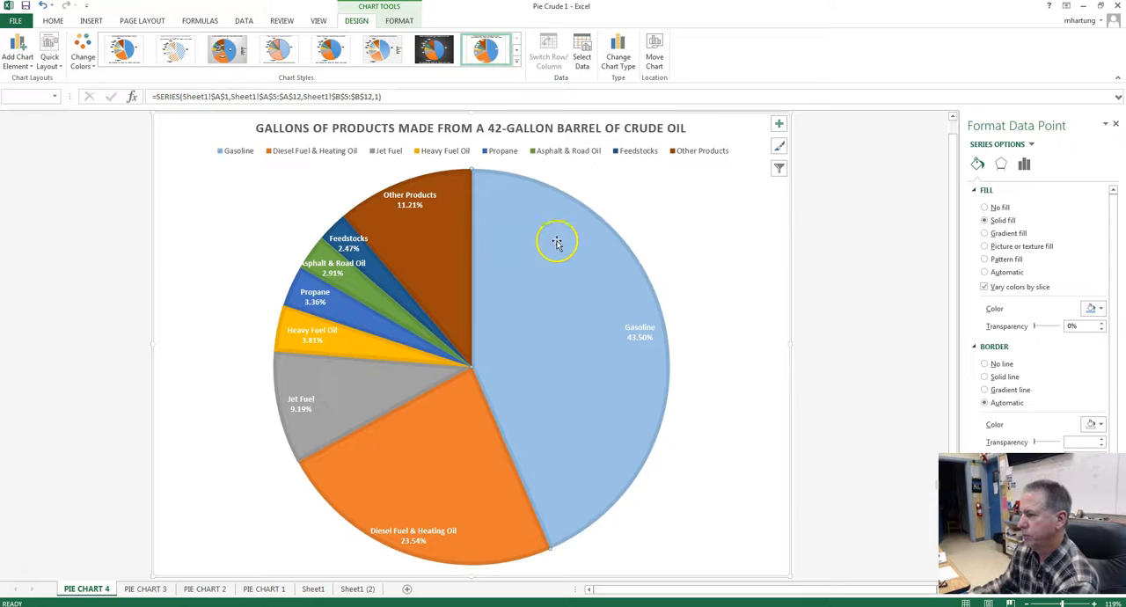
Step: Fill the Gasoline slice grey and raise its transparency to about 70%, then reselect it
{"action": "right_click", "coordinate": [556, 243]}
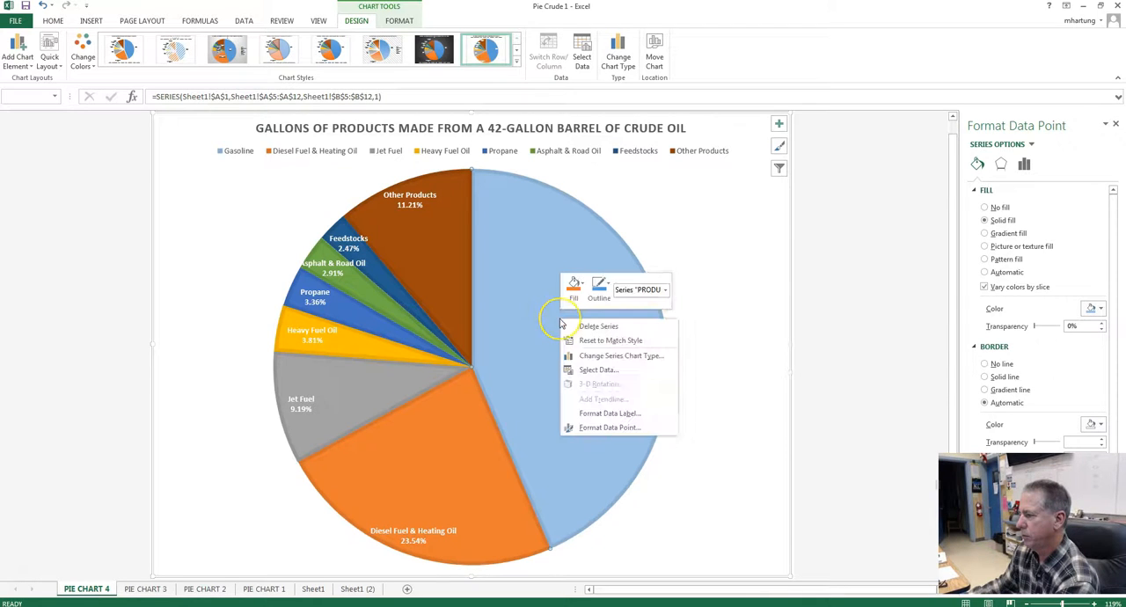
{"action": "mouse_move", "coordinate": [507, 338]}
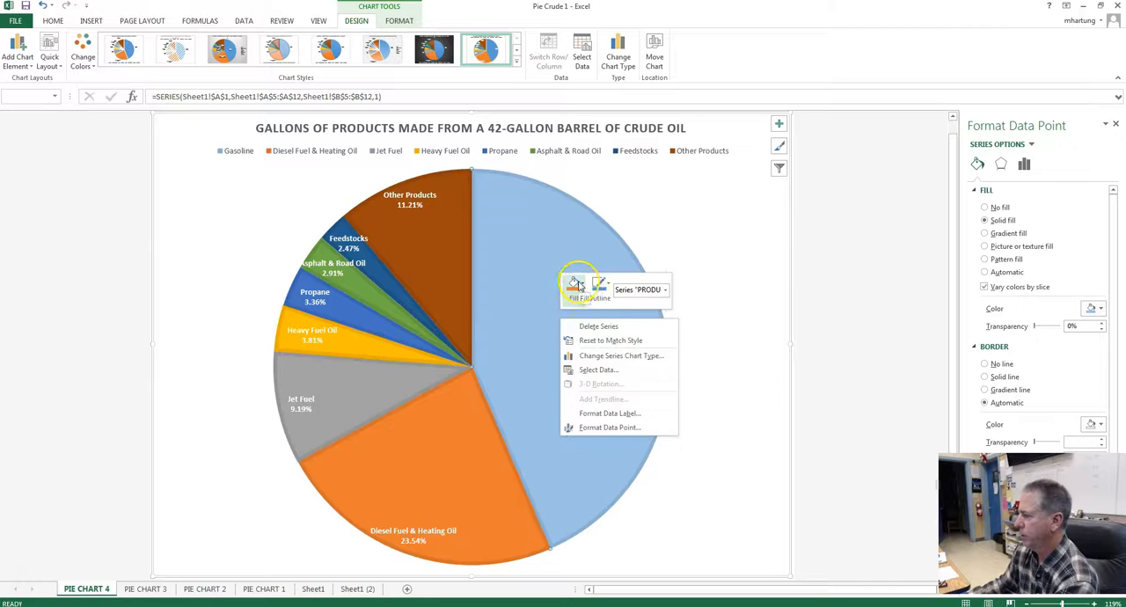
{"action": "left_click", "coordinate": [574, 283]}
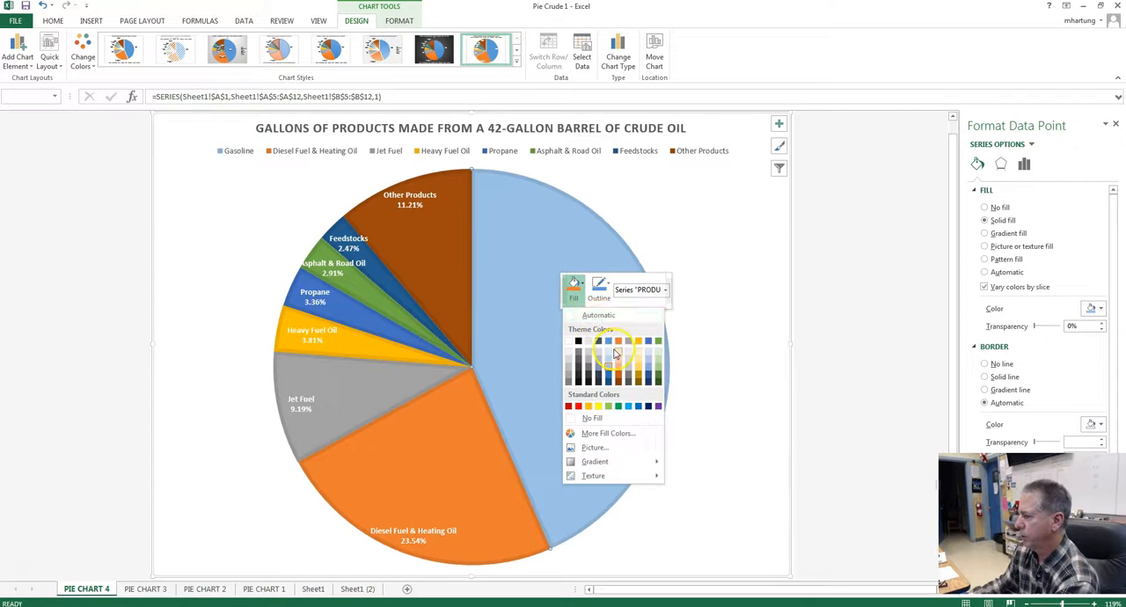
{"action": "left_click", "coordinate": [616, 352]}
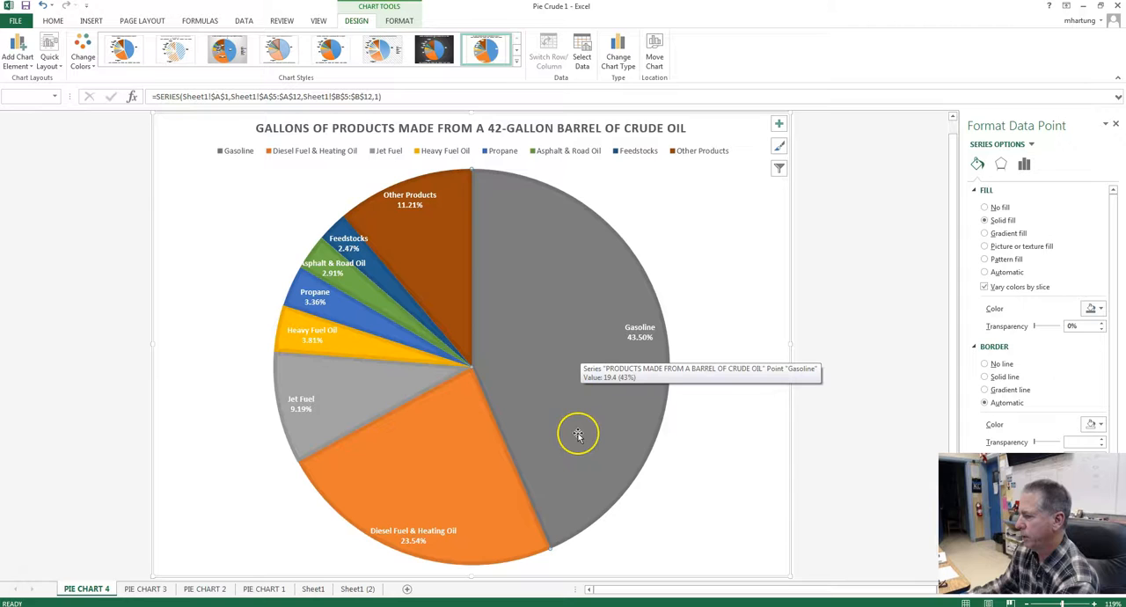
{"action": "mouse_move", "coordinate": [542, 308]}
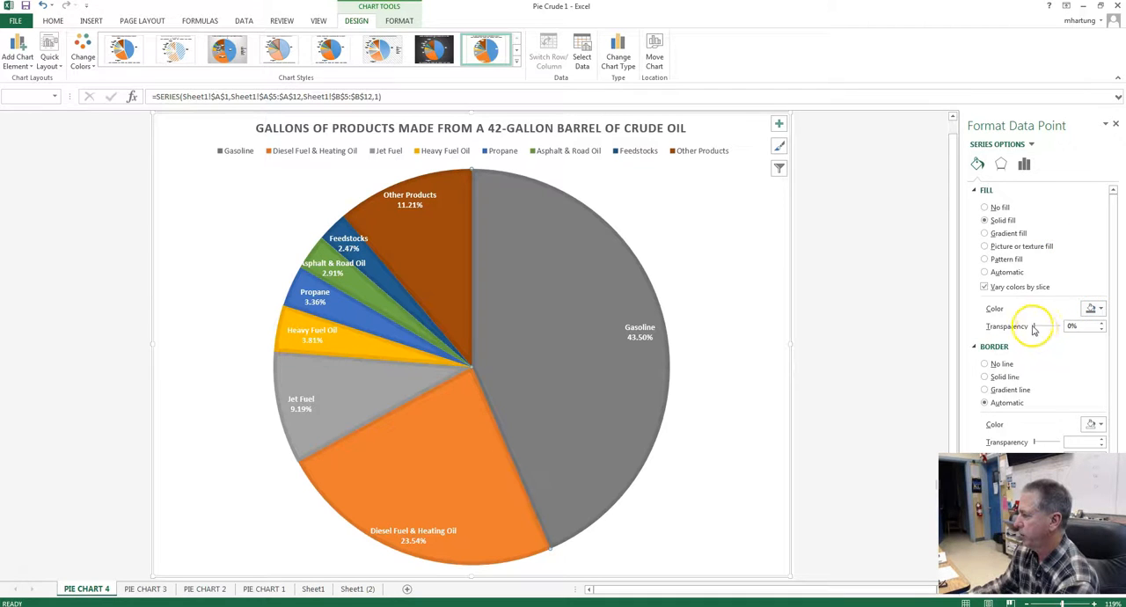
{"action": "mouse_move", "coordinate": [1102, 328]}
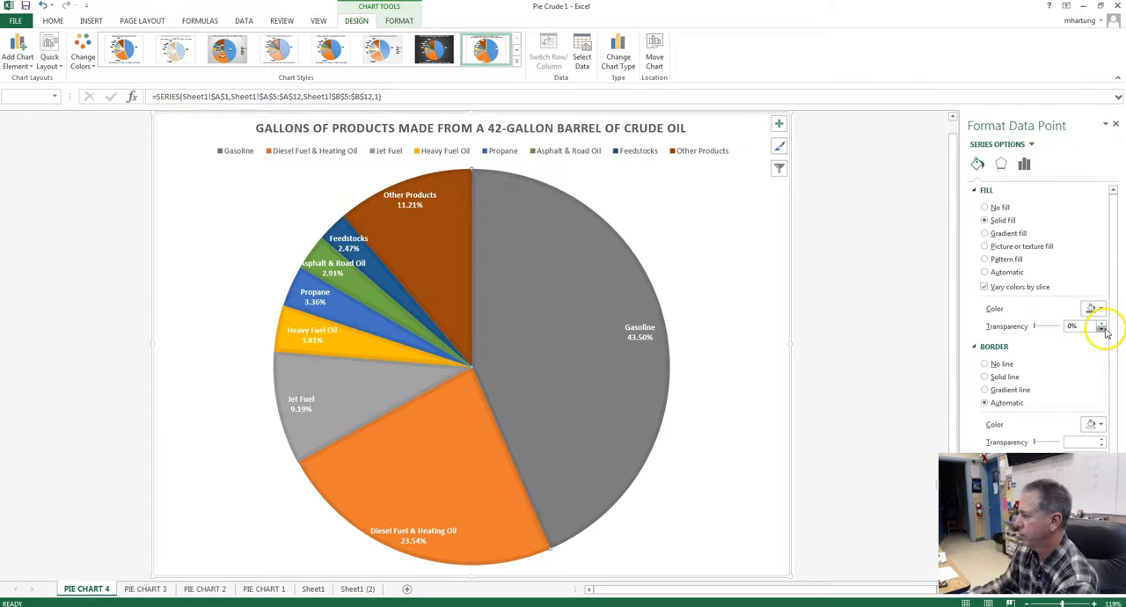
{"action": "left_click", "coordinate": [1102, 324]}
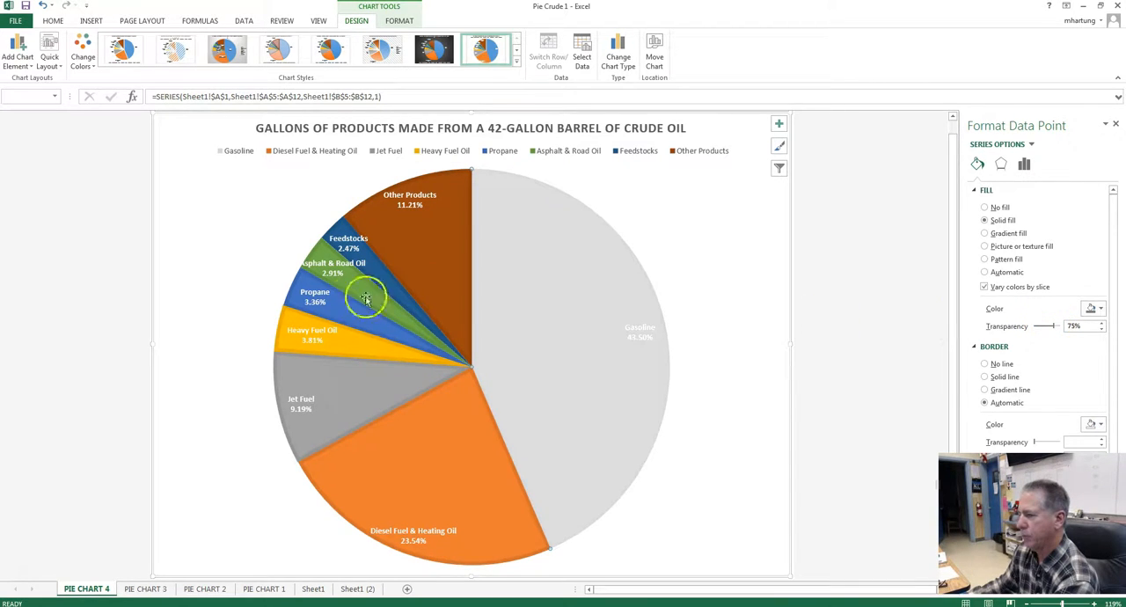
{"action": "left_click", "coordinate": [588, 303]}
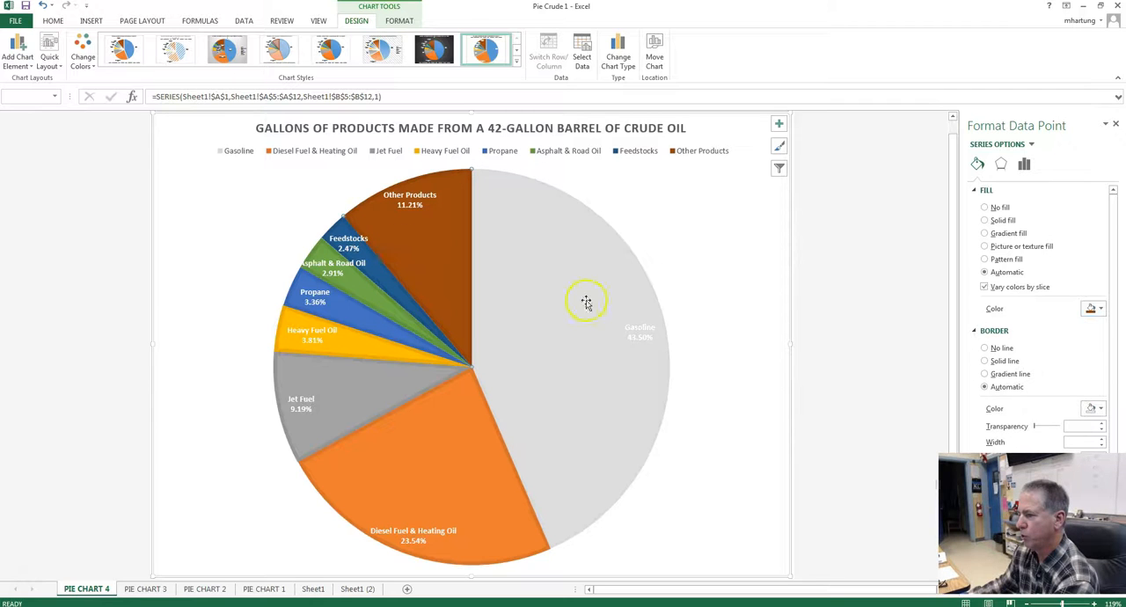
{"action": "left_click", "coordinate": [985, 220]}
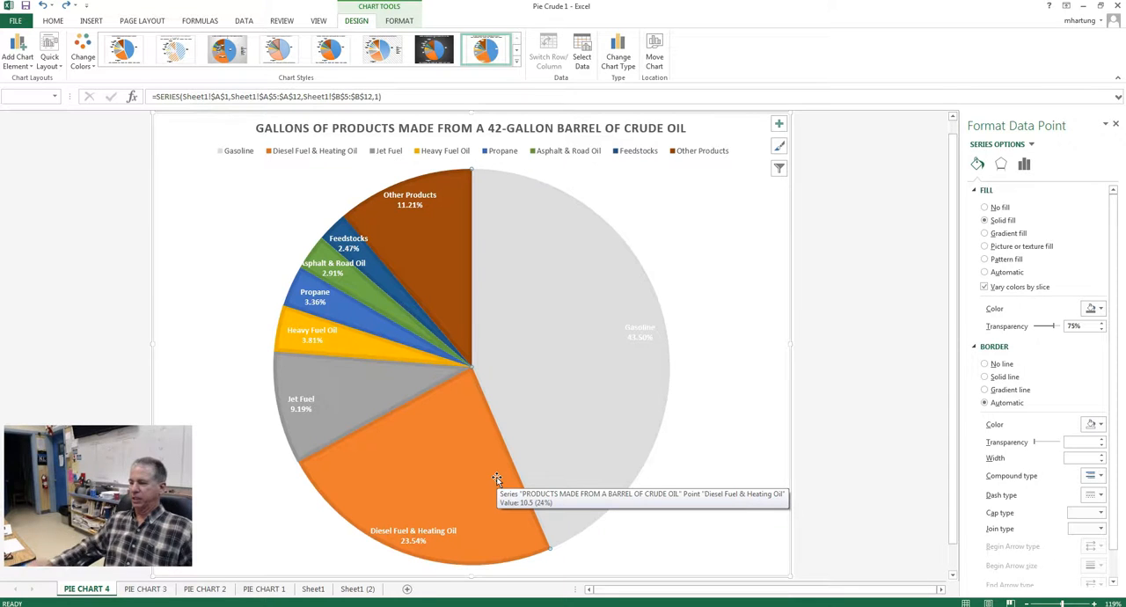
{"action": "mouse_move", "coordinate": [561, 341]}
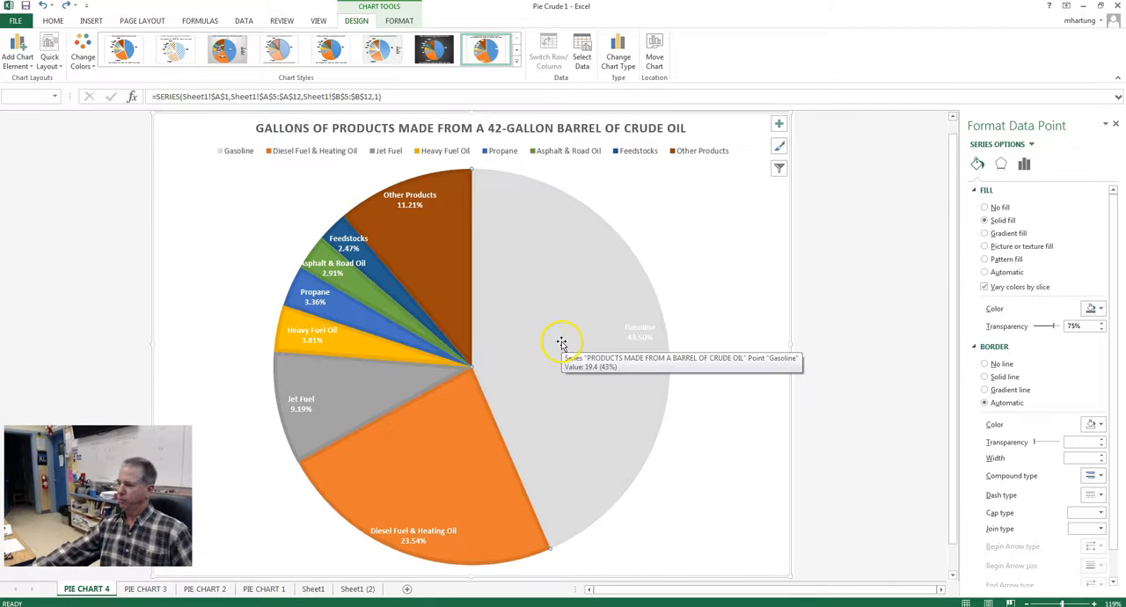
{"action": "mouse_move", "coordinate": [563, 314]}
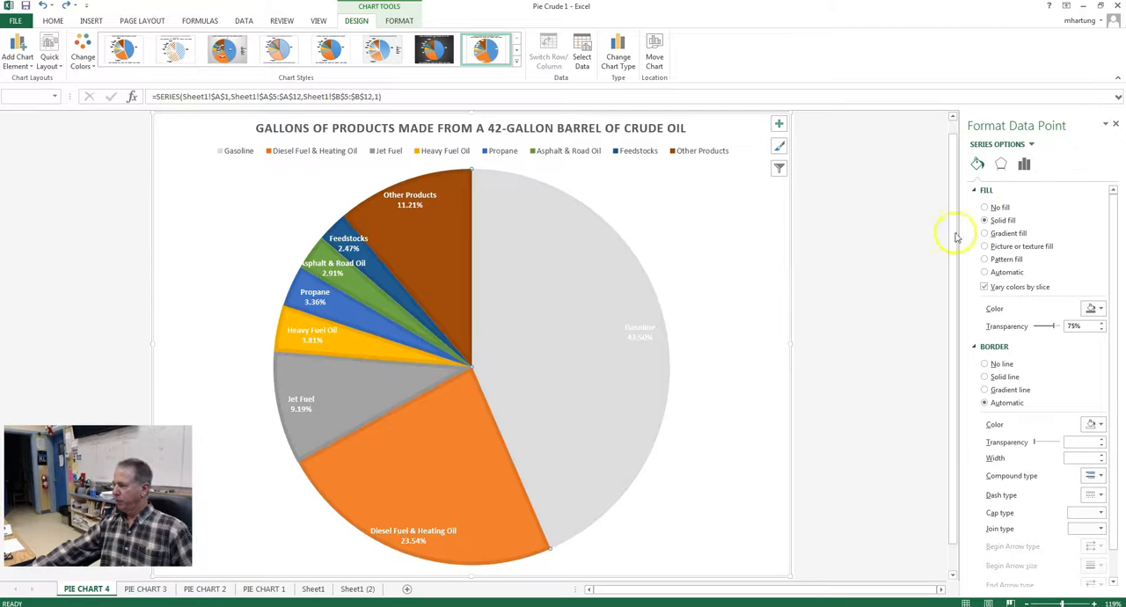
{"action": "mouse_move", "coordinate": [1002, 232]}
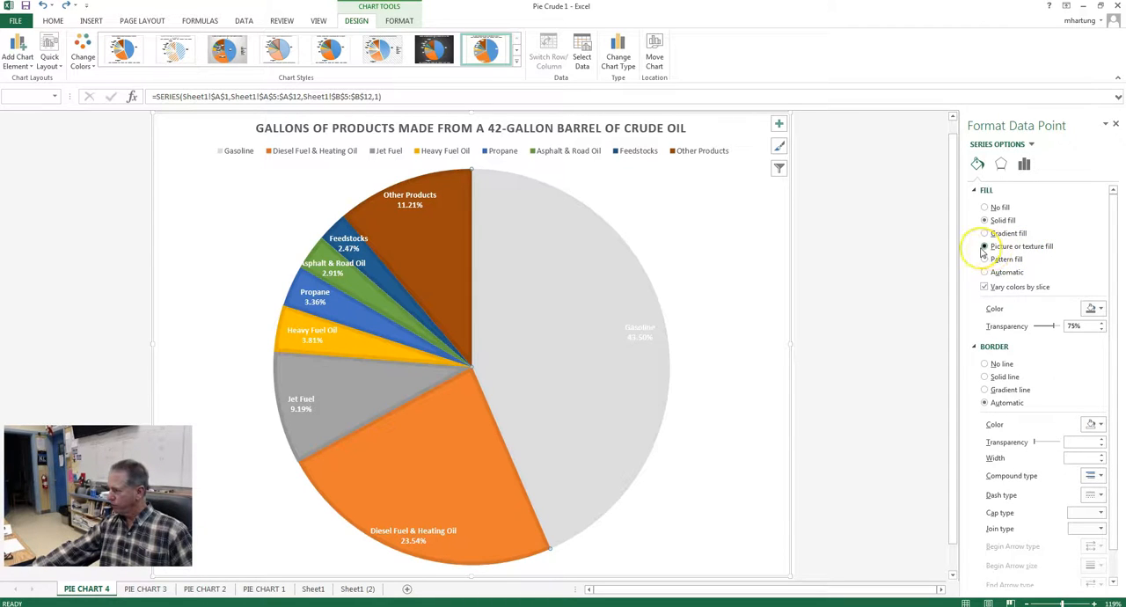
Step: Fill the Gasoline slice with the premium-gasoline-1 gasoline-pump photo via Picture or texture fill
{"action": "left_click", "coordinate": [985, 247]}
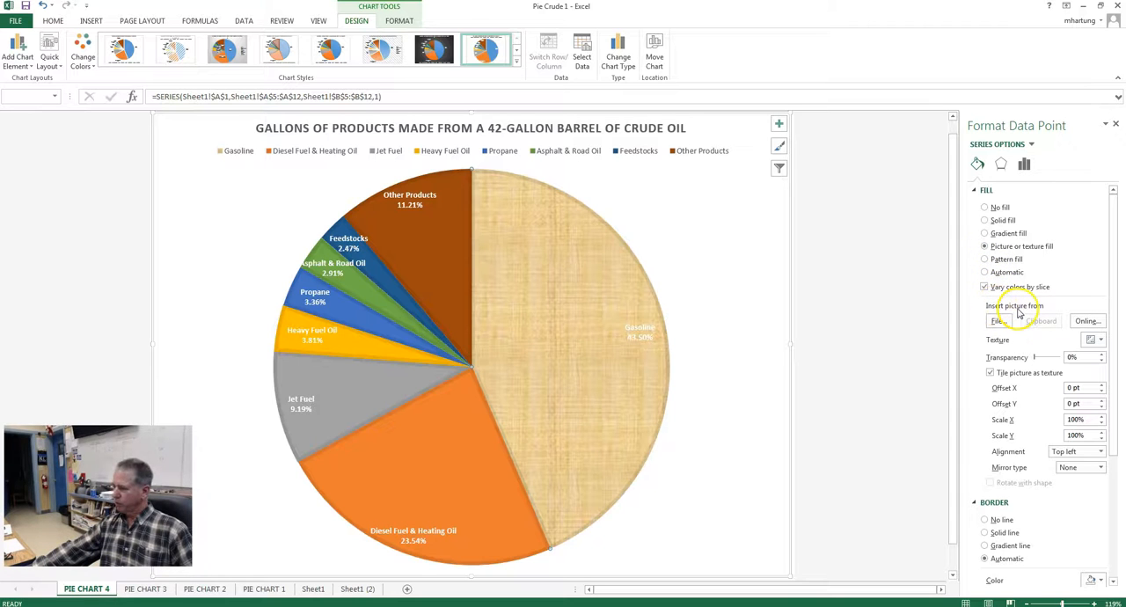
{"action": "left_click", "coordinate": [1000, 320]}
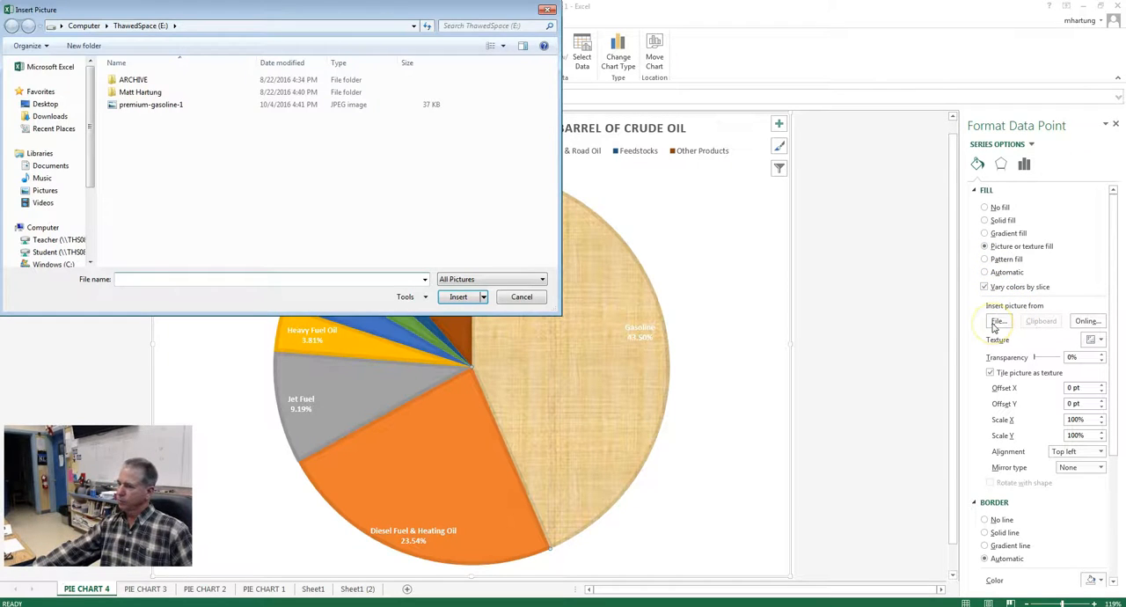
{"action": "mouse_move", "coordinate": [426, 229]}
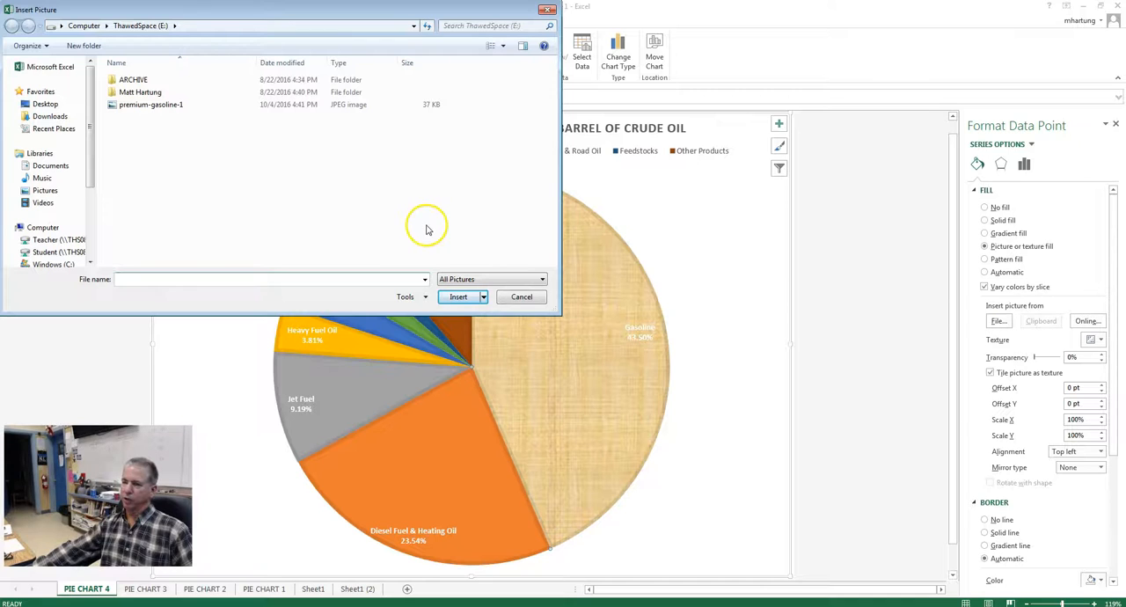
{"action": "left_click", "coordinate": [151, 104]}
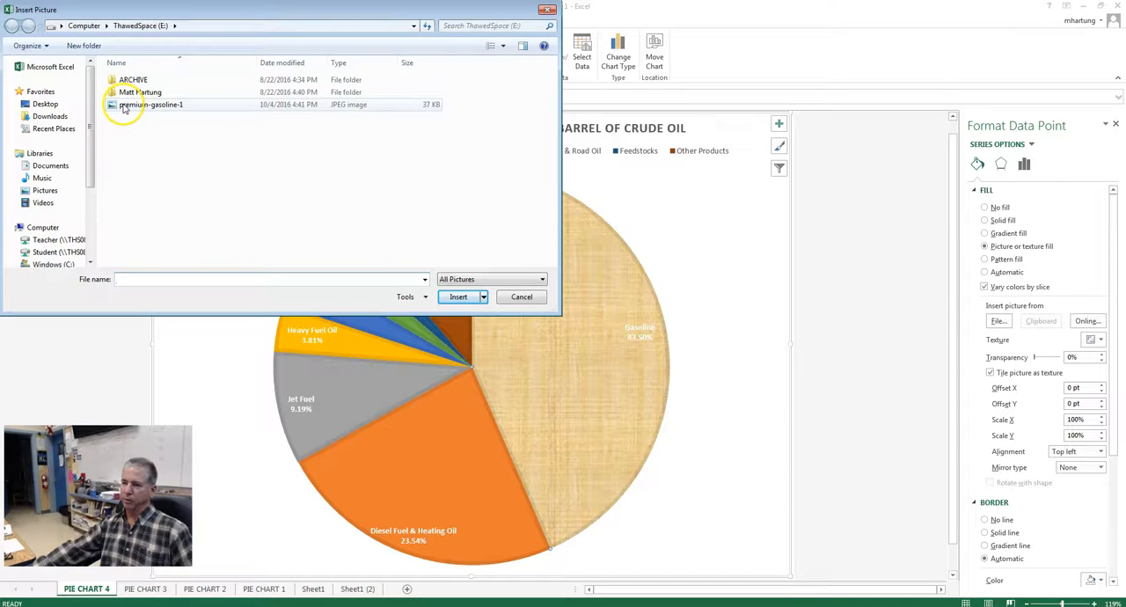
{"action": "left_click", "coordinate": [151, 104]}
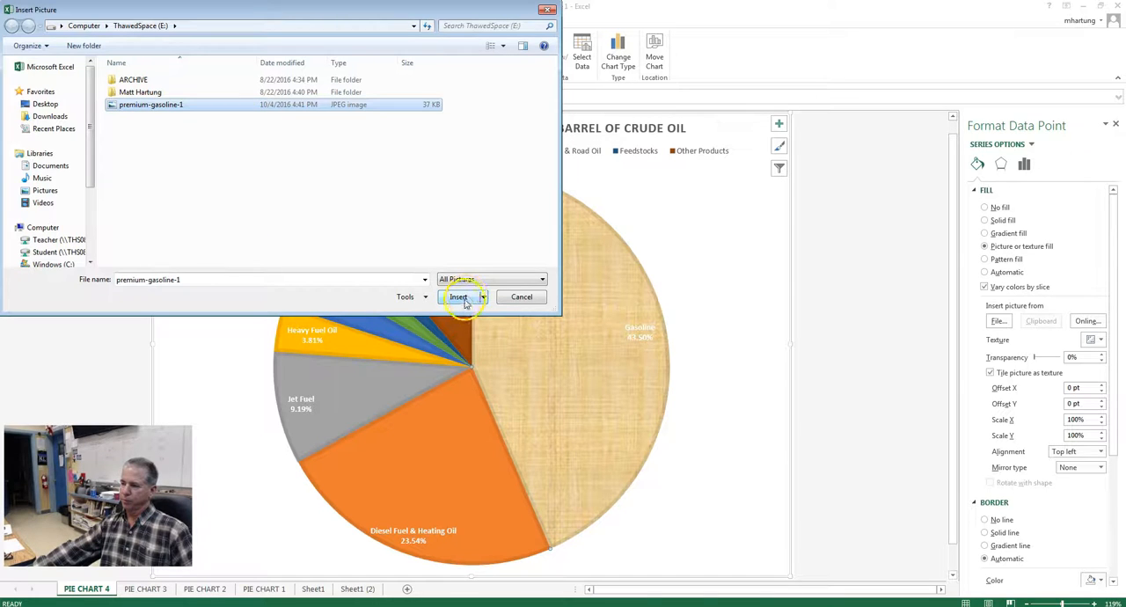
{"action": "left_click", "coordinate": [458, 295]}
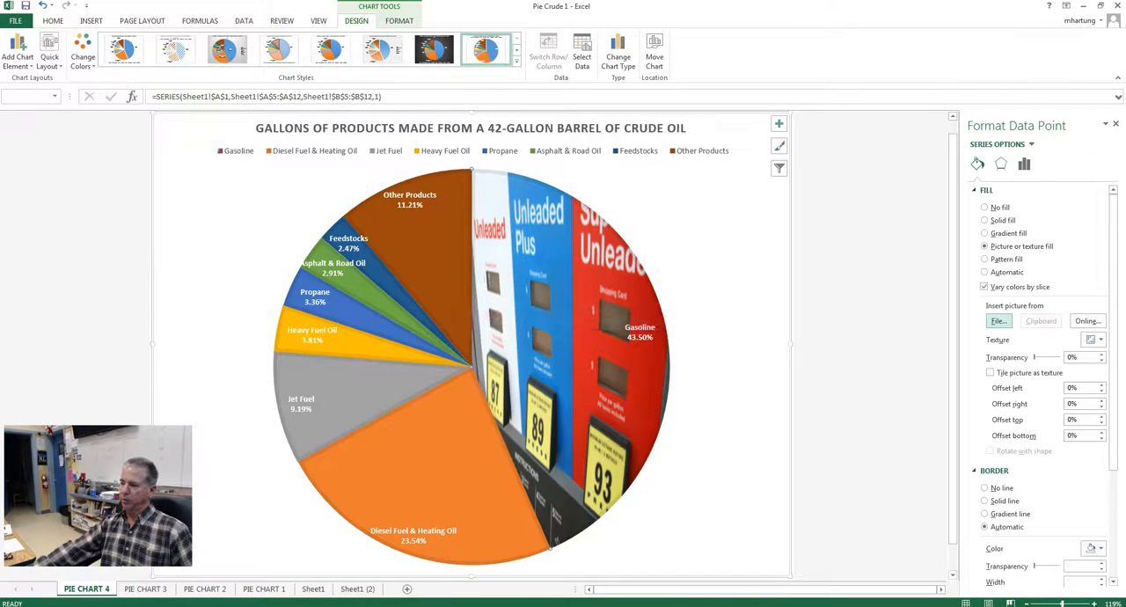
{"action": "mouse_move", "coordinate": [528, 250]}
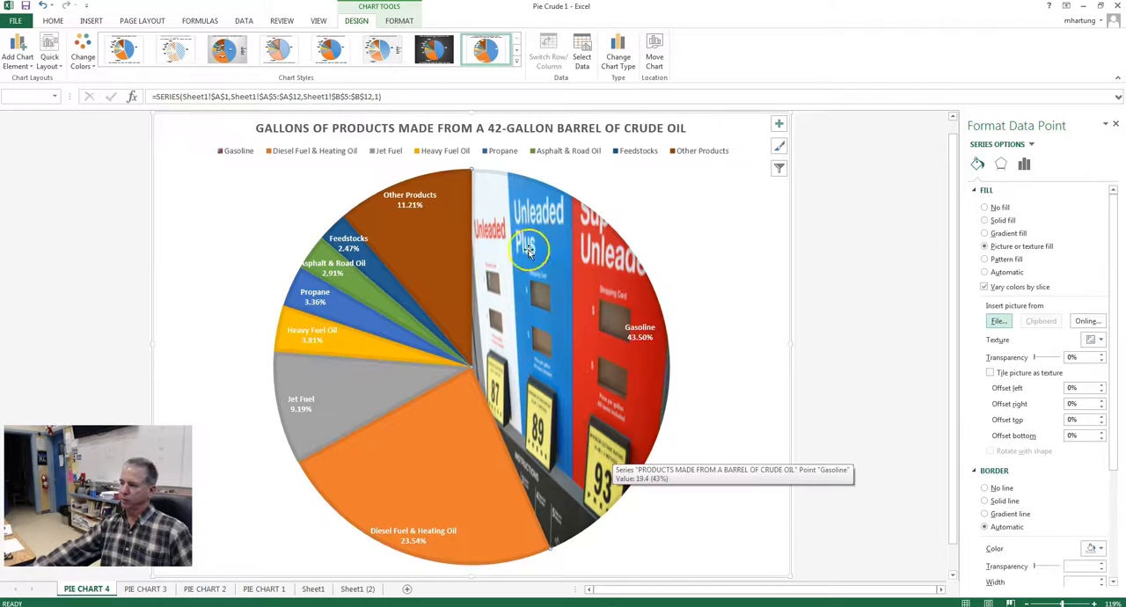
{"action": "mouse_move", "coordinate": [537, 338]}
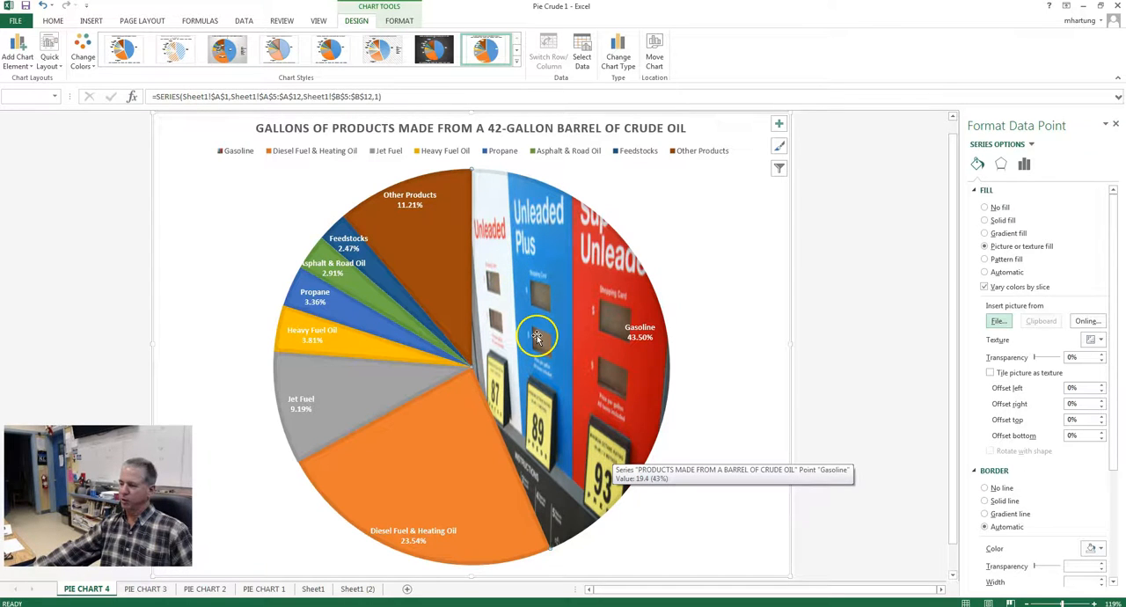
{"action": "mouse_move", "coordinate": [430, 490]}
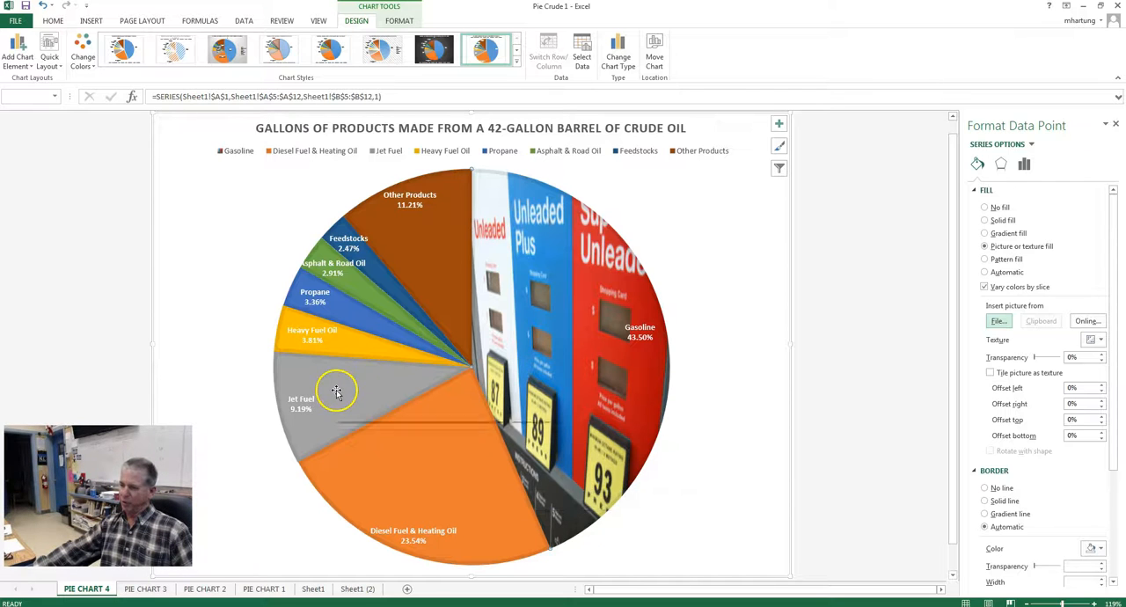
{"action": "mouse_move", "coordinate": [308, 302]}
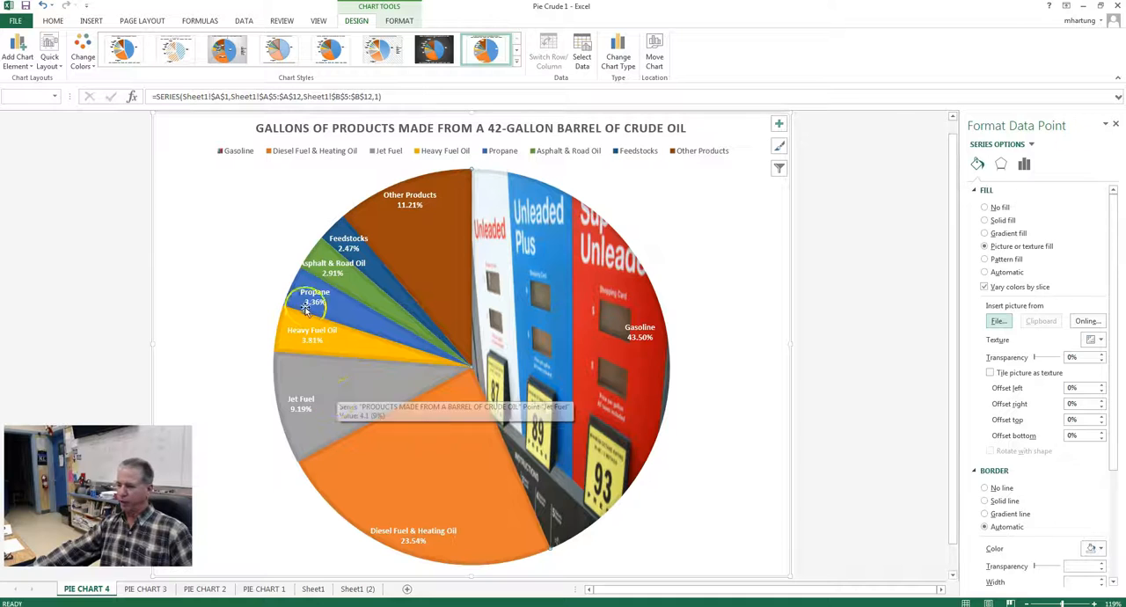
{"action": "left_click", "coordinate": [367, 330]}
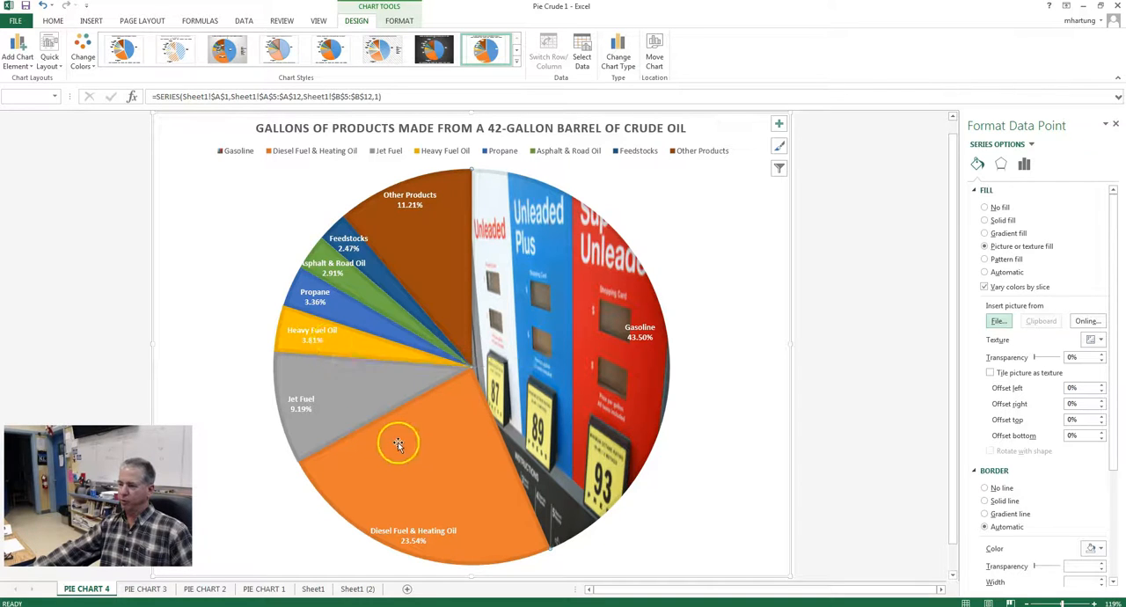
{"action": "mouse_move", "coordinate": [362, 299]}
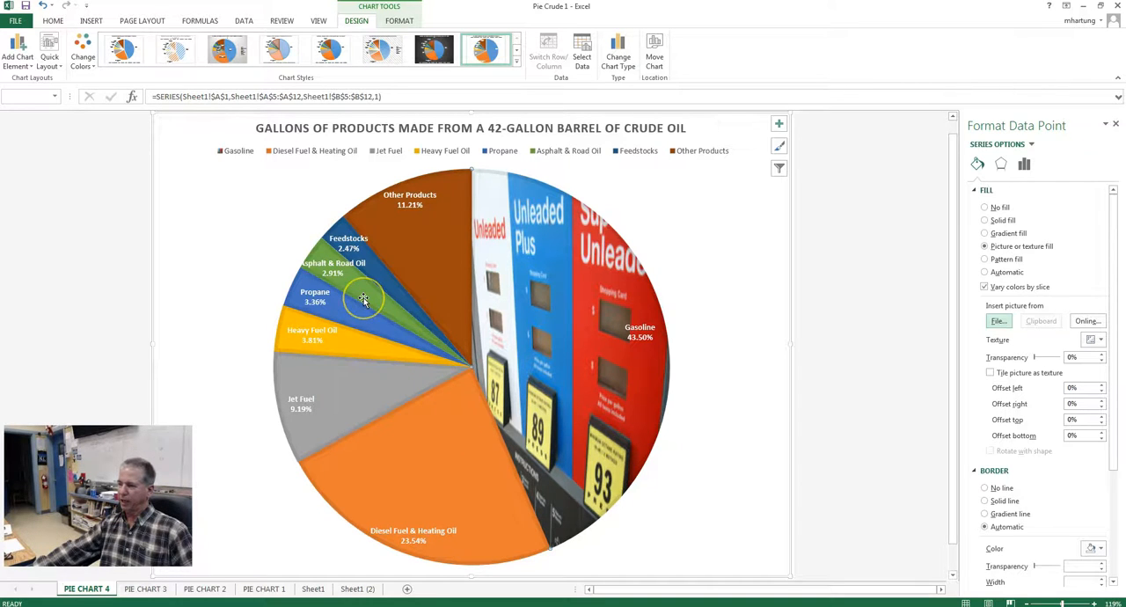
{"action": "mouse_move", "coordinate": [362, 297]}
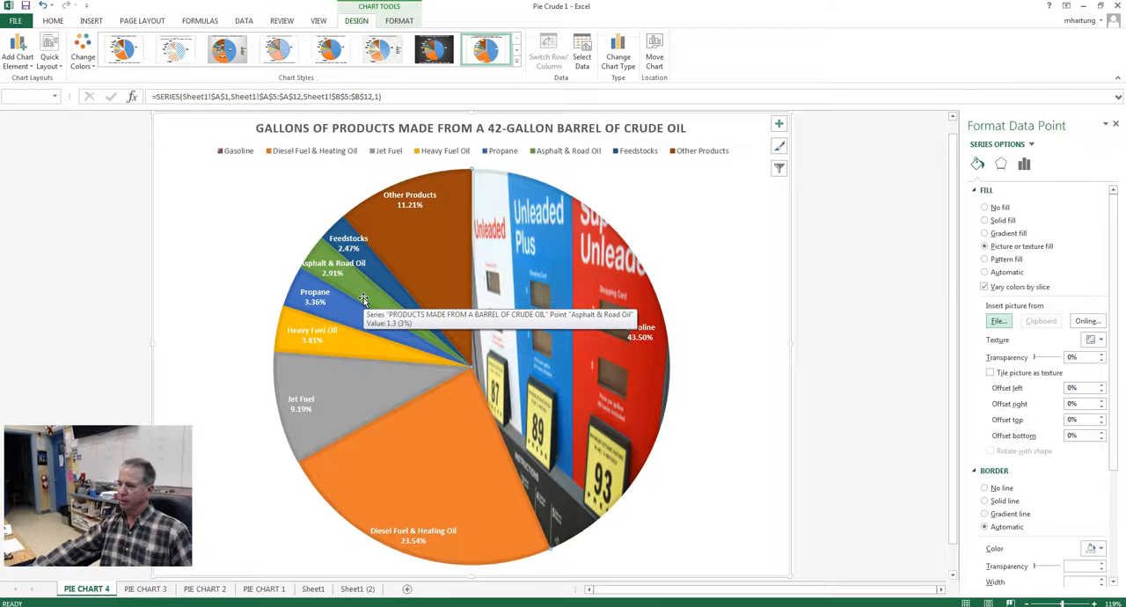
{"action": "mouse_move", "coordinate": [439, 247]}
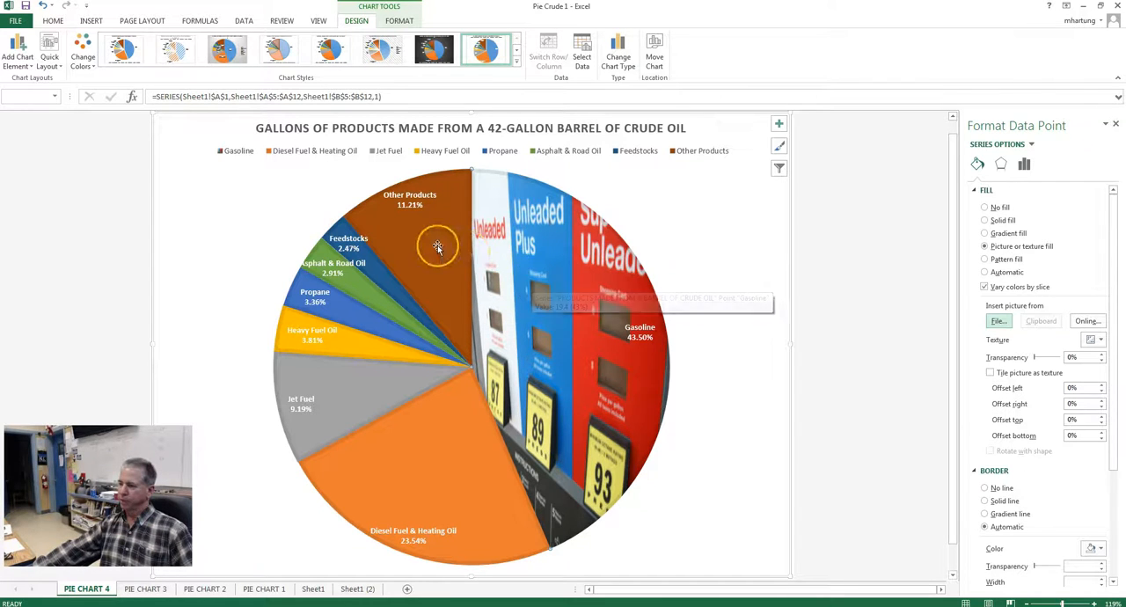
{"action": "mouse_move", "coordinate": [439, 246]}
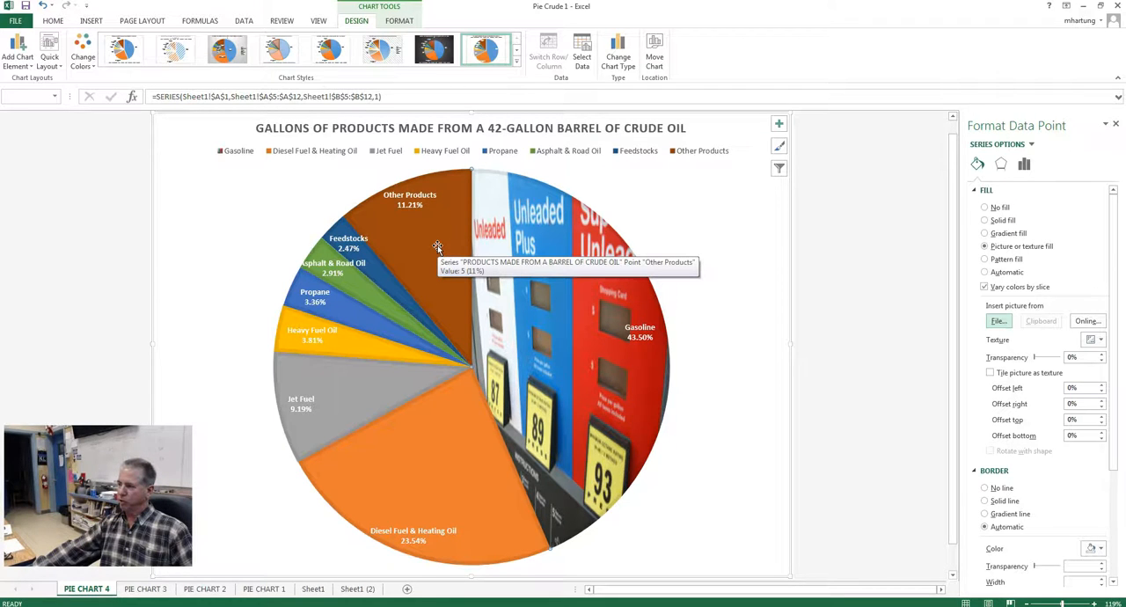
{"action": "mouse_move", "coordinate": [444, 479]}
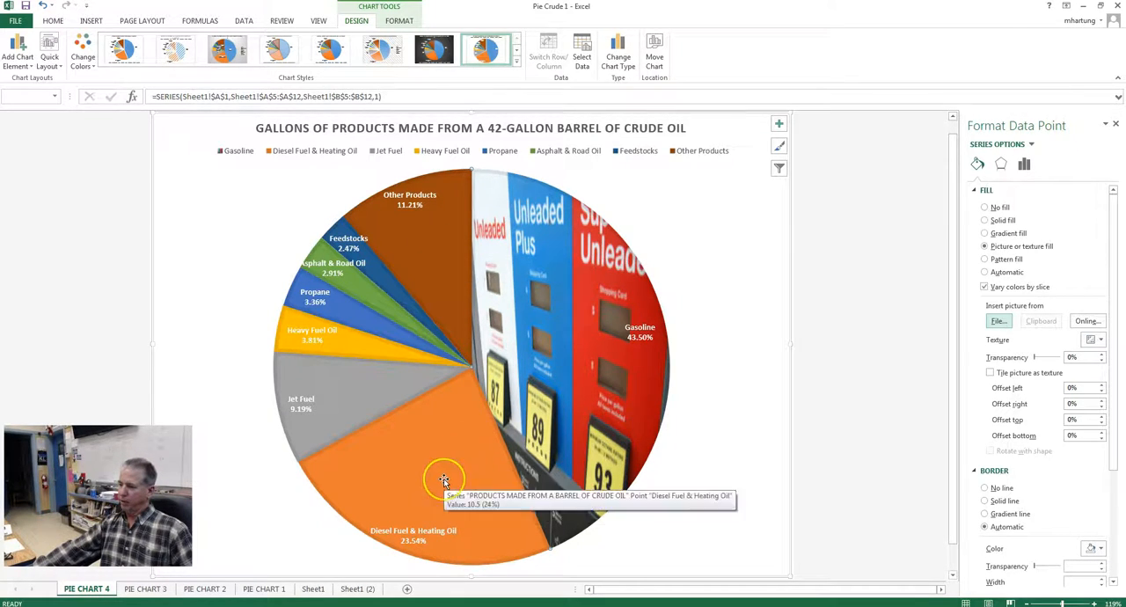